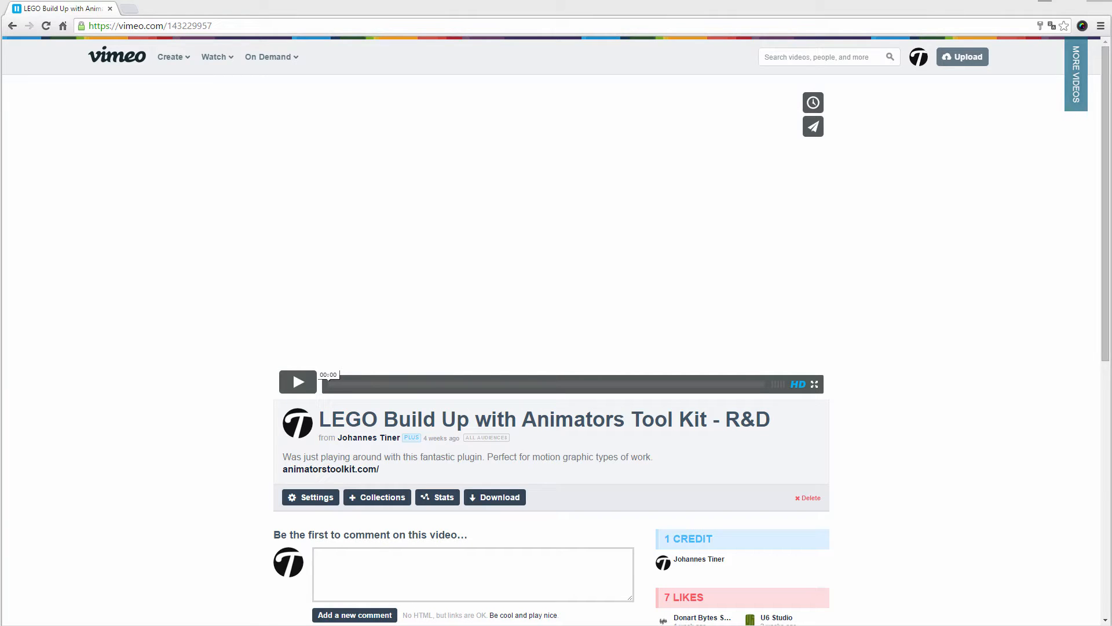
{"action": "mouse_move", "coordinate": [923, 407]}
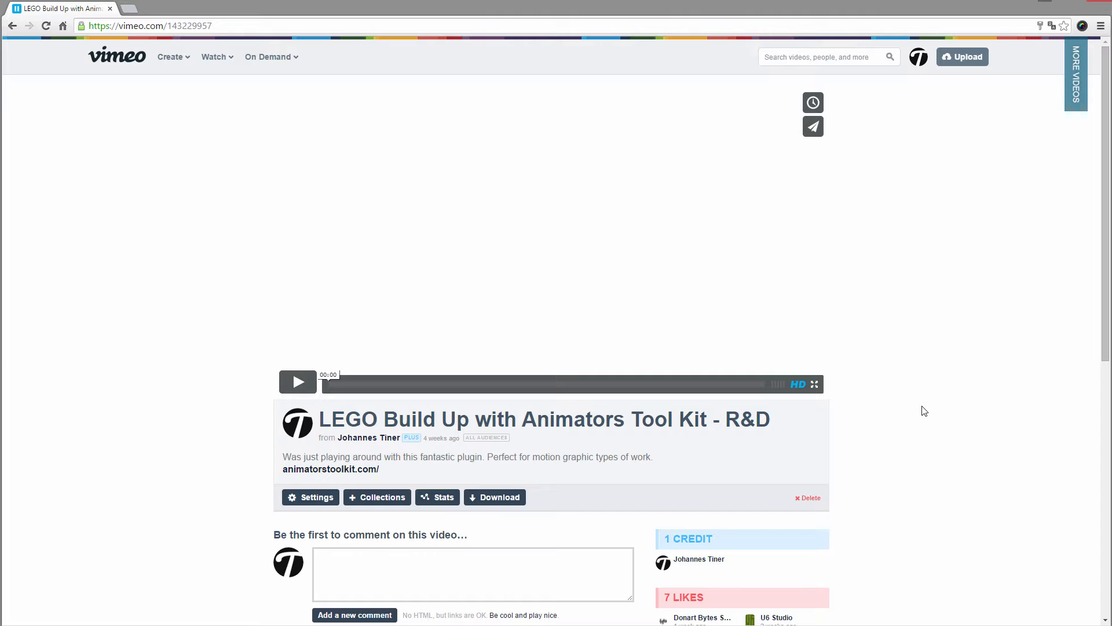
Step: Play the LEGO Build Up video and open the animatorstoolkit.com link in a new tab
{"action": "left_click", "coordinate": [297, 382]}
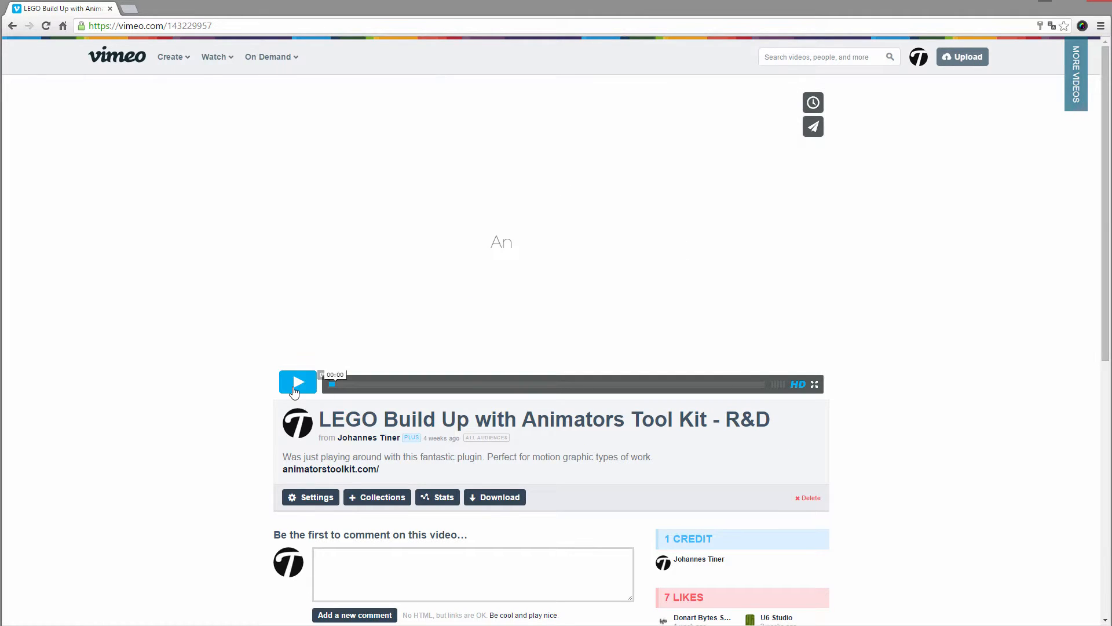
{"action": "left_click", "coordinate": [297, 381]}
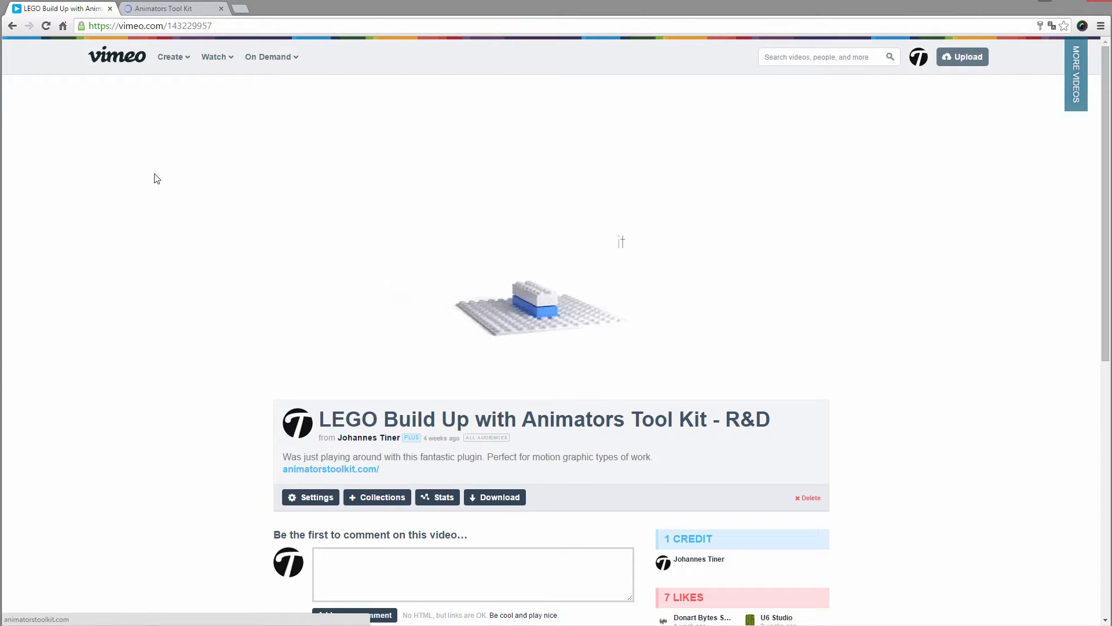
{"action": "left_click", "coordinate": [539, 305]}
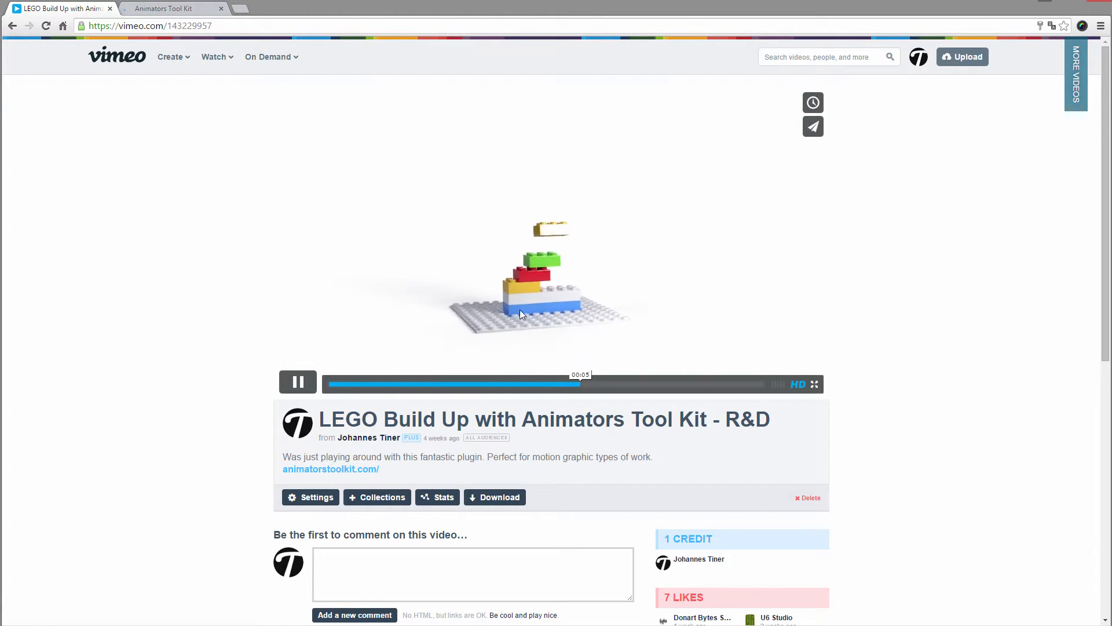
{"action": "mouse_move", "coordinate": [618, 304]}
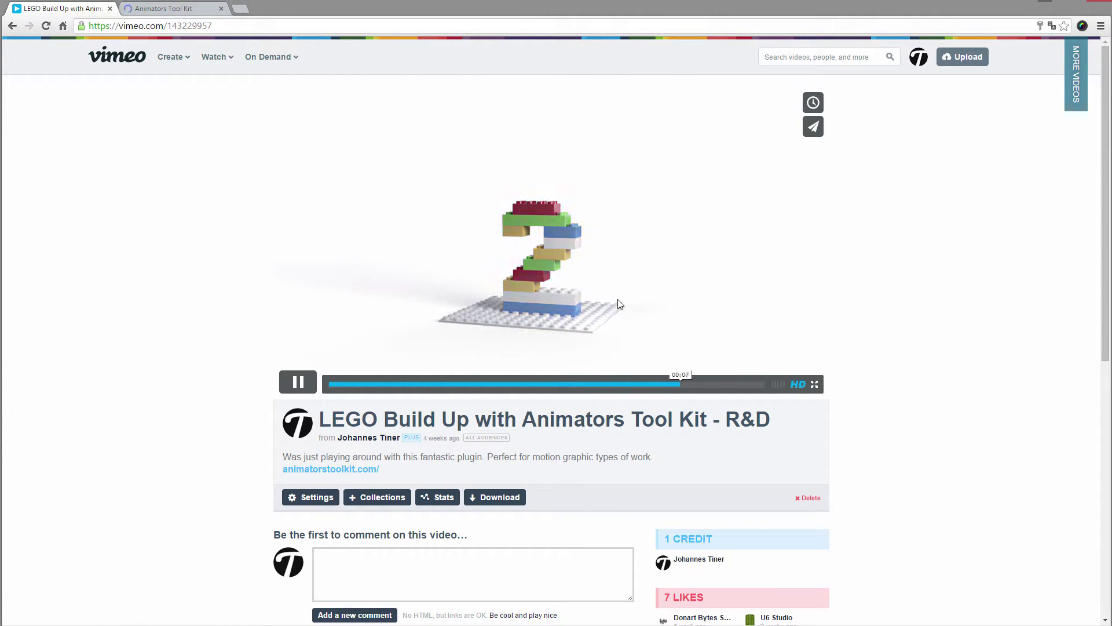
Step: Replay the video from the start, then pause it
{"action": "left_click", "coordinate": [297, 382]}
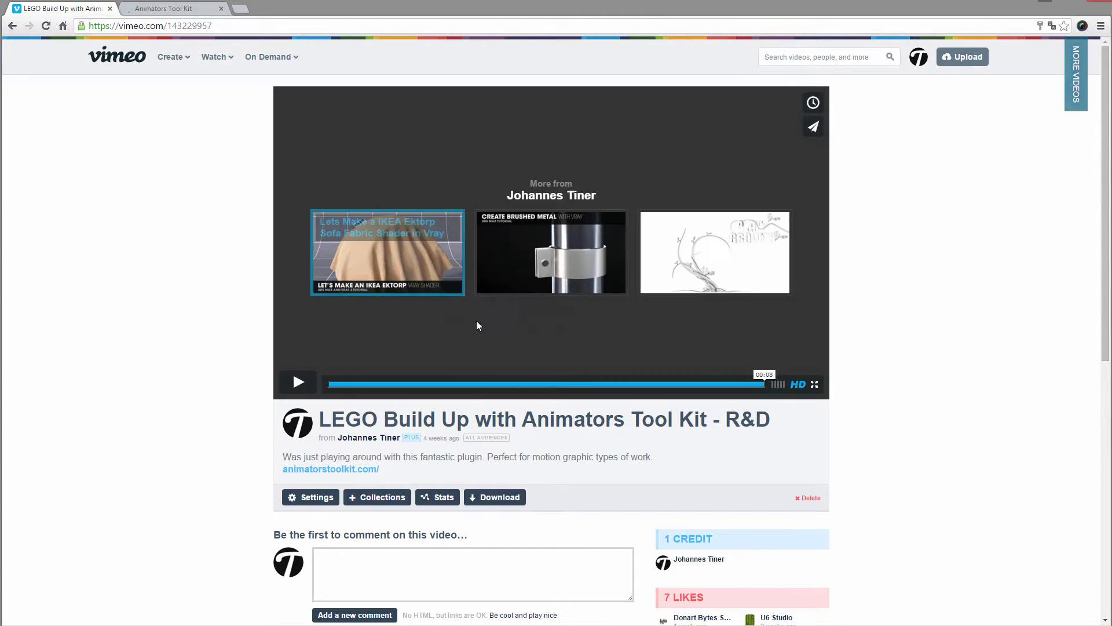
{"action": "left_click", "coordinate": [298, 382]}
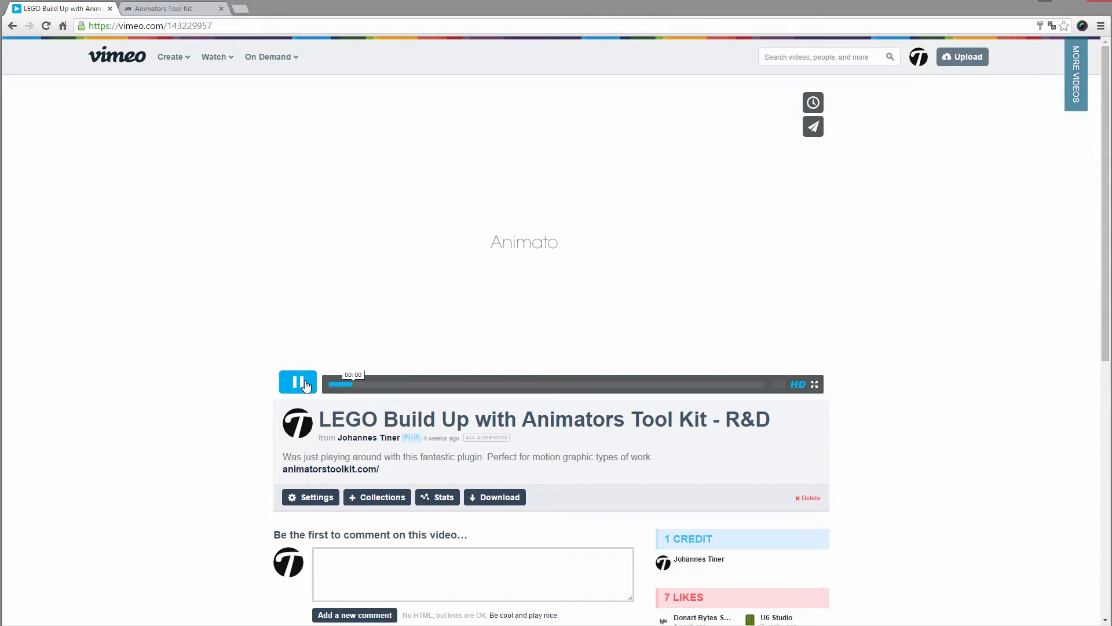
{"action": "left_click", "coordinate": [297, 382]}
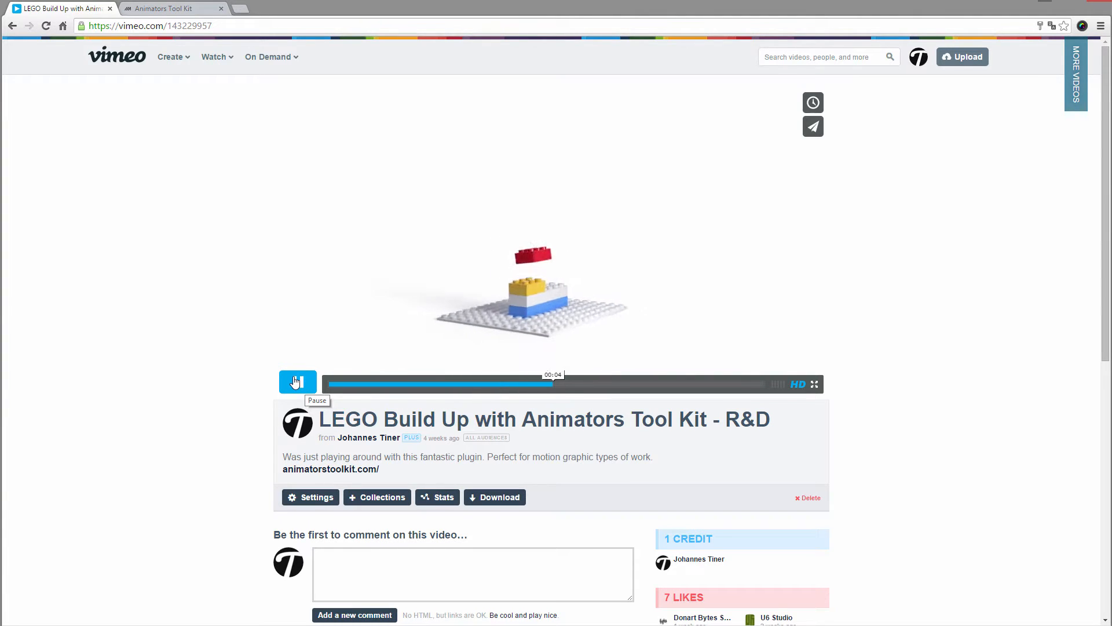
{"action": "left_click", "coordinate": [297, 382]}
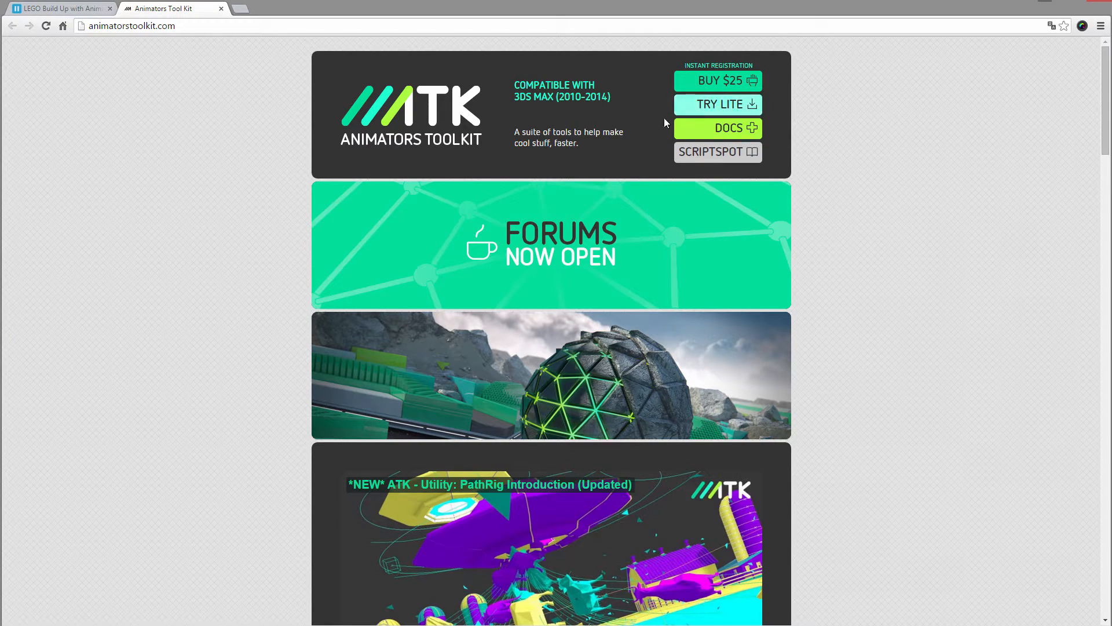
{"action": "mouse_move", "coordinate": [884, 199]}
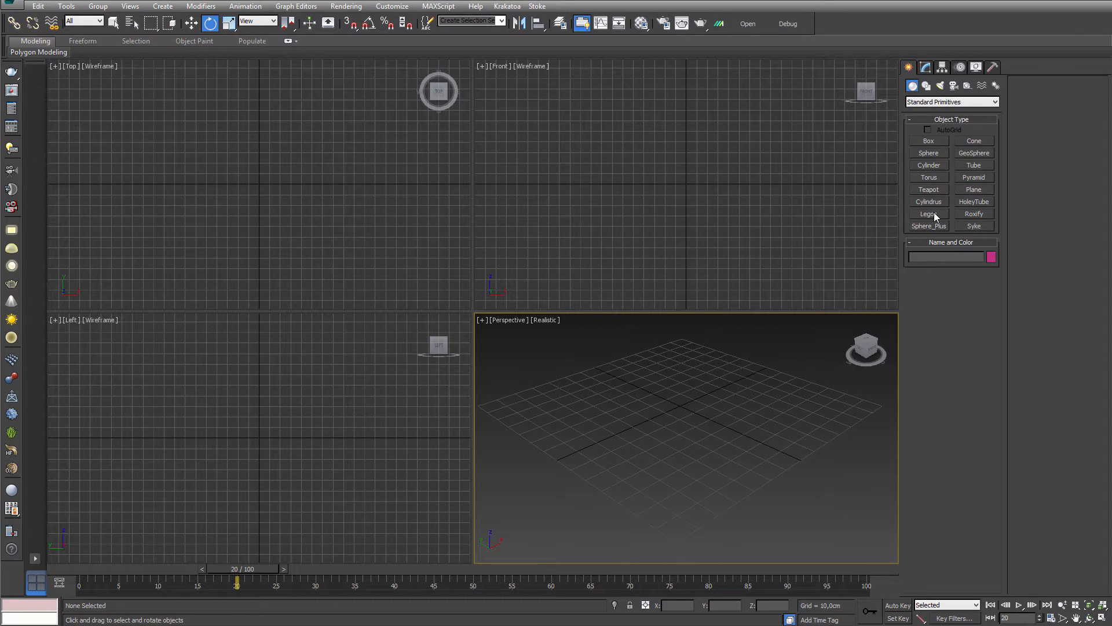
Step: Create a Lego brick five studs wide, three long, size 1.25 and 10 cm tall
{"action": "left_click", "coordinate": [928, 213]}
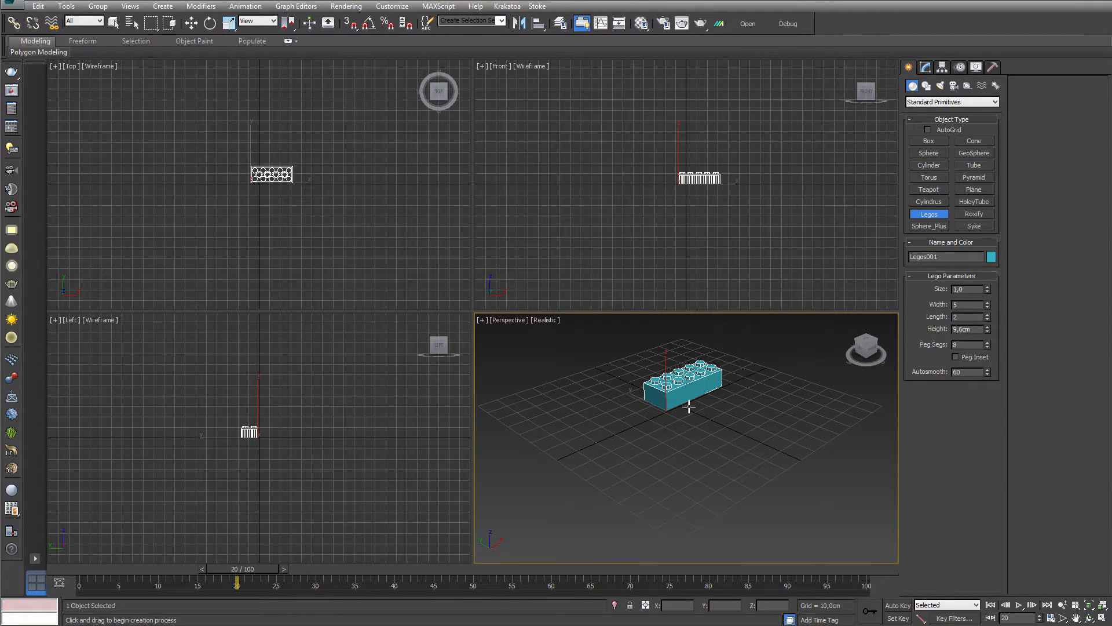
{"action": "left_click", "coordinate": [985, 314]}
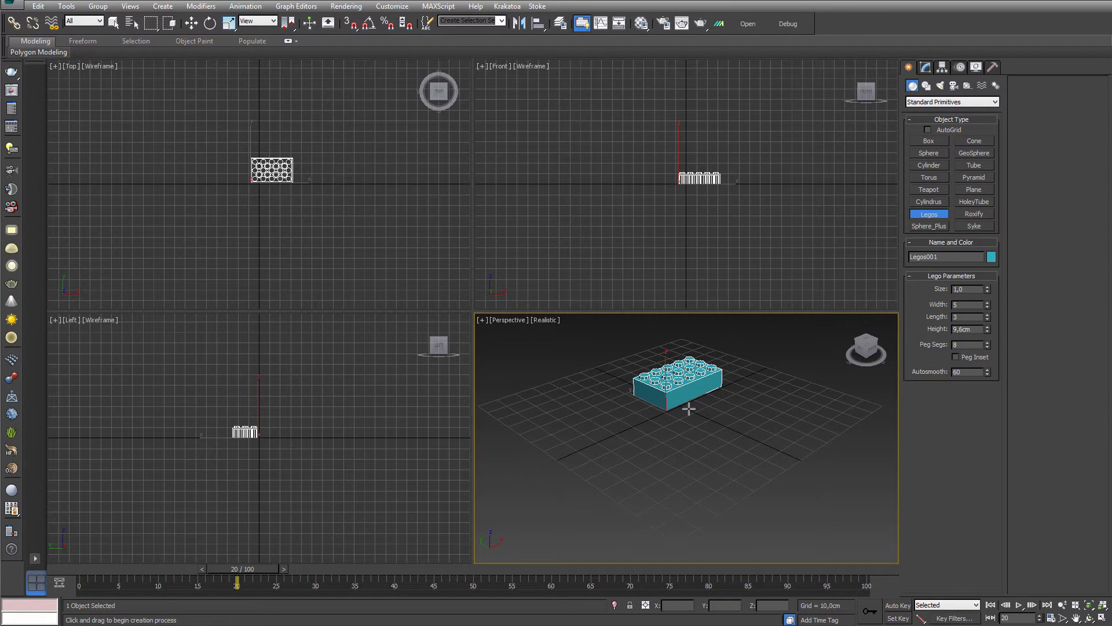
{"action": "left_click", "coordinate": [984, 313]}
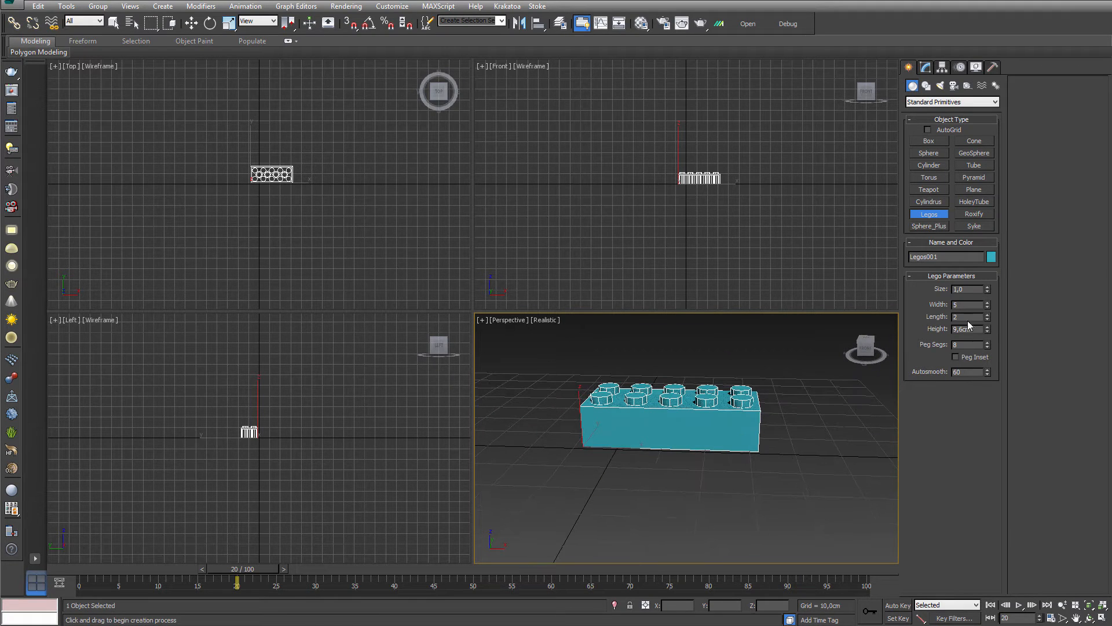
{"action": "left_click", "coordinate": [986, 314]}
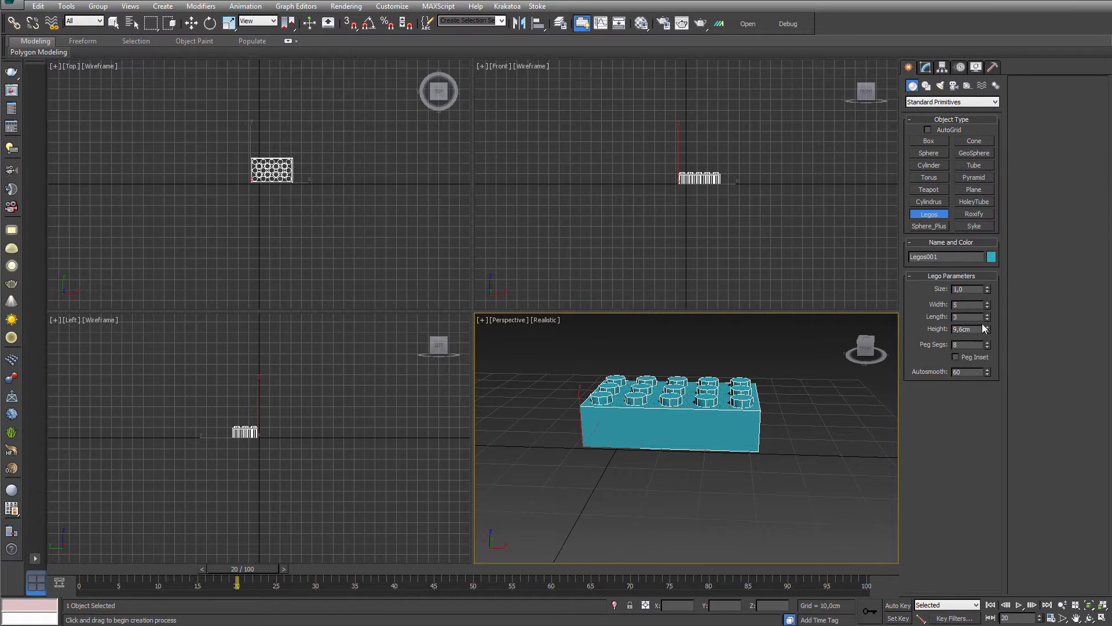
{"action": "mouse_move", "coordinate": [987, 373]}
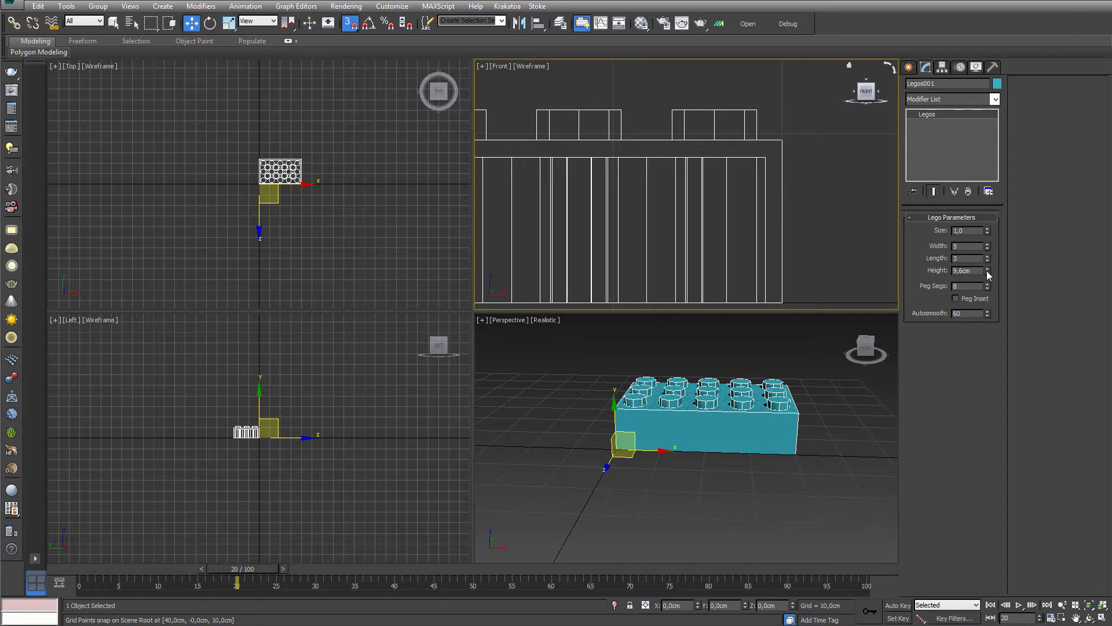
{"action": "left_click", "coordinate": [986, 269]}
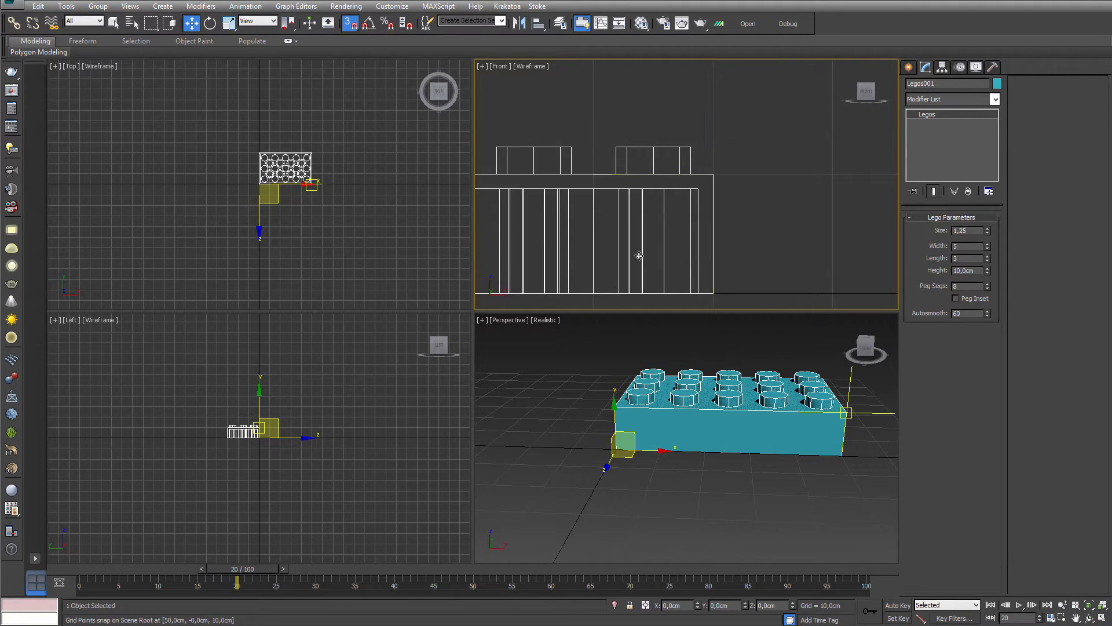
Step: Shift-drag a copy of the brick stacked on top of the first
{"action": "left_click_drag", "start_coordinate": [284, 177], "coordinate": [297, 205]}
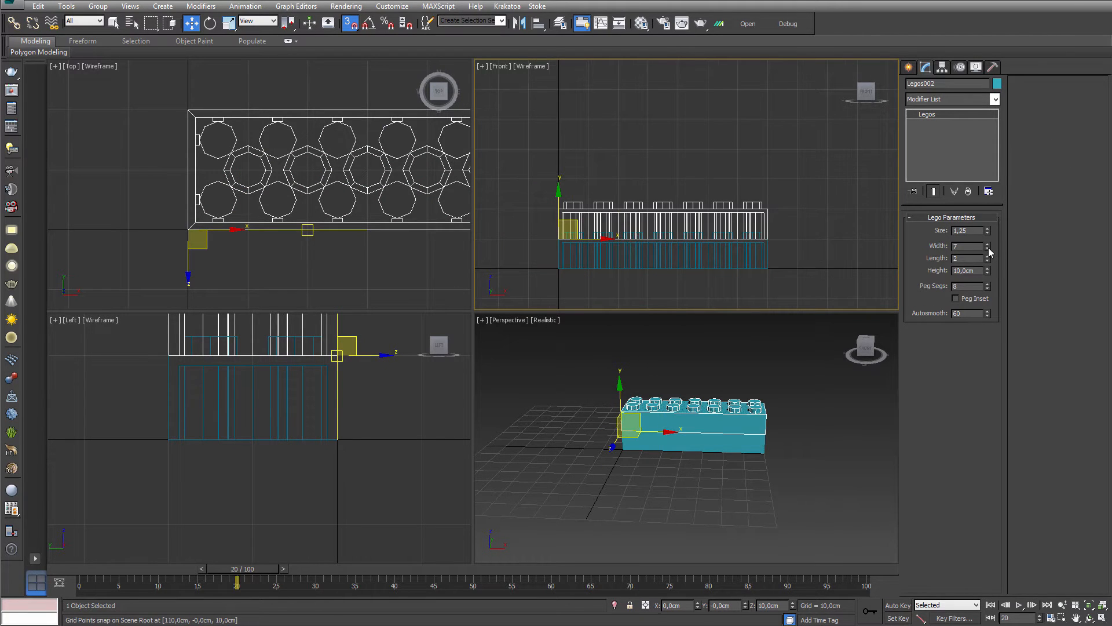
Step: Narrow the upper brick to four studs and clone further bricks upward, confirming each copy
{"action": "left_click", "coordinate": [987, 247]}
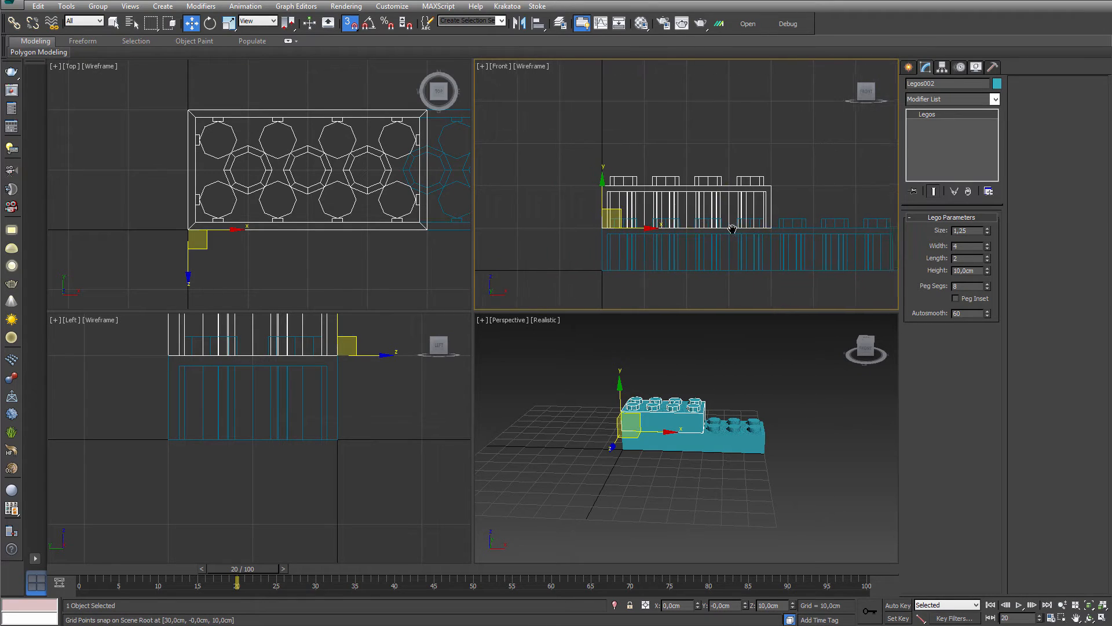
{"action": "left_click", "coordinate": [985, 248]}
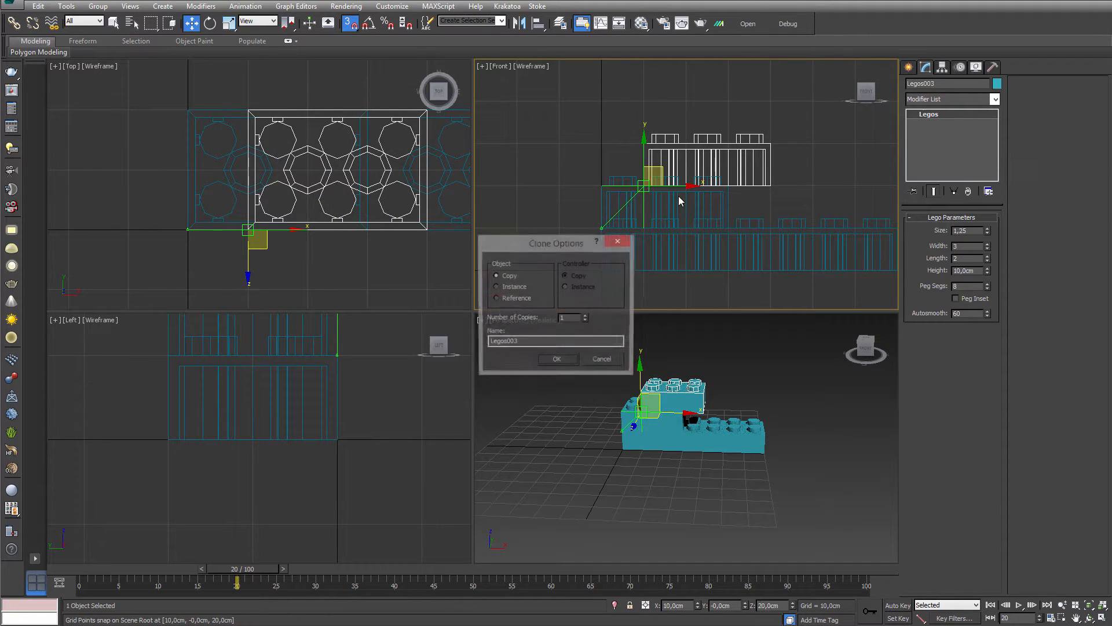
{"action": "left_click", "coordinate": [556, 357]}
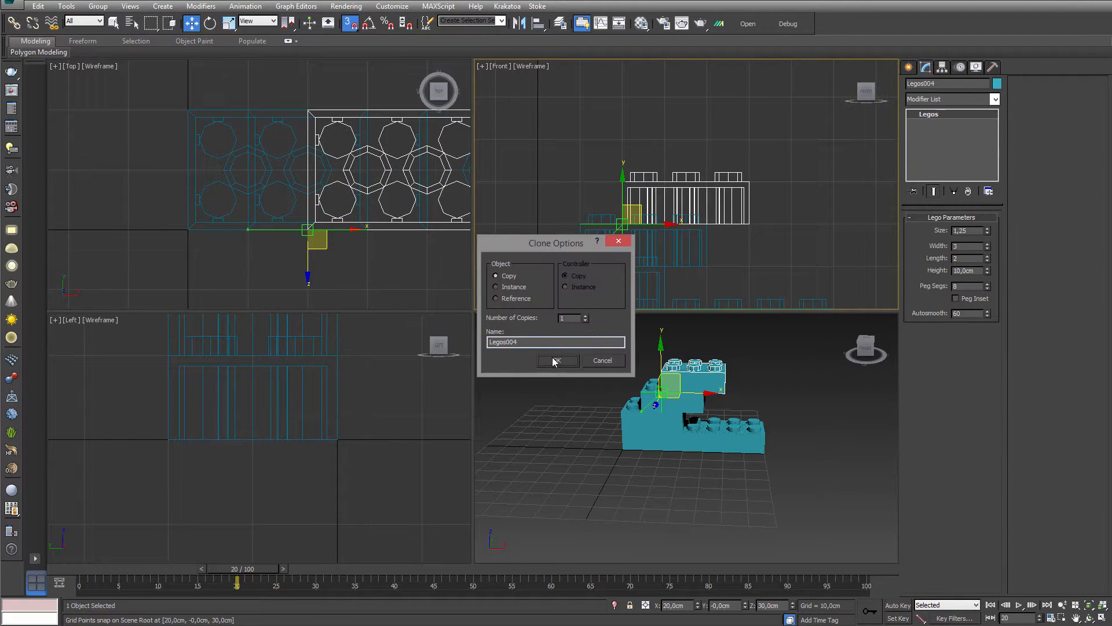
{"action": "left_click", "coordinate": [557, 361]}
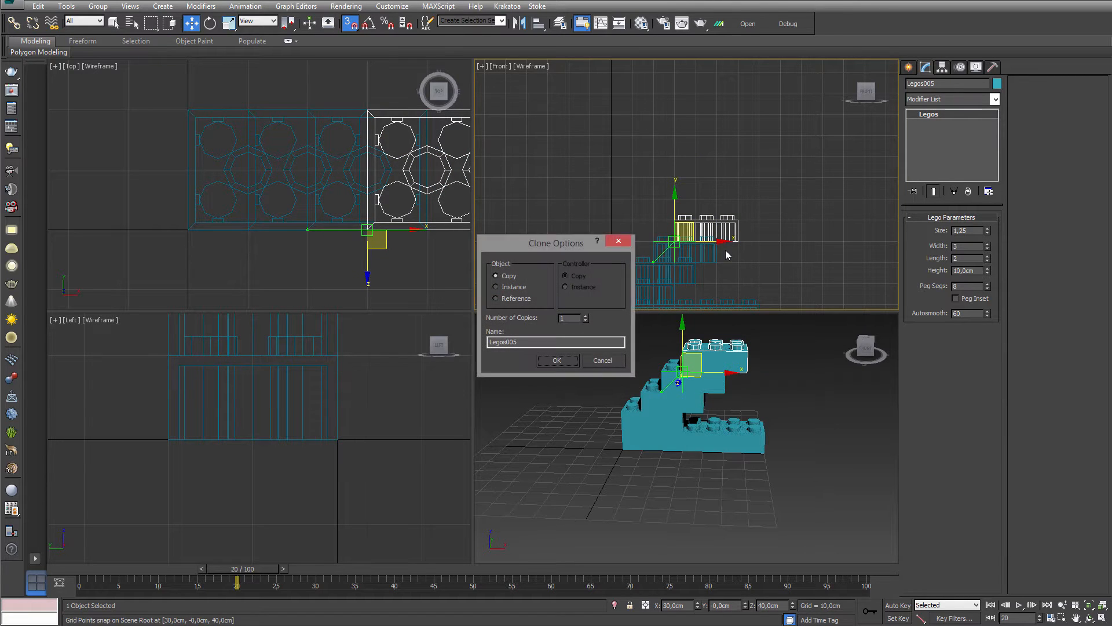
{"action": "left_click", "coordinate": [557, 360]}
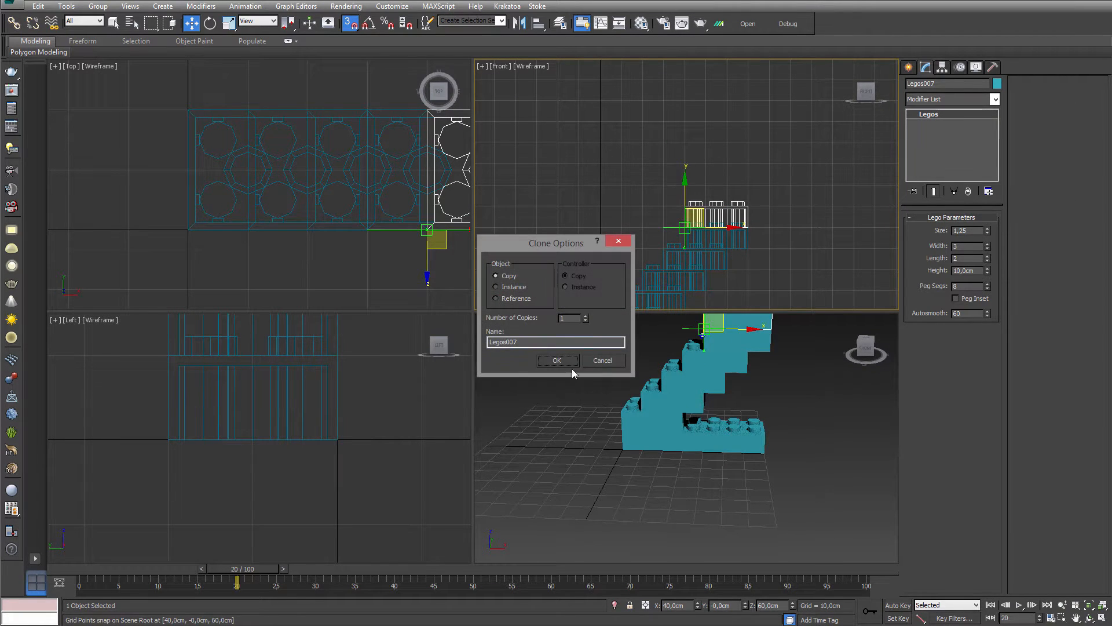
Step: Continue cloning bricks up to the top of the 2 and shorten the final brick
{"action": "left_click", "coordinate": [556, 360]}
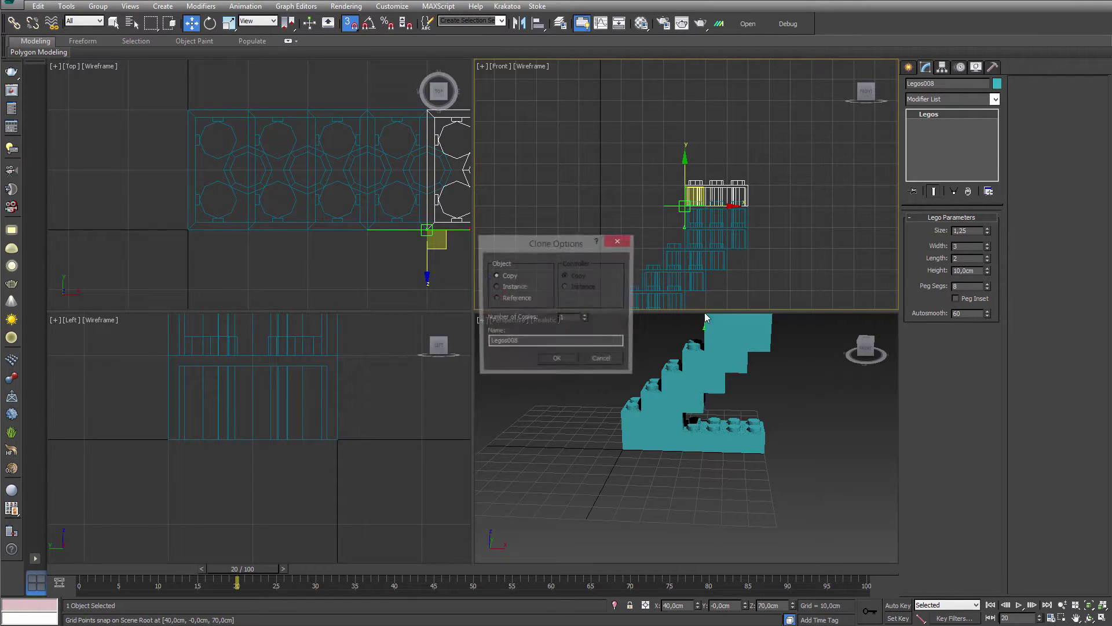
{"action": "left_click", "coordinate": [556, 358]}
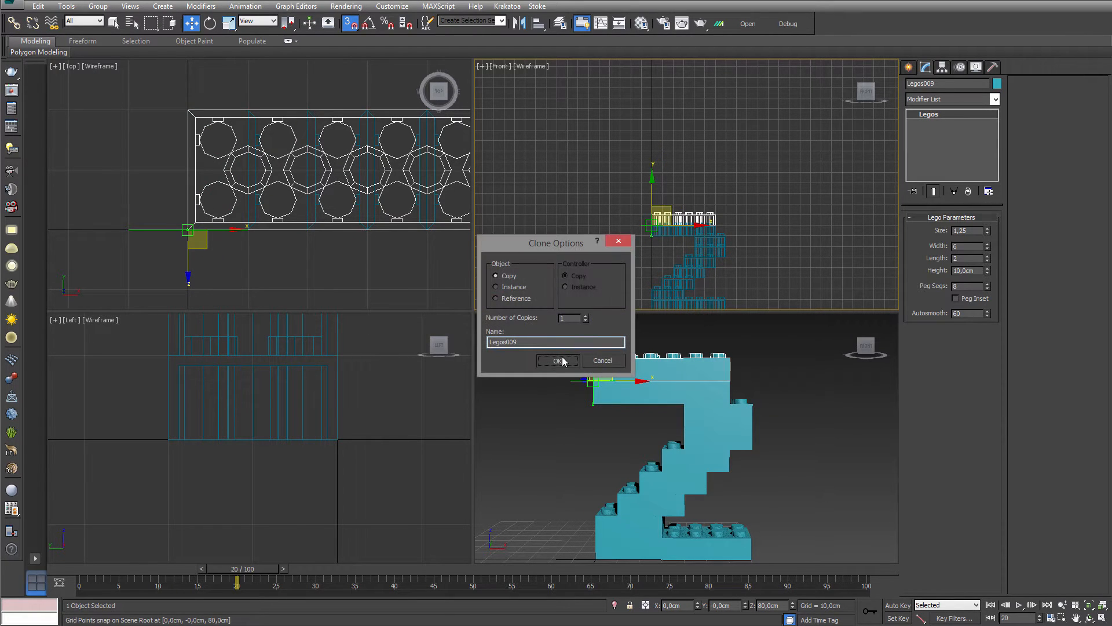
{"action": "left_click", "coordinate": [557, 360]}
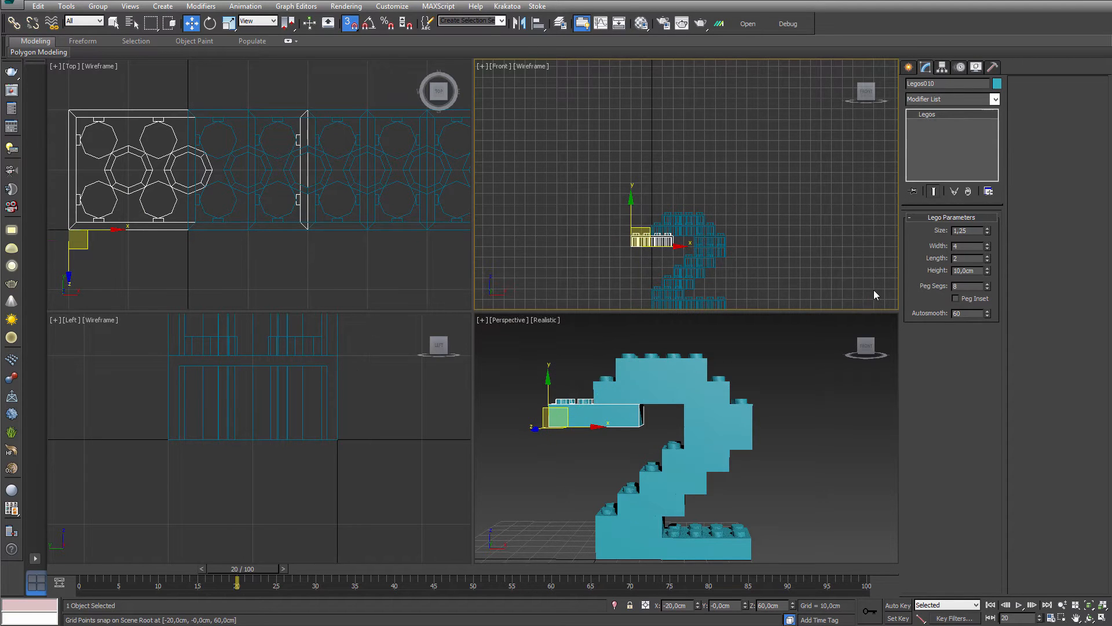
{"action": "left_click", "coordinate": [986, 246]}
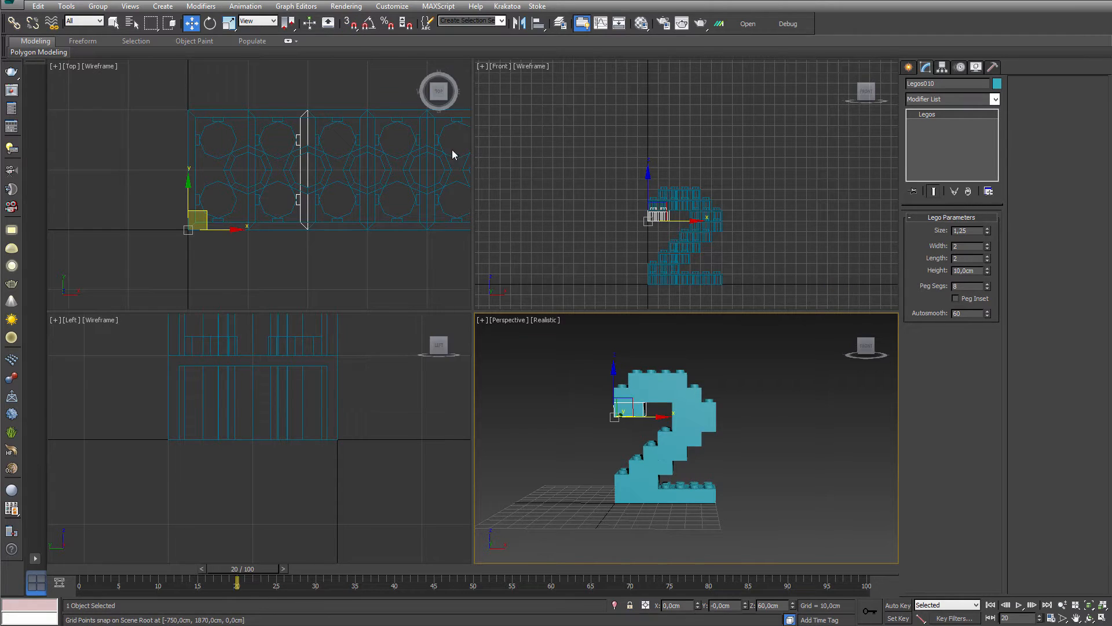
Step: Deselect, then window-select all eleven bricks forming the number 2
{"action": "left_click", "coordinate": [761, 465]}
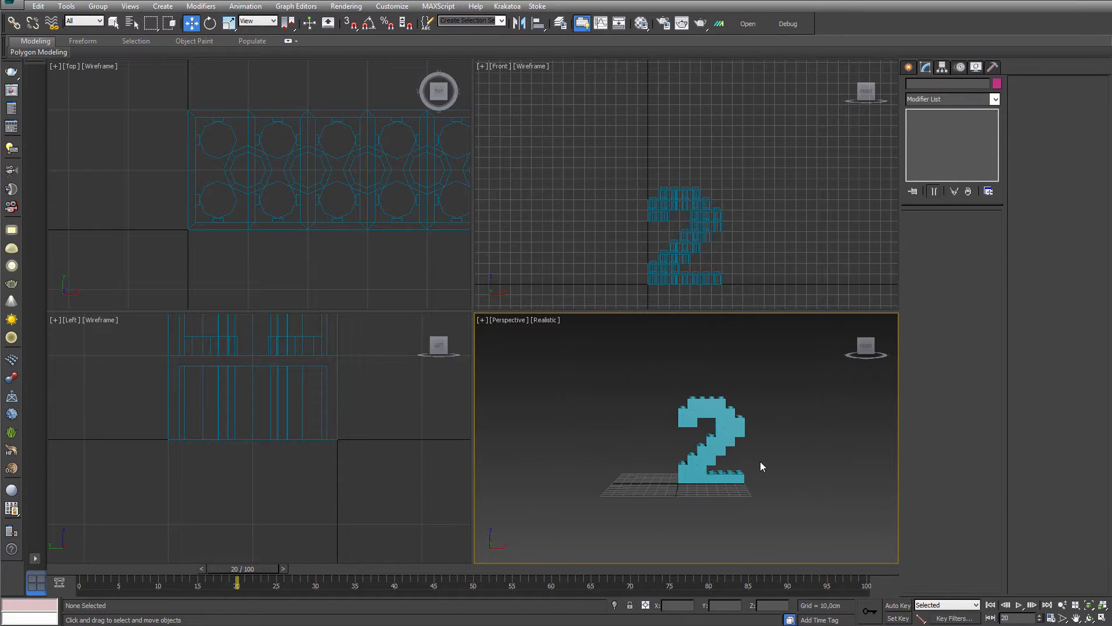
{"action": "left_click", "coordinate": [708, 439]}
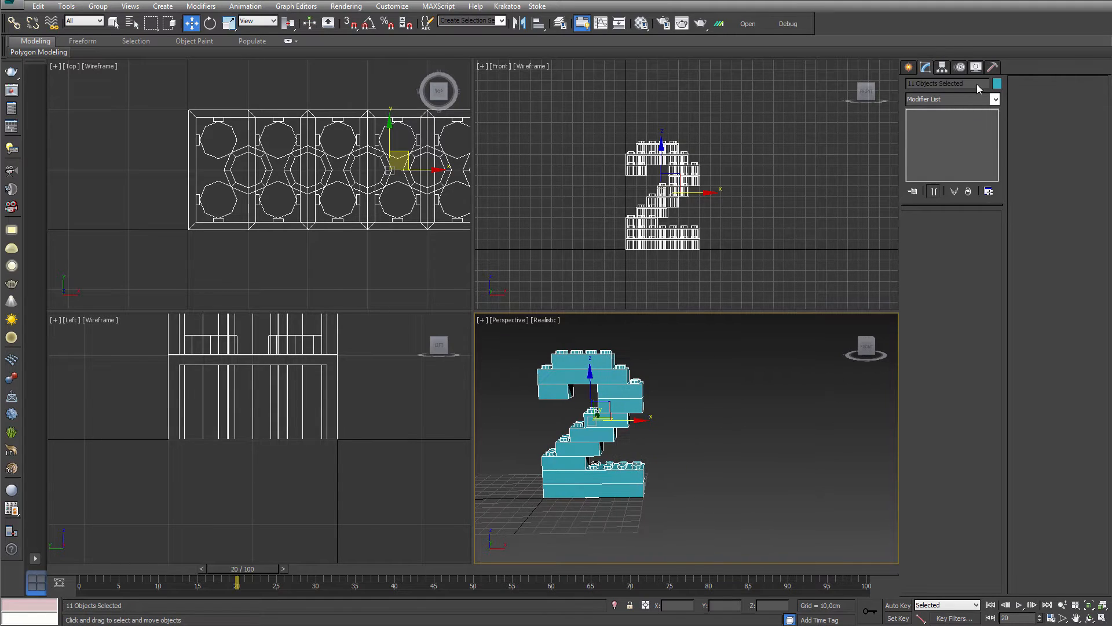
{"action": "left_click", "coordinate": [909, 66]}
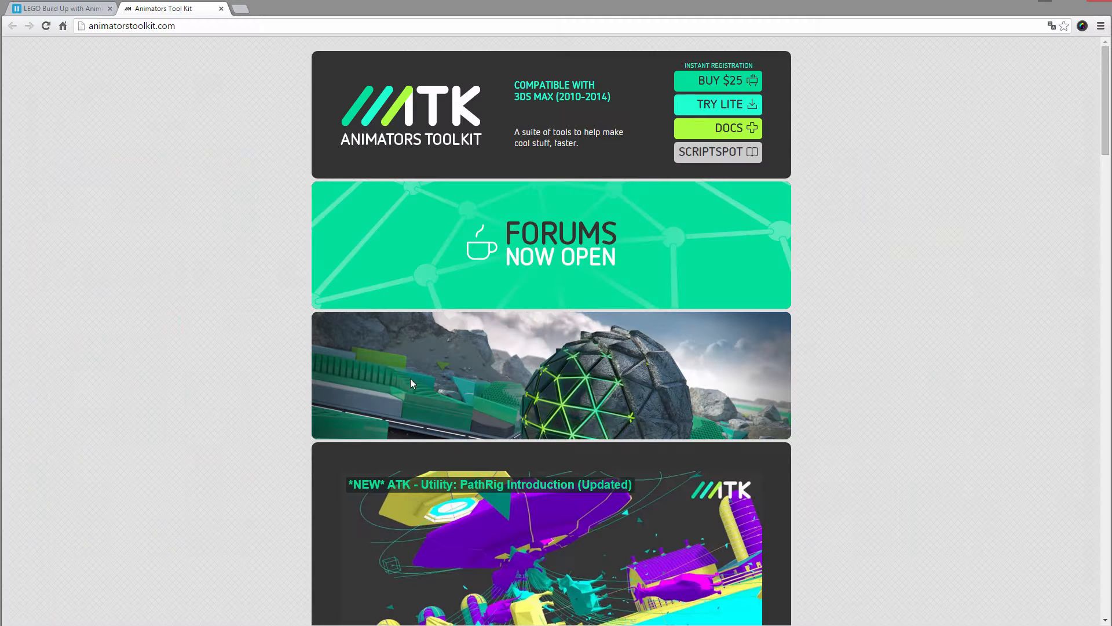
Step: Return to the Vimeo video and jump to an early moment of the animation
{"action": "left_click", "coordinate": [60, 8]}
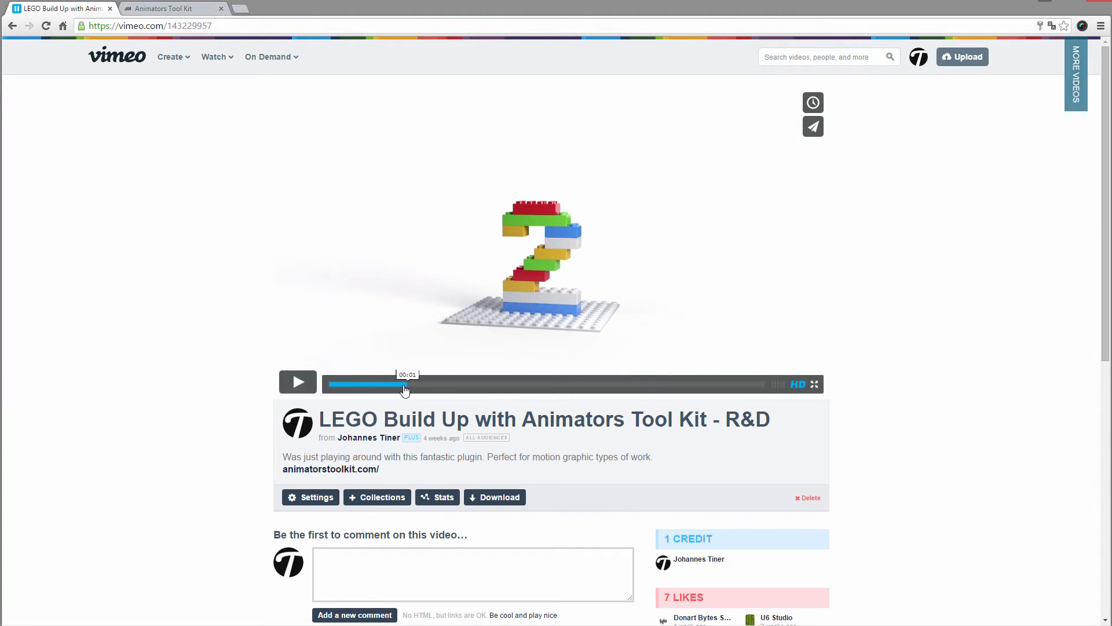
{"action": "left_click", "coordinate": [298, 382]}
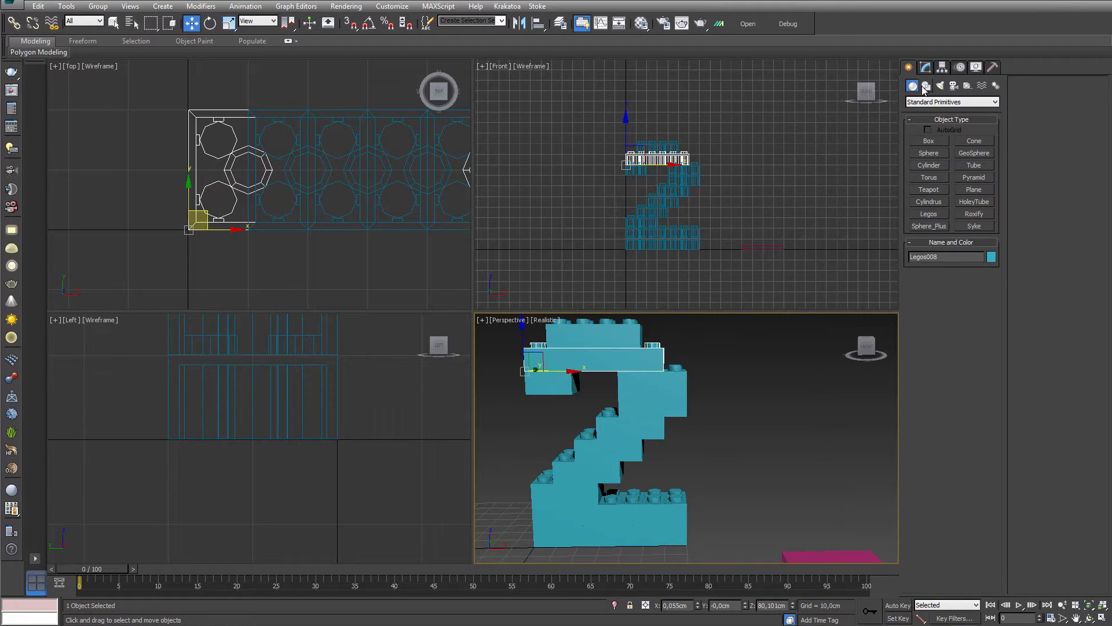
Step: Convert the top brick to an Editable Poly, attach bricks to it, then select the pink box
{"action": "right_click", "coordinate": [567, 369]}
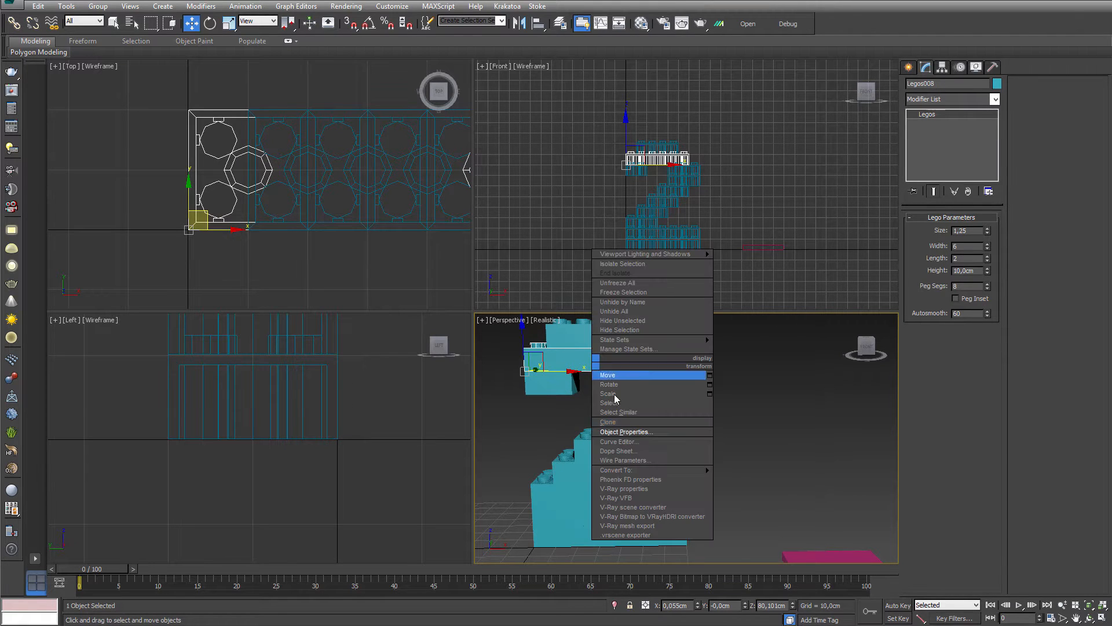
{"action": "left_click", "coordinate": [615, 470]}
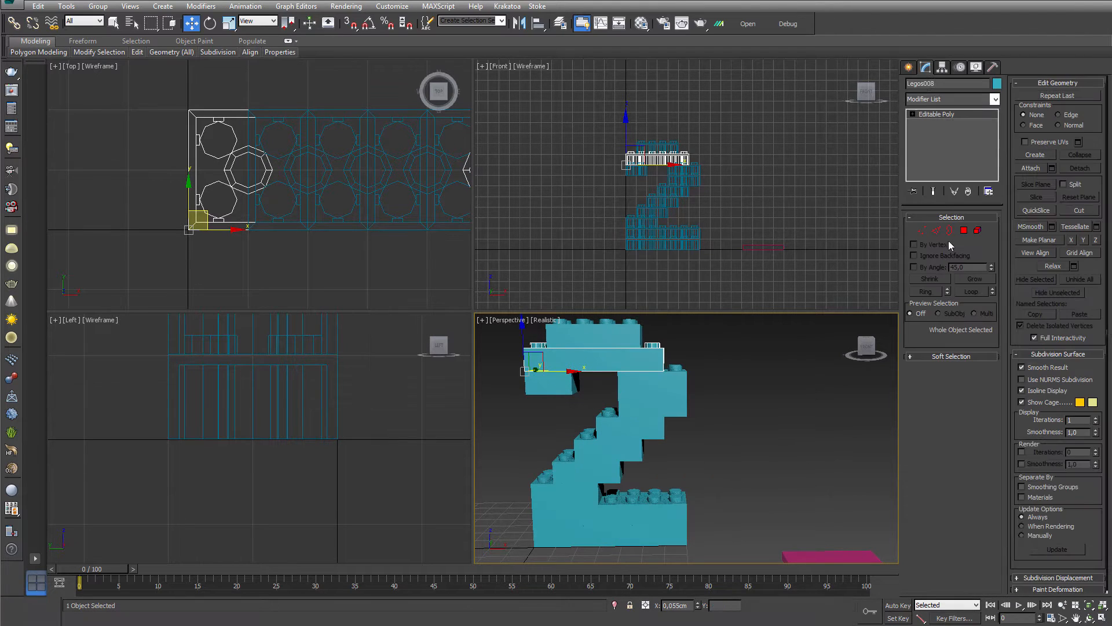
{"action": "left_click", "coordinate": [1030, 168]}
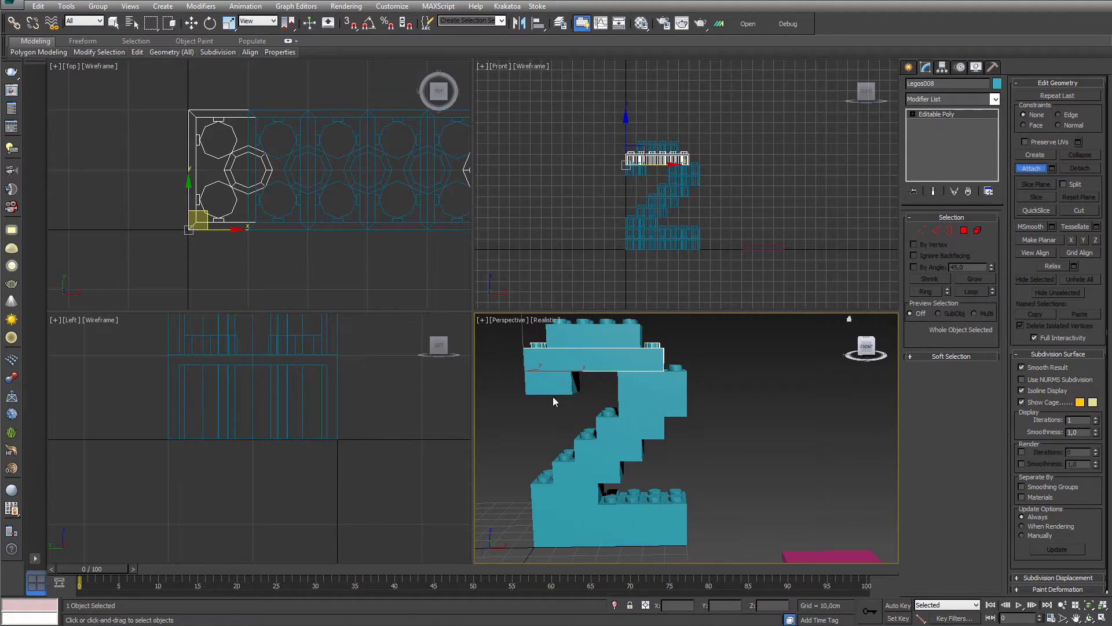
{"action": "left_click", "coordinate": [1030, 168]}
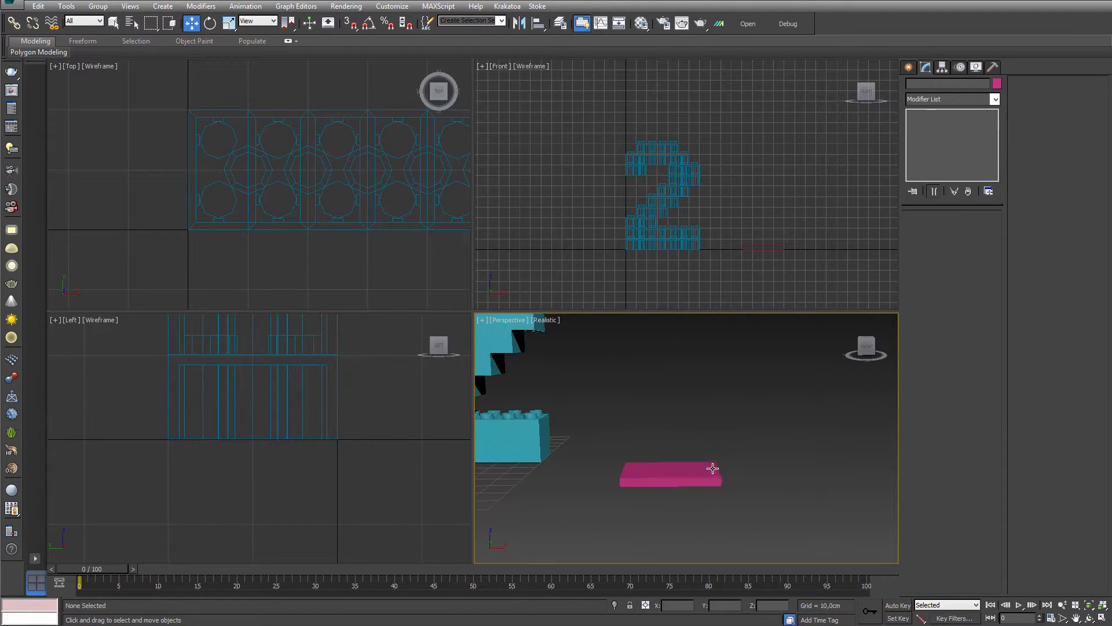
{"action": "left_click", "coordinate": [670, 474]}
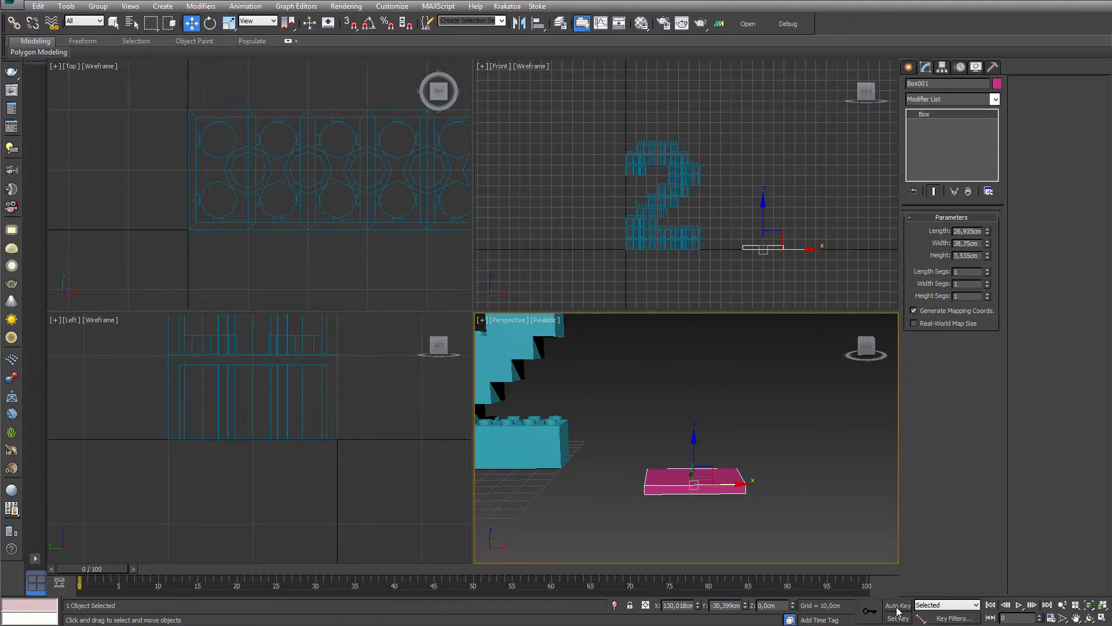
Step: With Auto Key on, key Box001's visibility to 0 at frame 0 and 1 at frame 1
{"action": "left_click", "coordinate": [896, 605]}
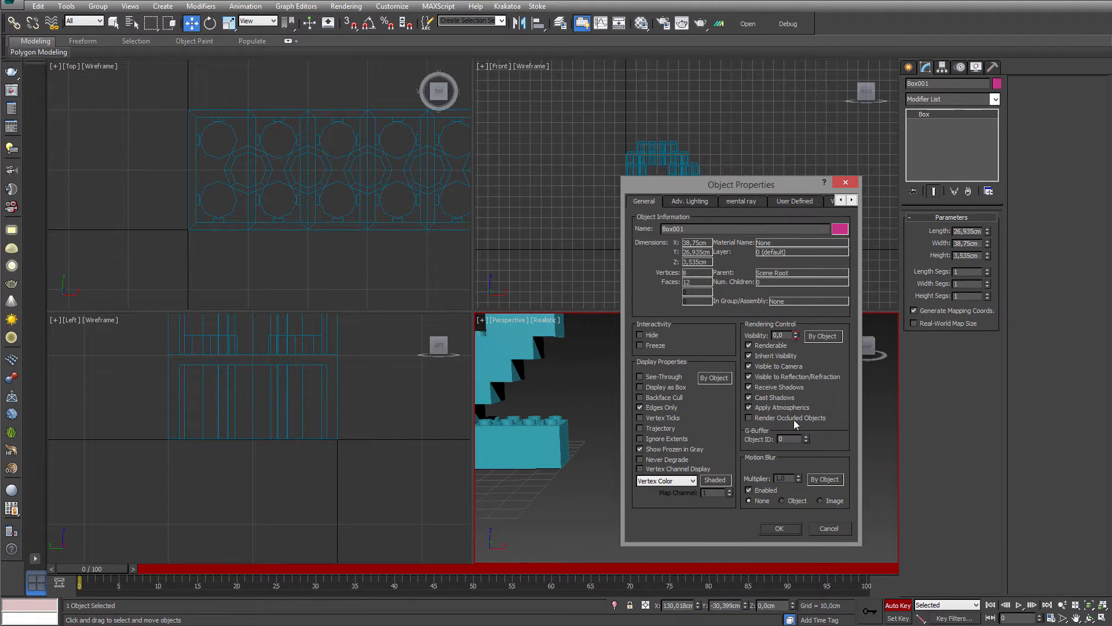
{"action": "left_click", "coordinate": [779, 528]}
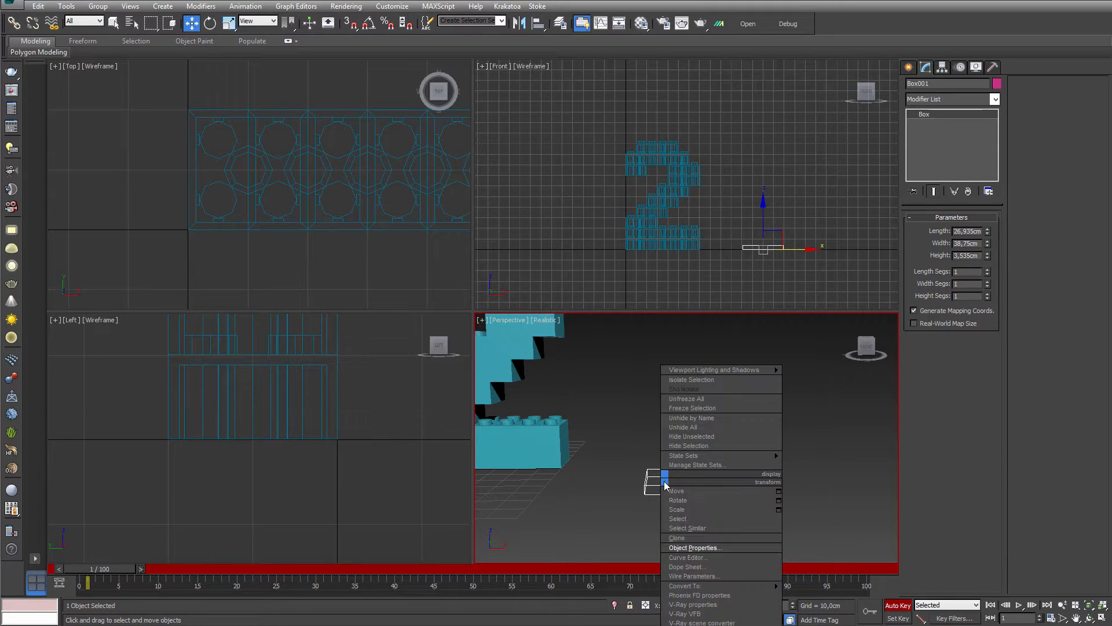
{"action": "left_click", "coordinate": [694, 546]}
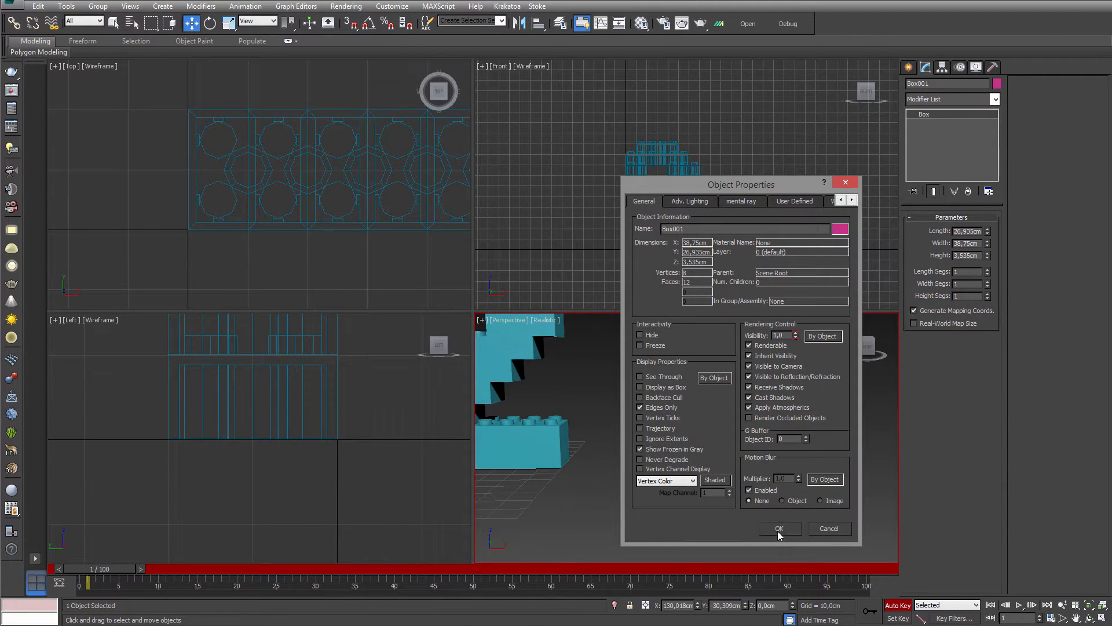
{"action": "left_click", "coordinate": [779, 528]}
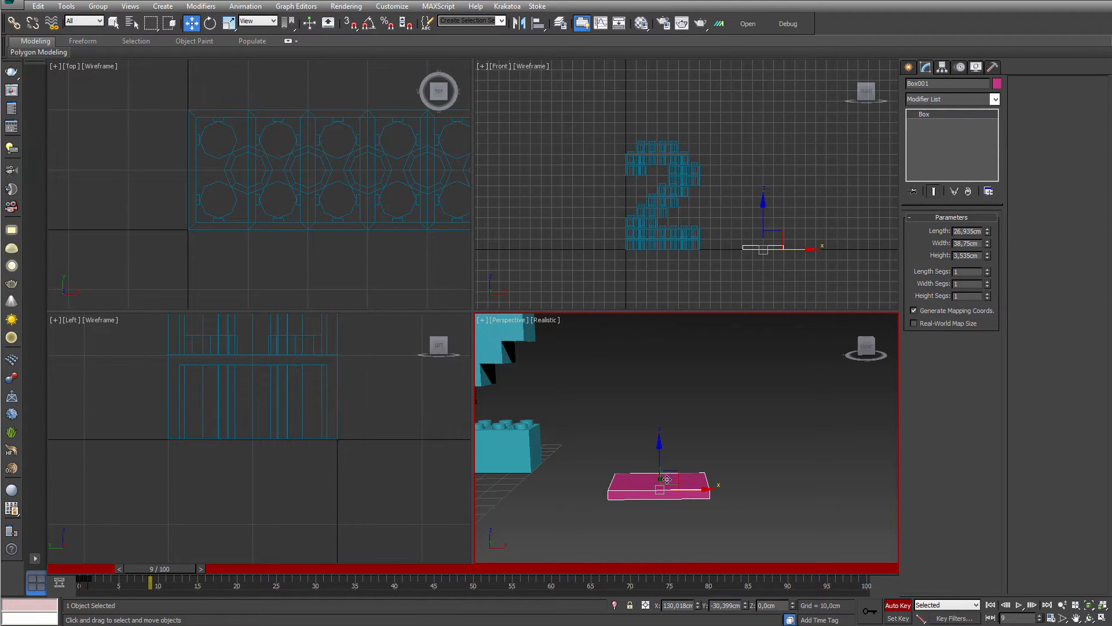
Step: Key the box high at an early frame, landing near 14, bouncing at 17 and settling at 20
{"action": "left_click", "coordinate": [209, 568]}
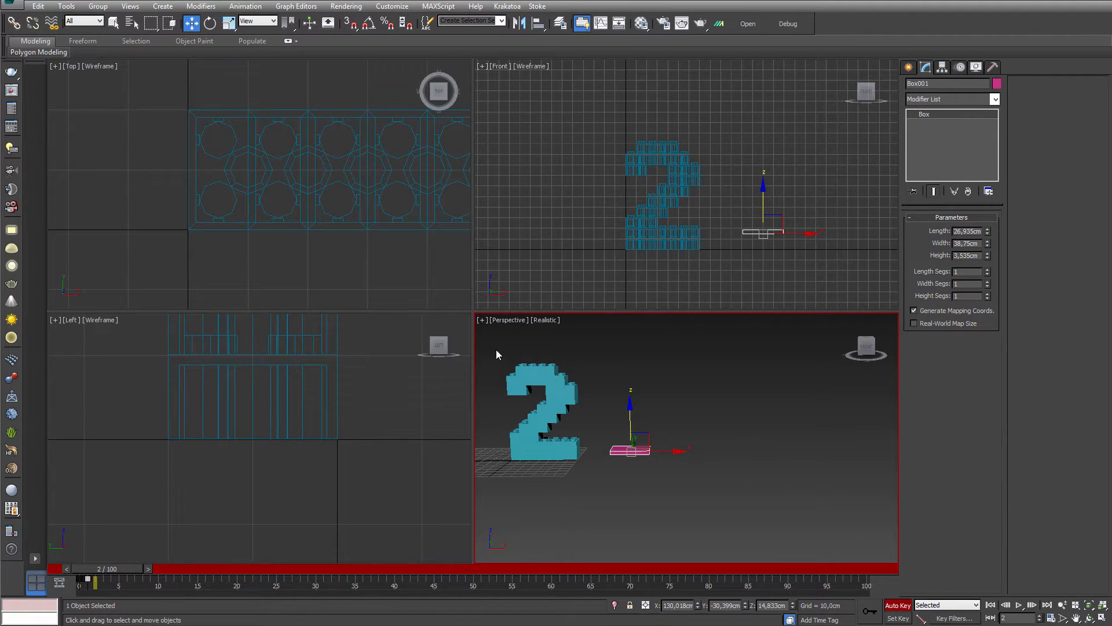
{"action": "mouse_move", "coordinate": [651, 481]}
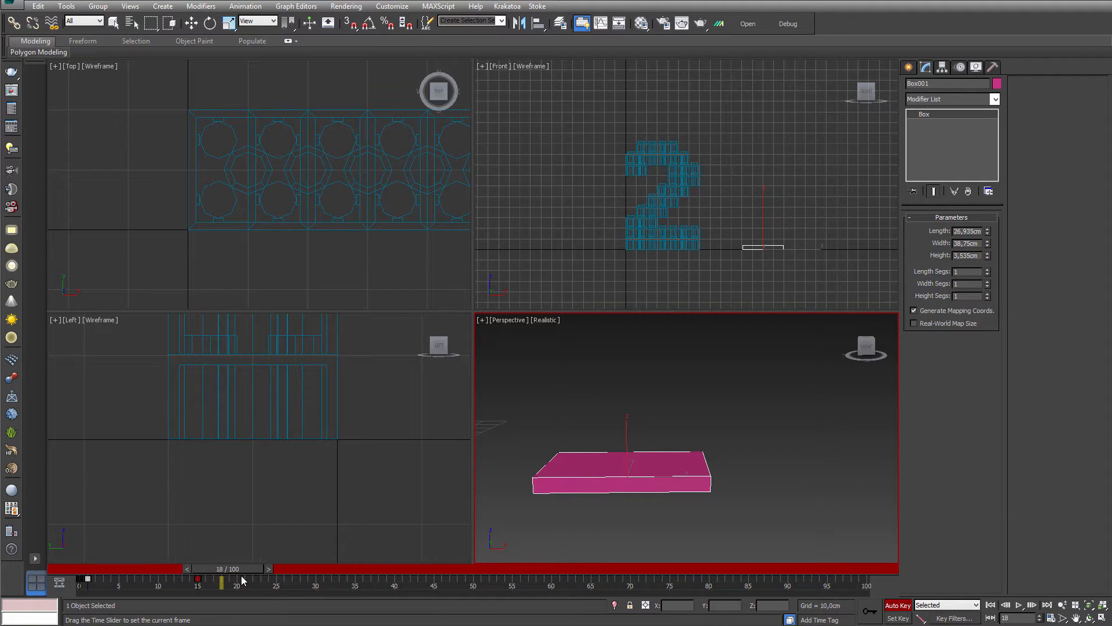
{"action": "left_click", "coordinate": [621, 471]}
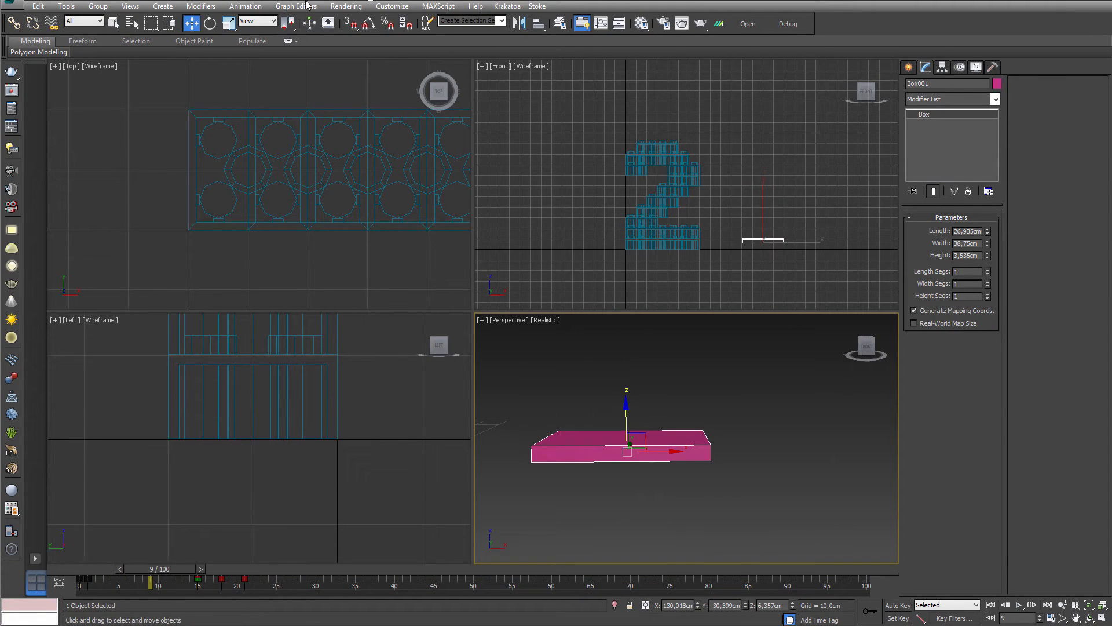
Step: In the Curve Editor, smooth the Z Position keys so the fall eases into its landing
{"action": "left_click", "coordinate": [296, 6]}
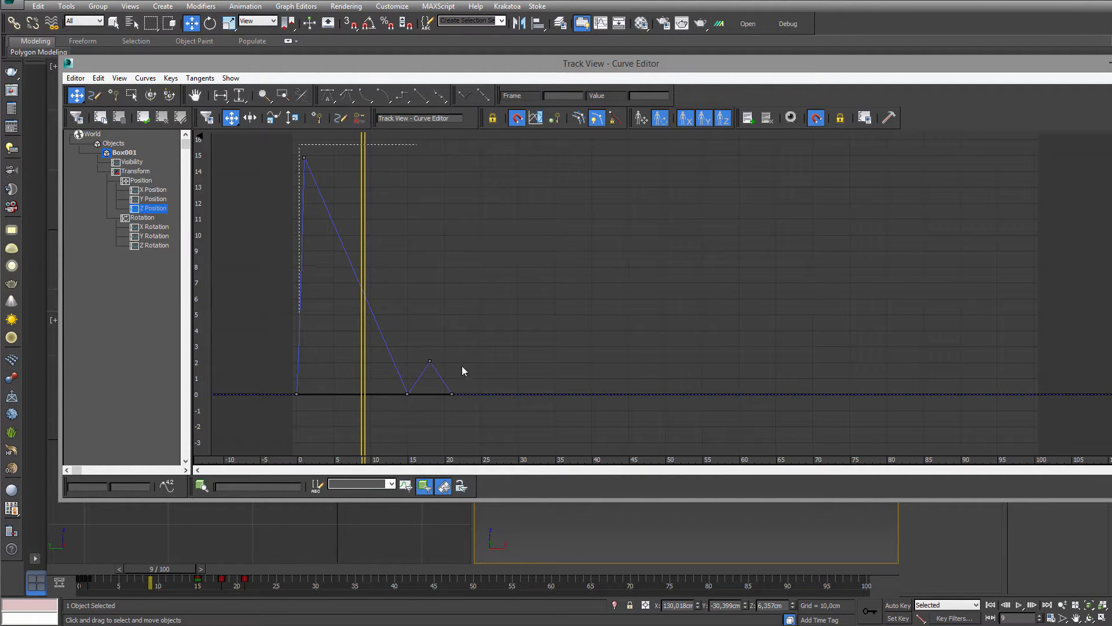
{"action": "left_click", "coordinate": [326, 96]}
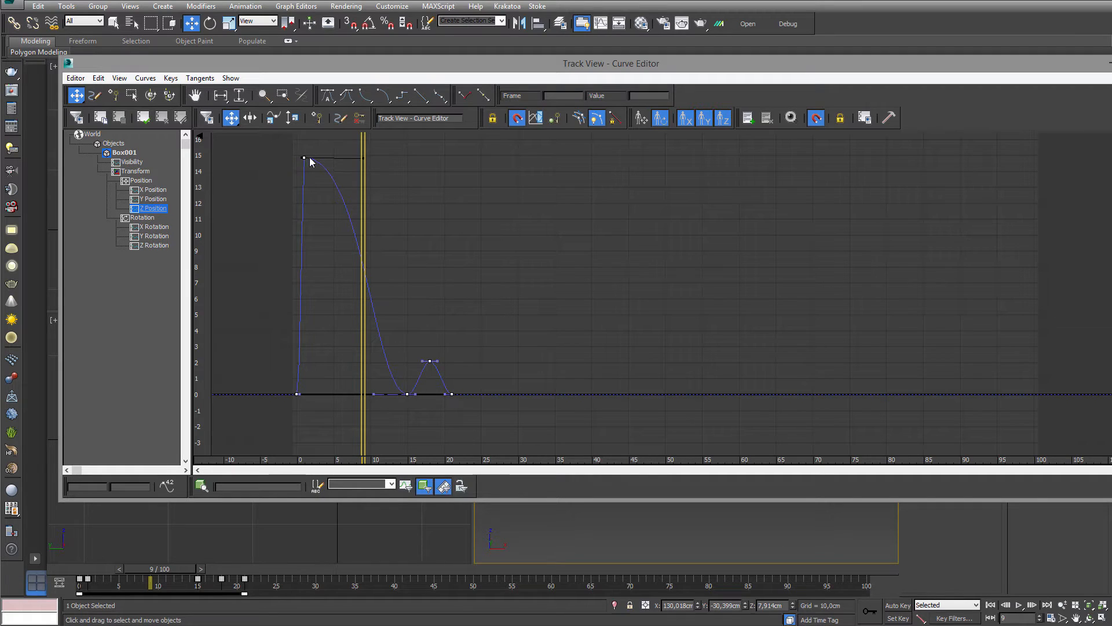
{"action": "mouse_move", "coordinate": [395, 391]}
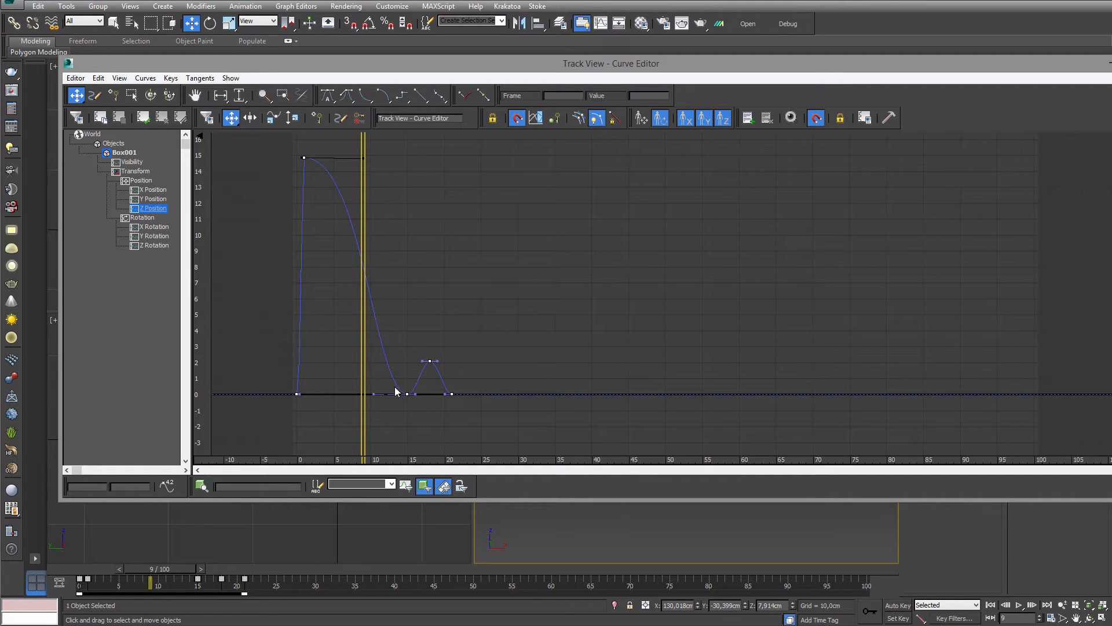
{"action": "left_click", "coordinate": [408, 394]}
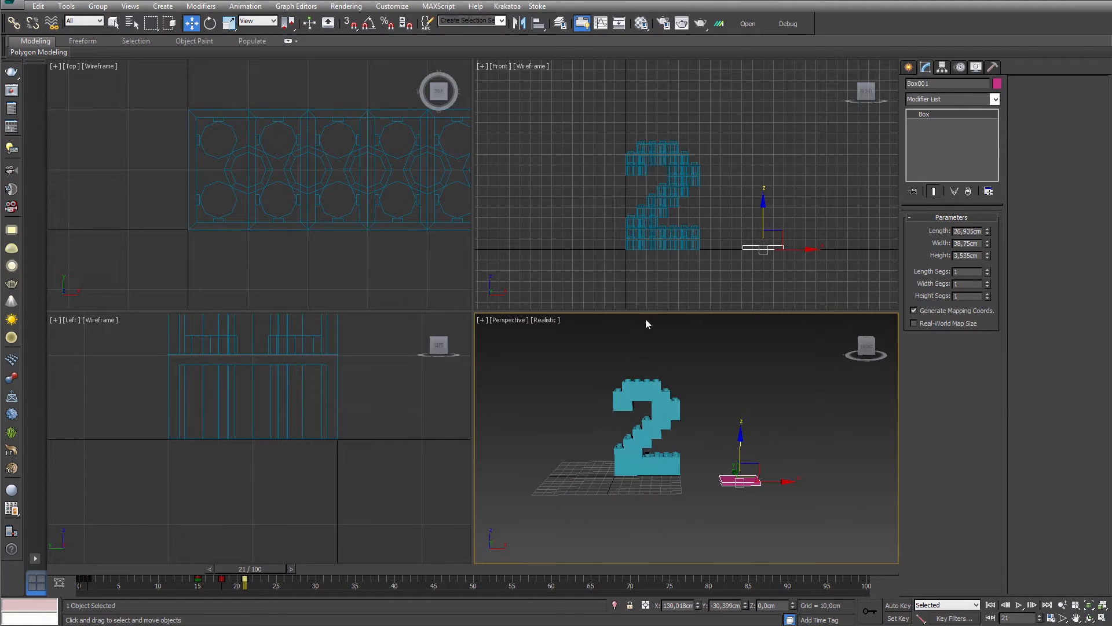
Step: Launch the ATK panel, browse its Device List, and move the window nearer the centre
{"action": "left_click", "coordinate": [717, 23]}
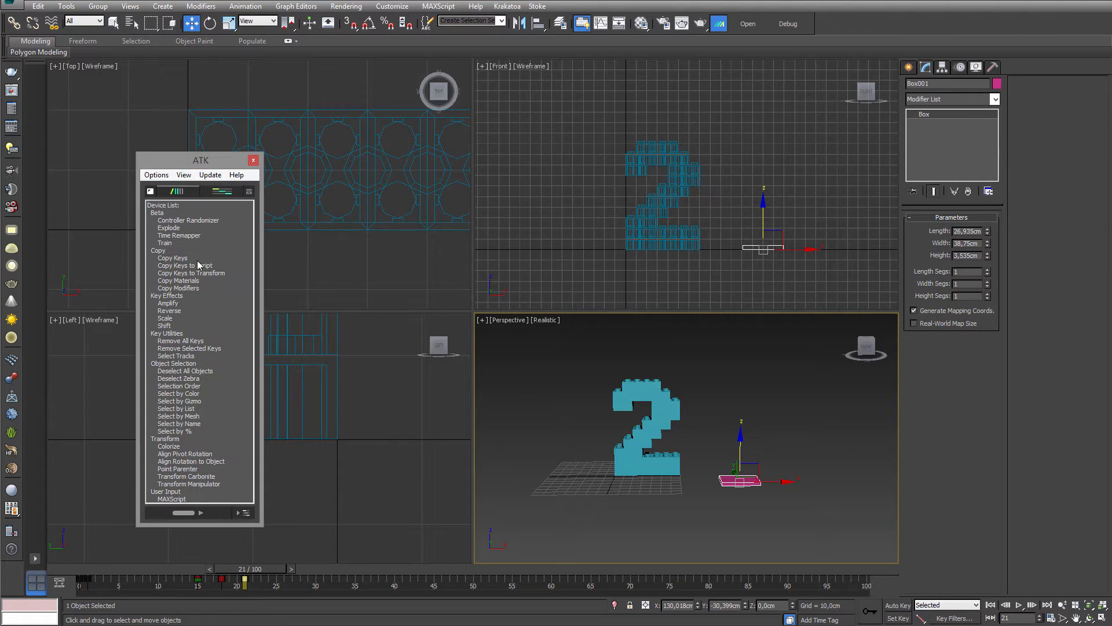
{"action": "mouse_move", "coordinate": [208, 310]}
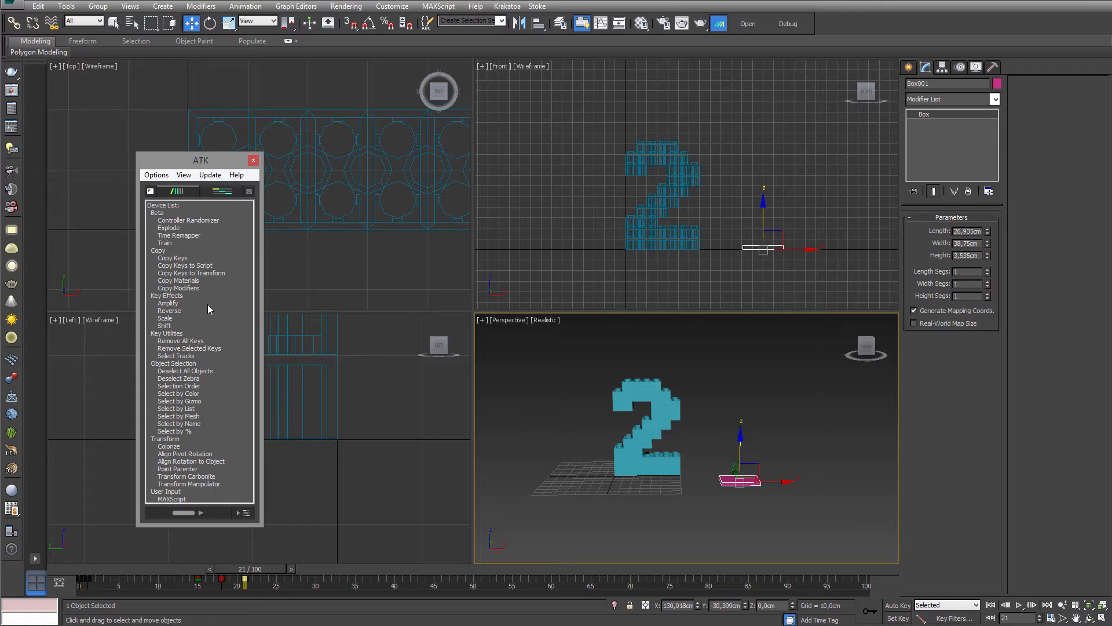
{"action": "mouse_move", "coordinate": [212, 211]}
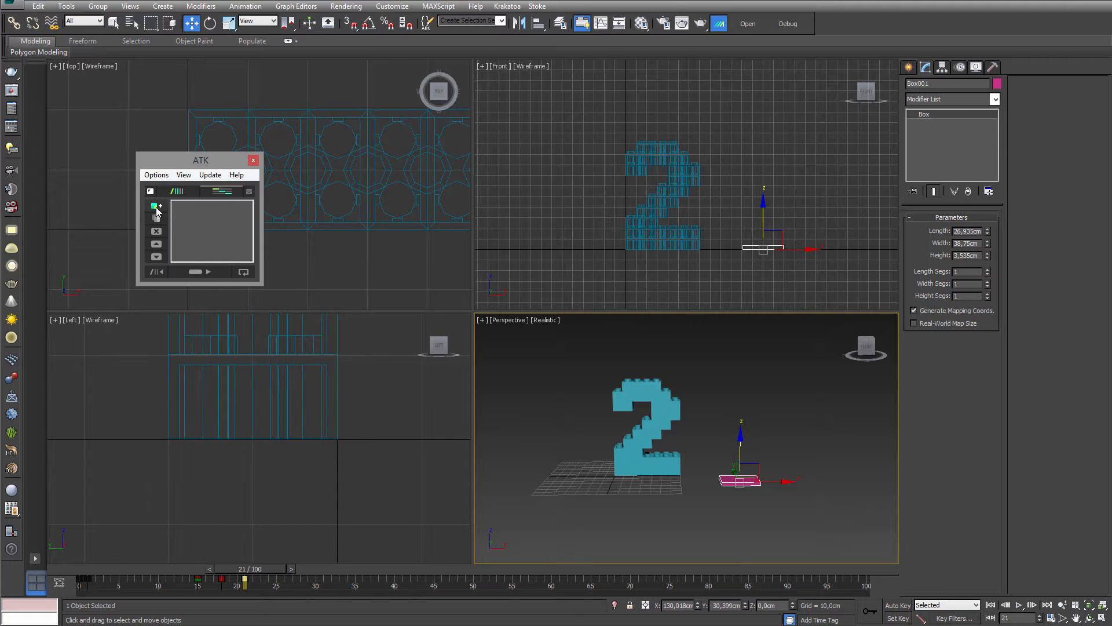
{"action": "left_click", "coordinate": [151, 206]}
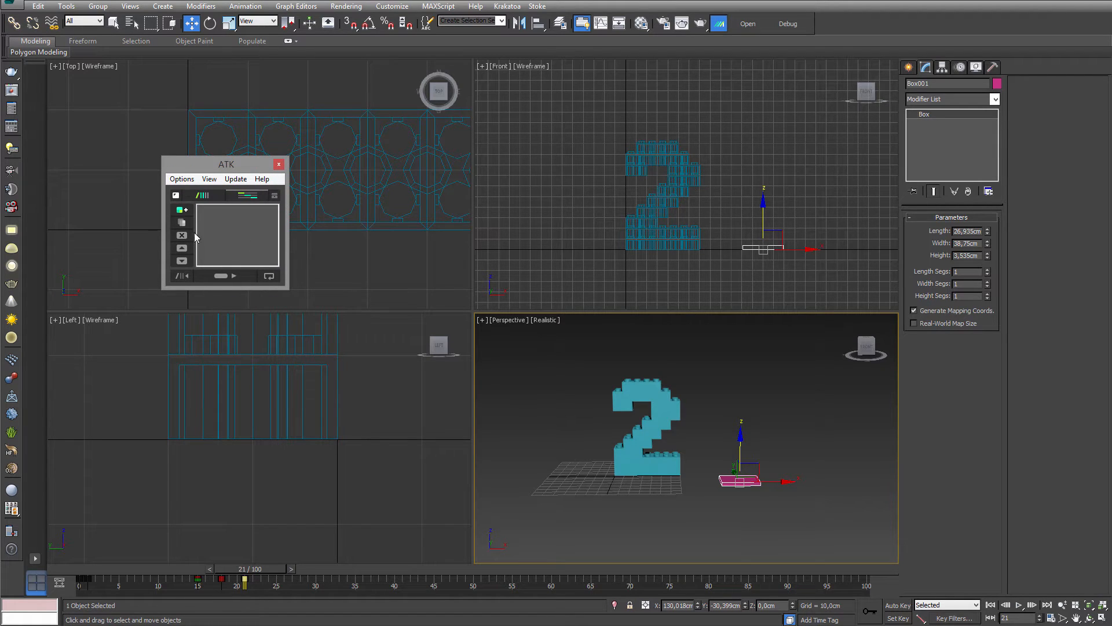
{"action": "mouse_move", "coordinate": [233, 237]}
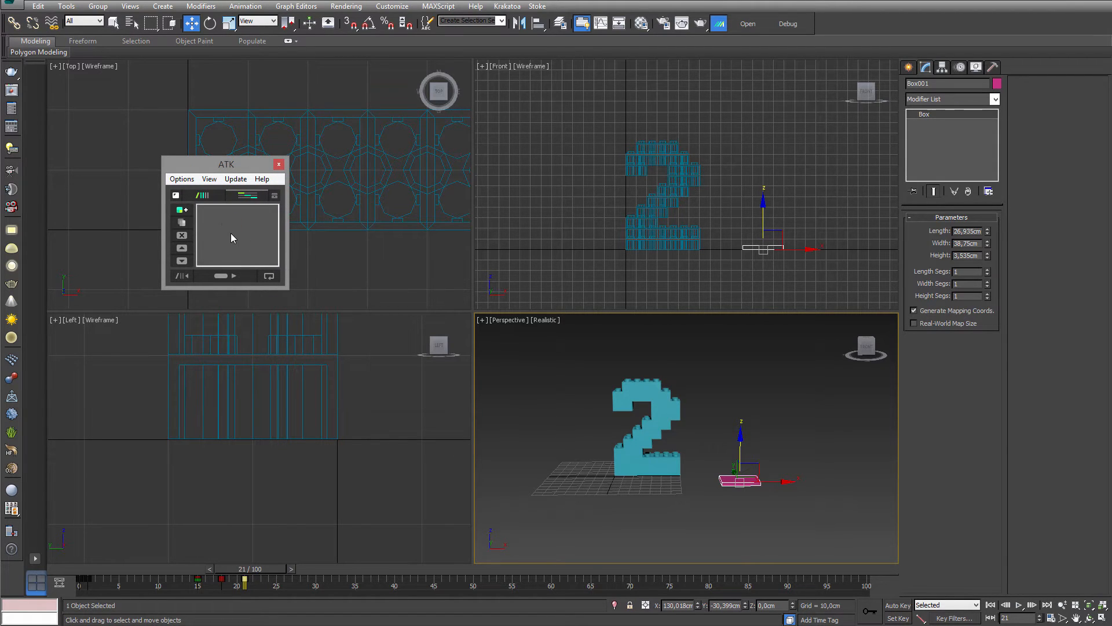
{"action": "mouse_move", "coordinate": [212, 247]}
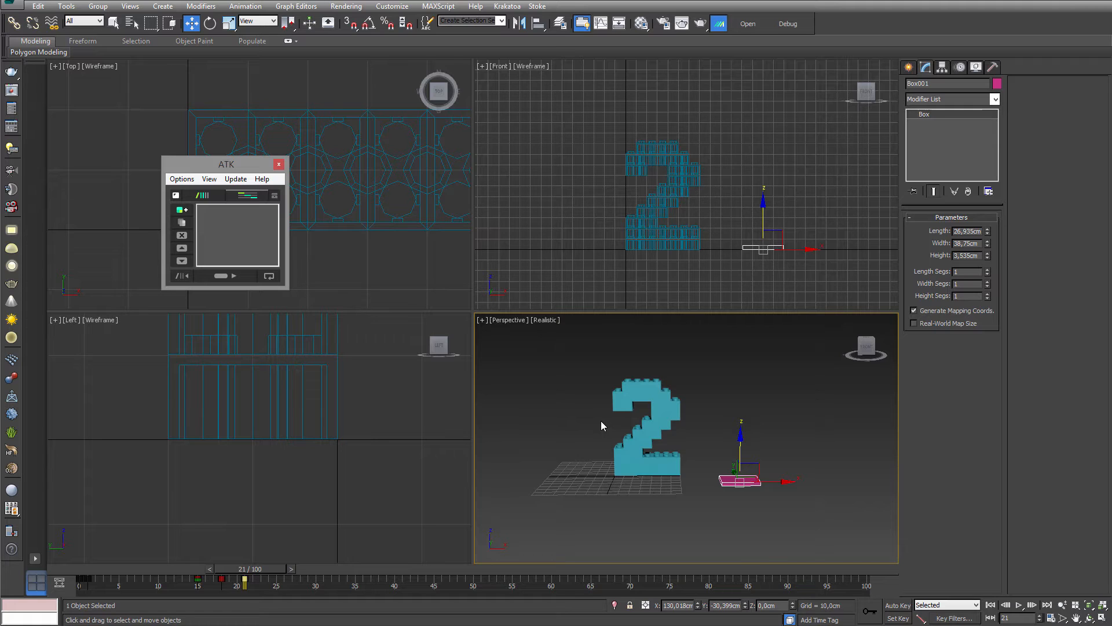
{"action": "left_click", "coordinate": [248, 196]}
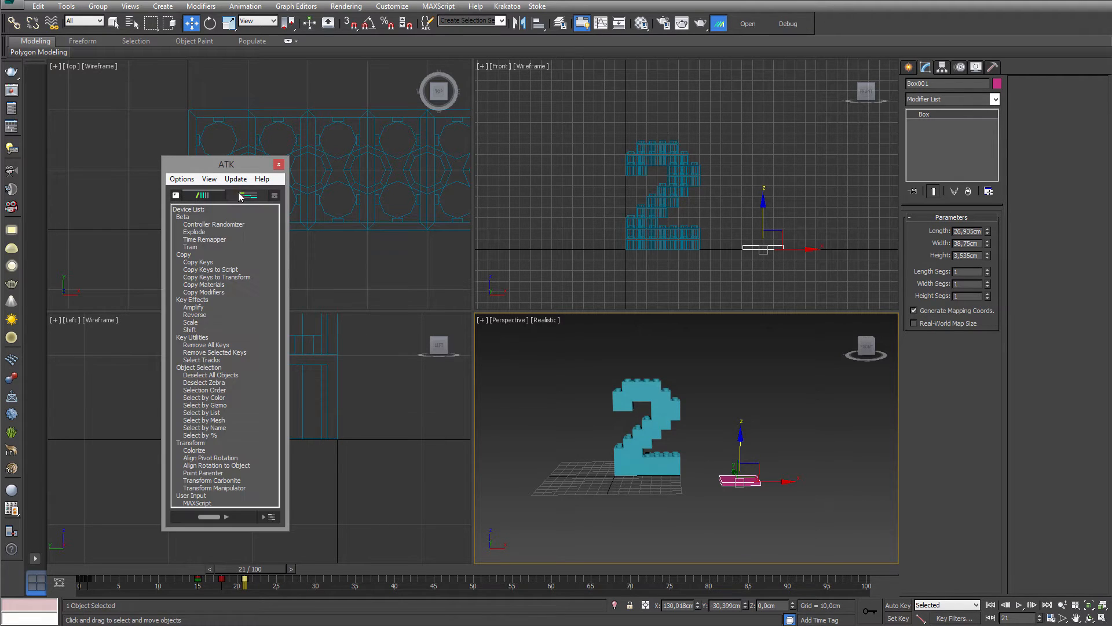
{"action": "left_click", "coordinate": [249, 195]}
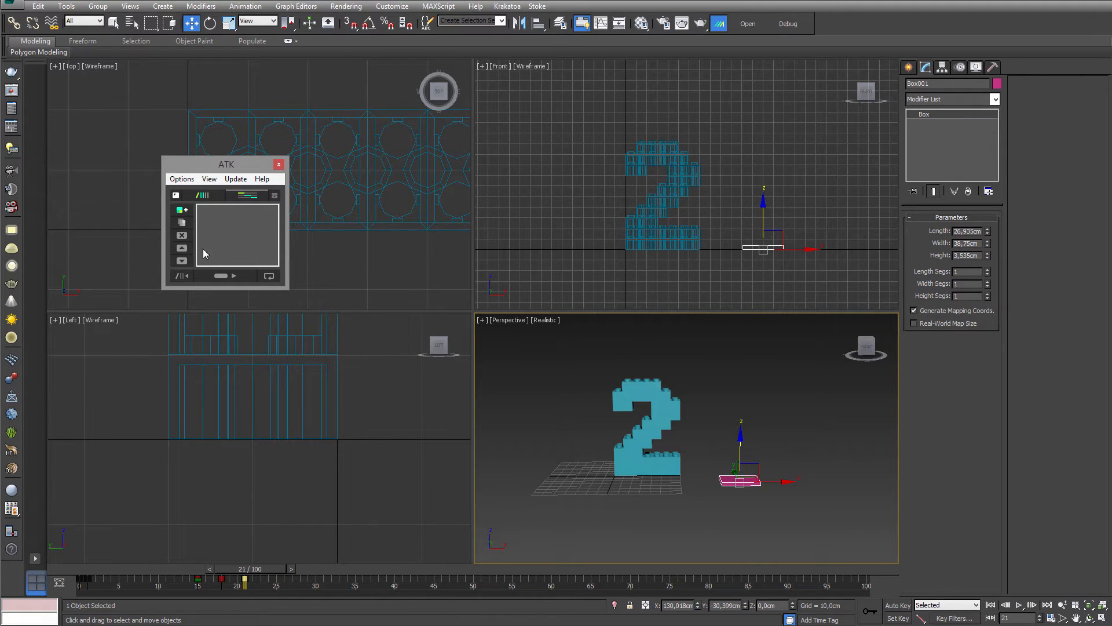
{"action": "left_click_drag", "start_coordinate": [225, 164], "coordinate": [344, 191]}
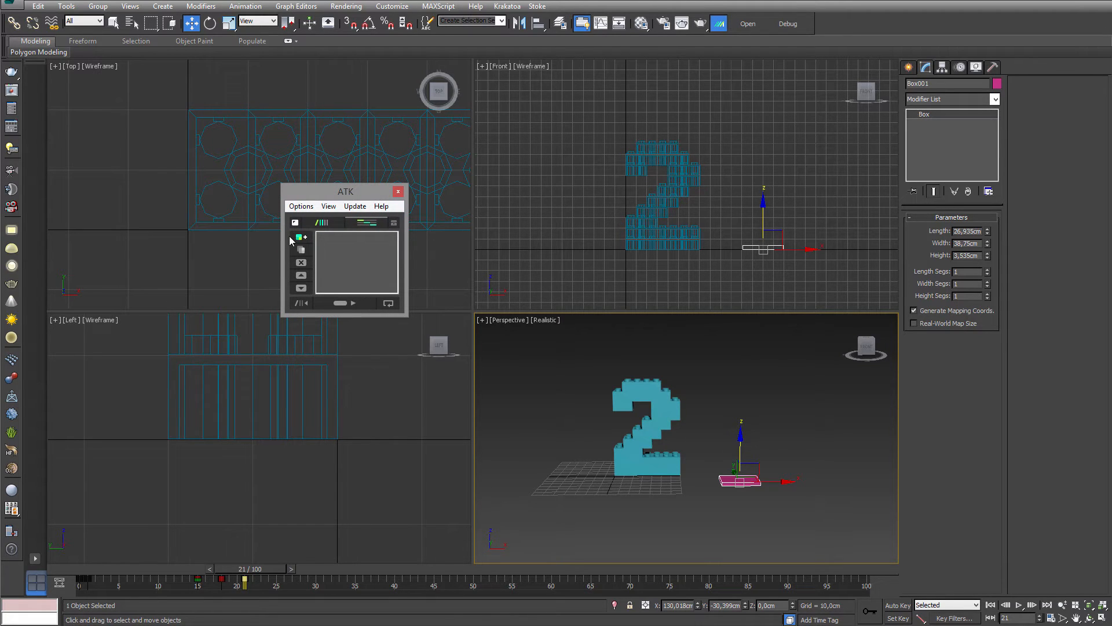
Step: Add a Copy Keys device sourced from Box001 and a Shift device to the toolkit stack
{"action": "left_click", "coordinate": [297, 237]}
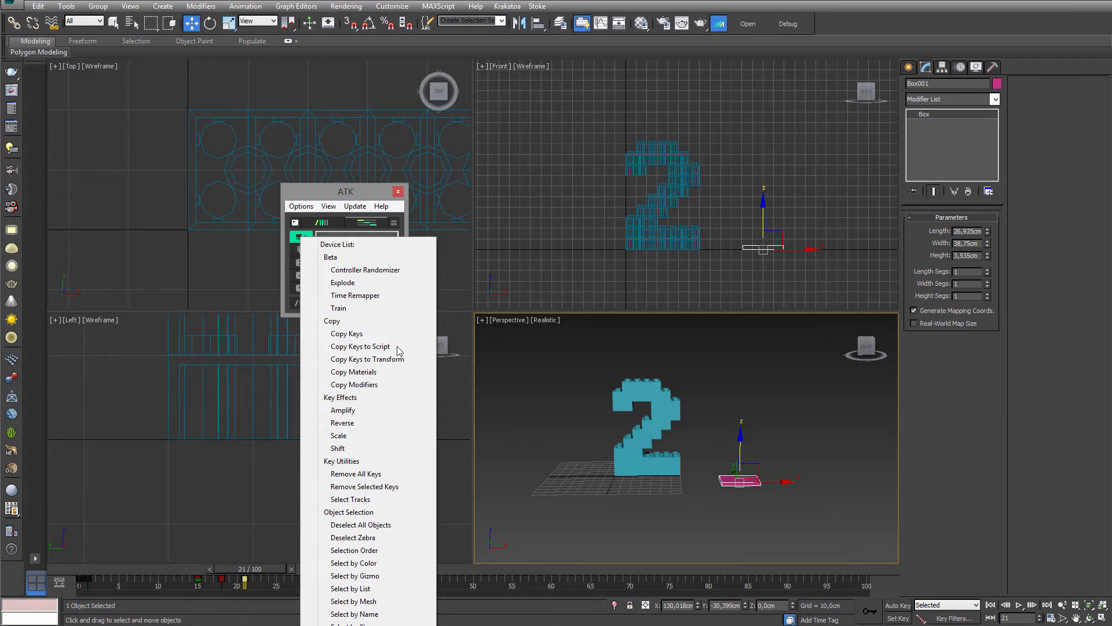
{"action": "mouse_move", "coordinate": [359, 347]}
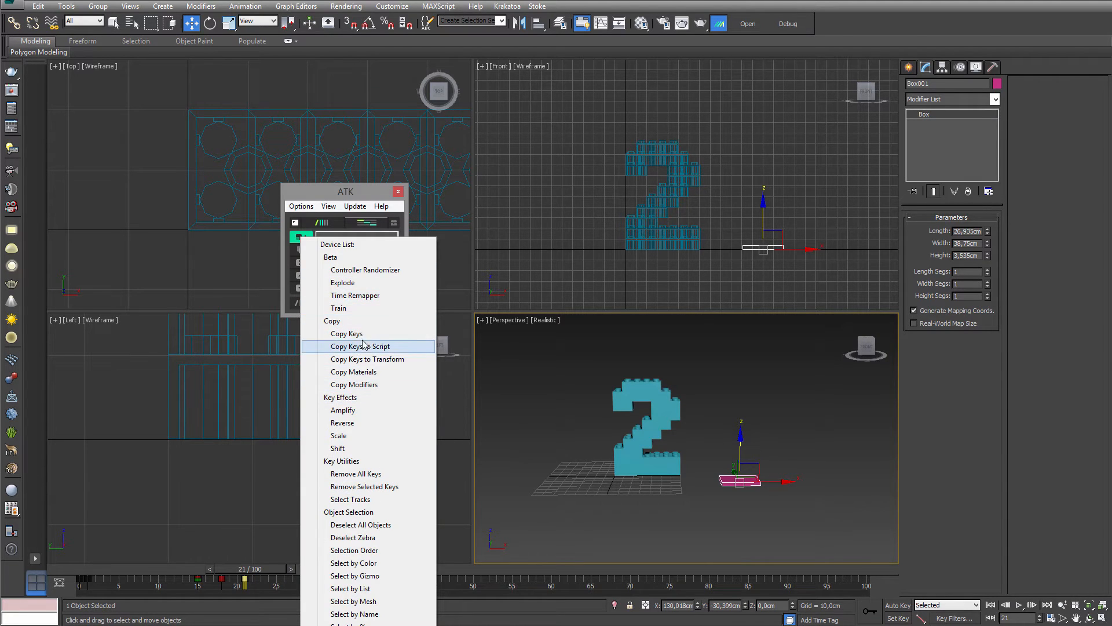
{"action": "left_click", "coordinate": [347, 334]}
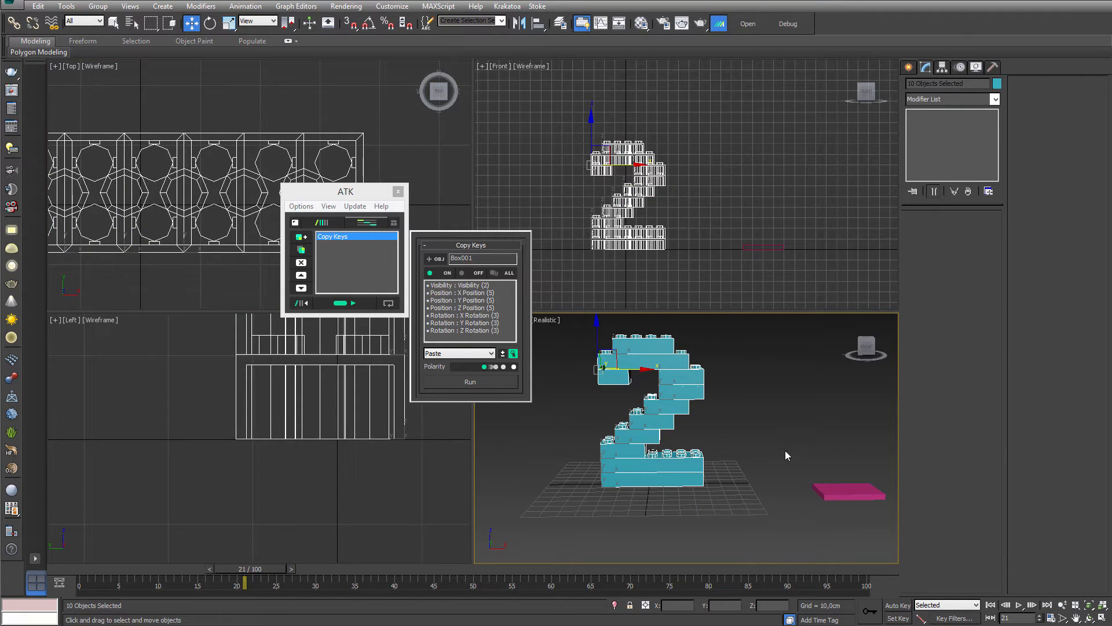
{"action": "left_click", "coordinate": [300, 235]}
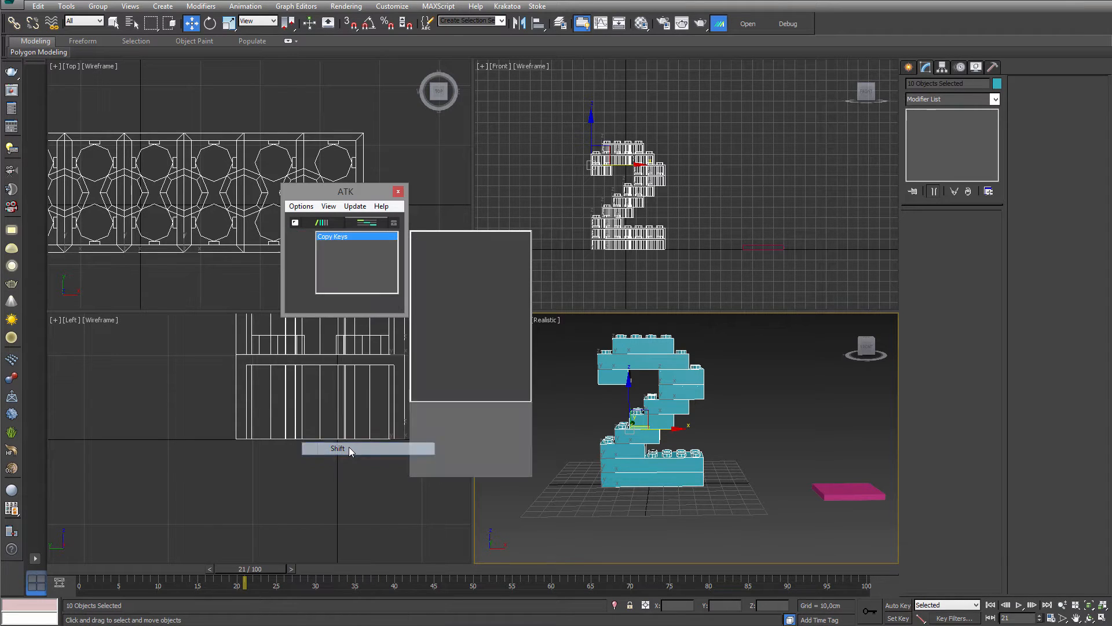
{"action": "left_click", "coordinate": [337, 447]}
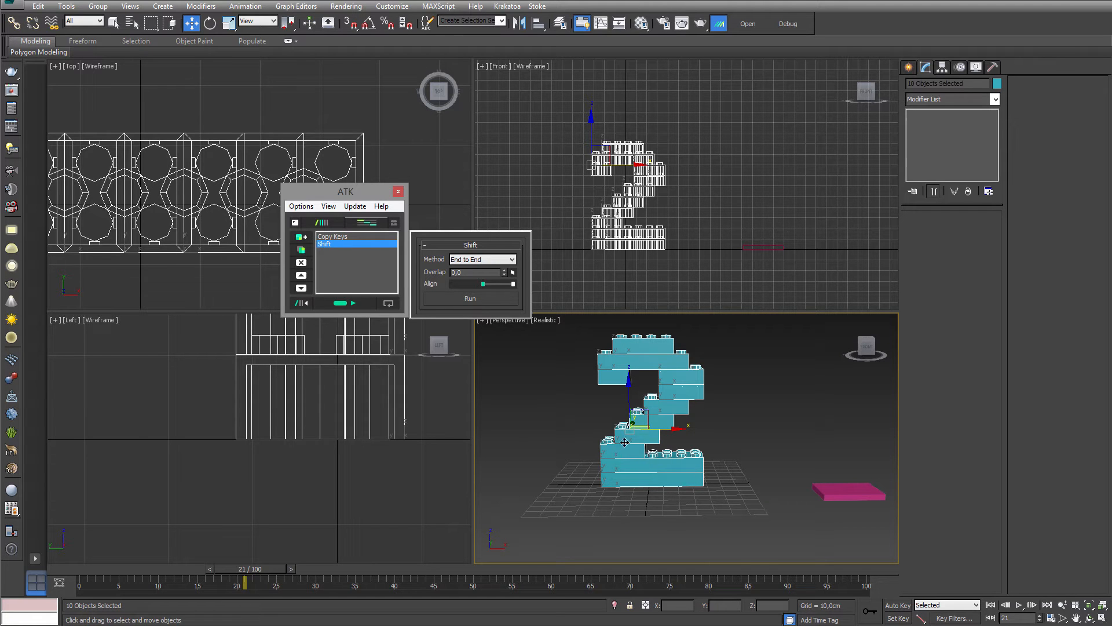
{"action": "left_click", "coordinate": [332, 236]}
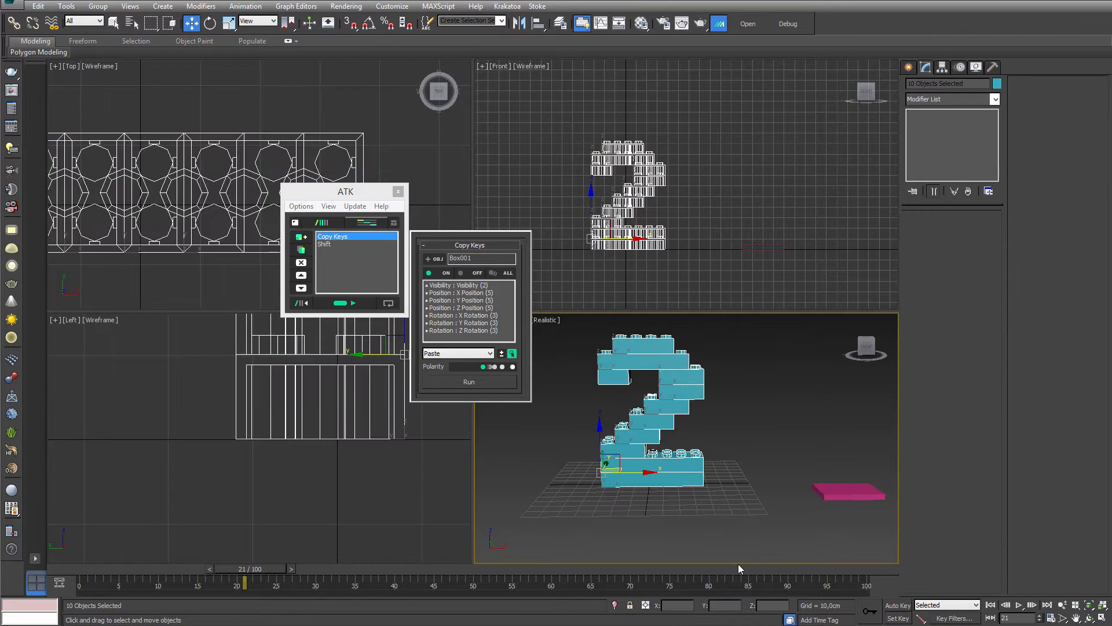
Step: Add Deselect All Objects and Select by List devices, with Select by List searching the whole Scene
{"action": "left_click", "coordinate": [338, 236]}
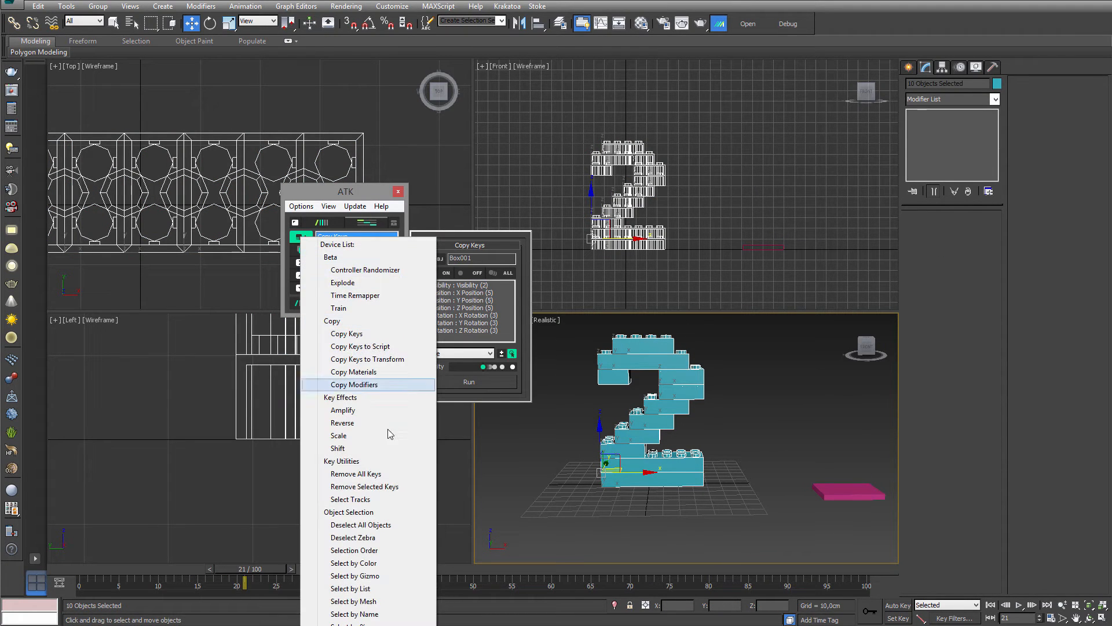
{"action": "mouse_move", "coordinate": [364, 524]}
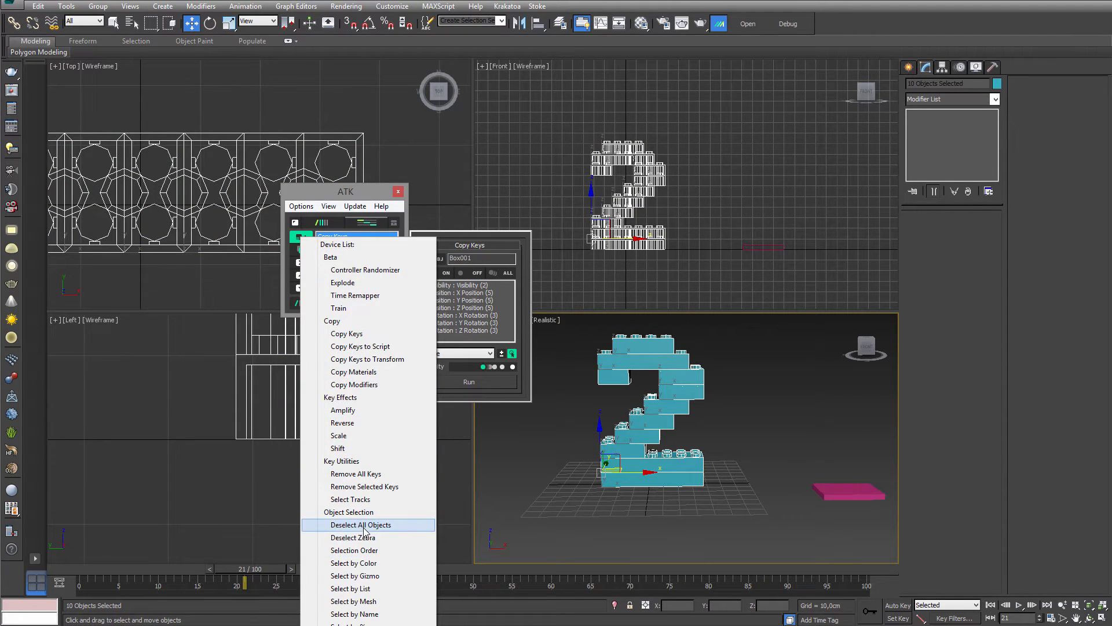
{"action": "left_click", "coordinate": [361, 524]}
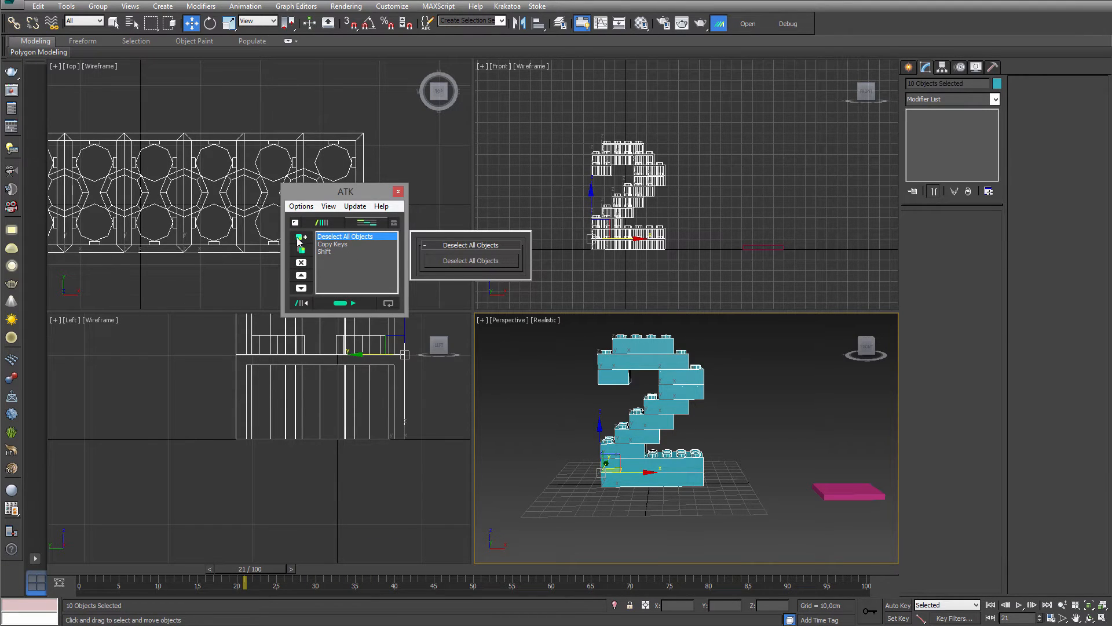
{"action": "left_click", "coordinate": [300, 236]}
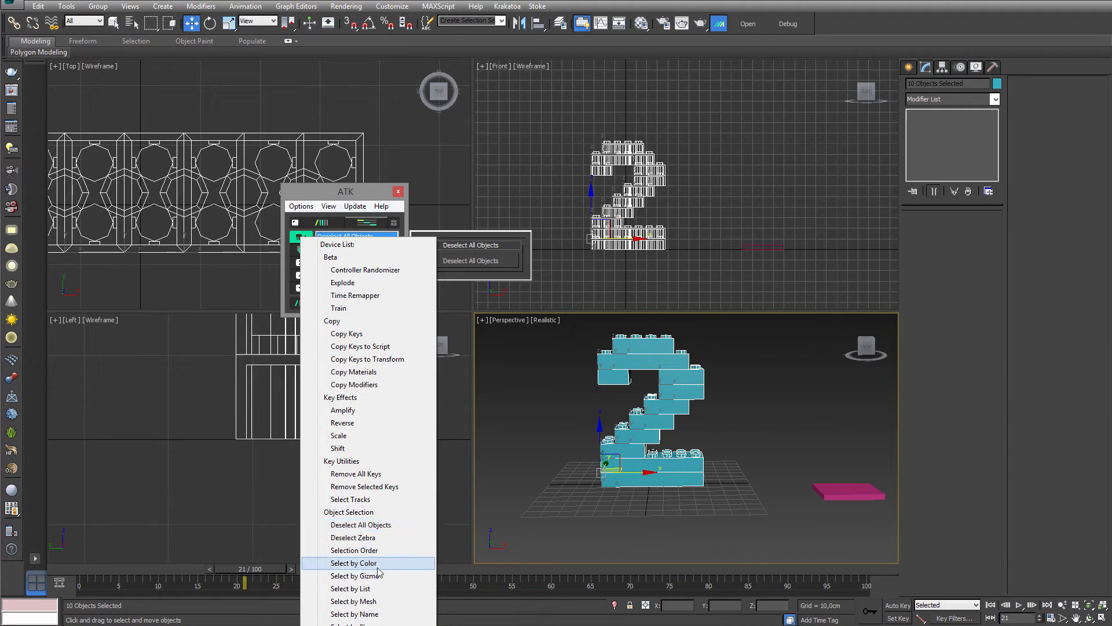
{"action": "left_click", "coordinate": [350, 588]}
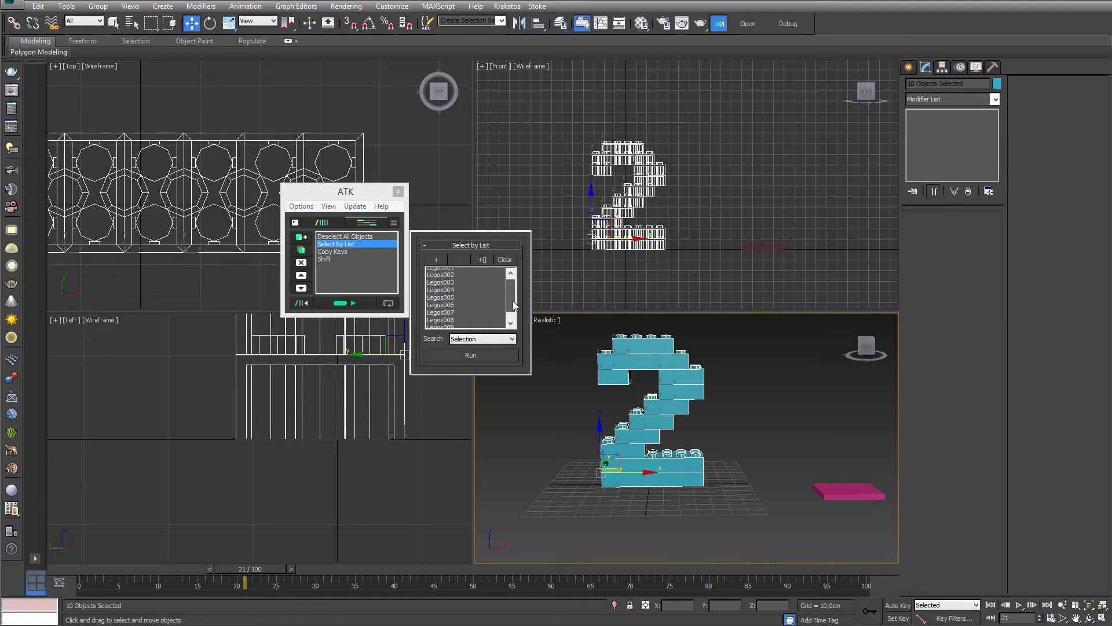
{"action": "scroll", "scroll_direction": "up", "scroll_amount": 3}
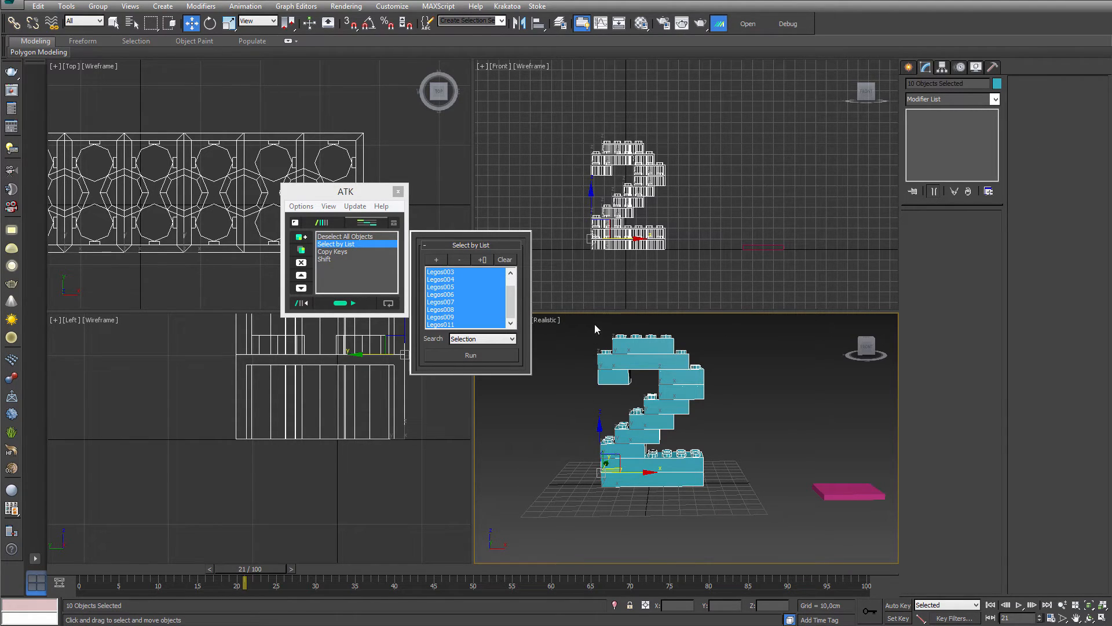
{"action": "left_click", "coordinate": [482, 338]}
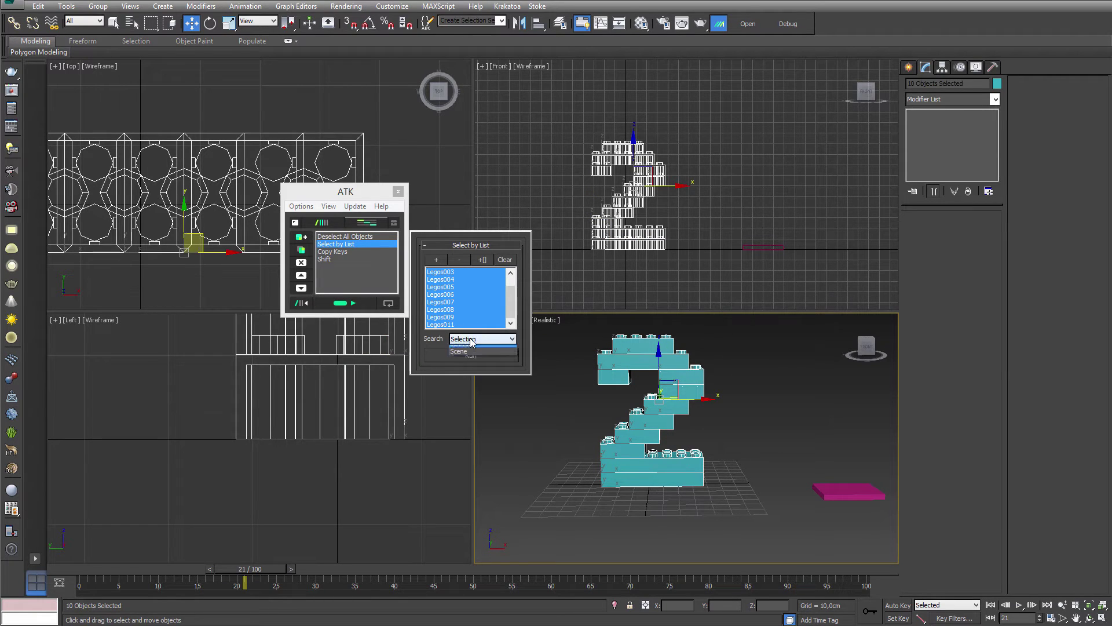
{"action": "left_click", "coordinate": [459, 351]}
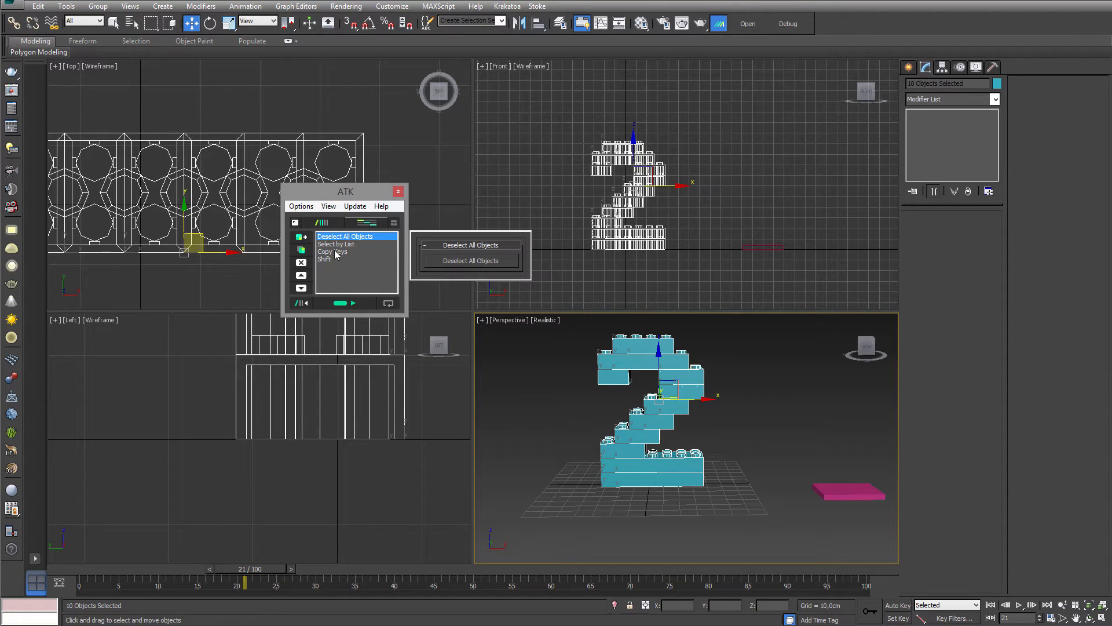
{"action": "mouse_move", "coordinate": [358, 250]}
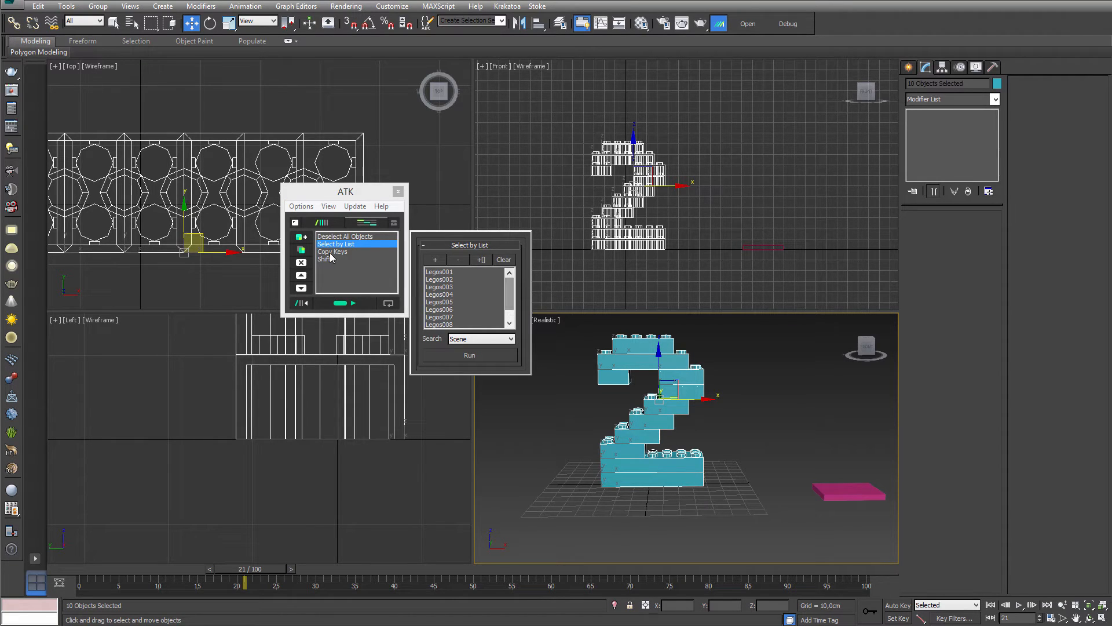
Step: Review the Copy Keys and Shift device settings in the stack
{"action": "left_click", "coordinate": [332, 250]}
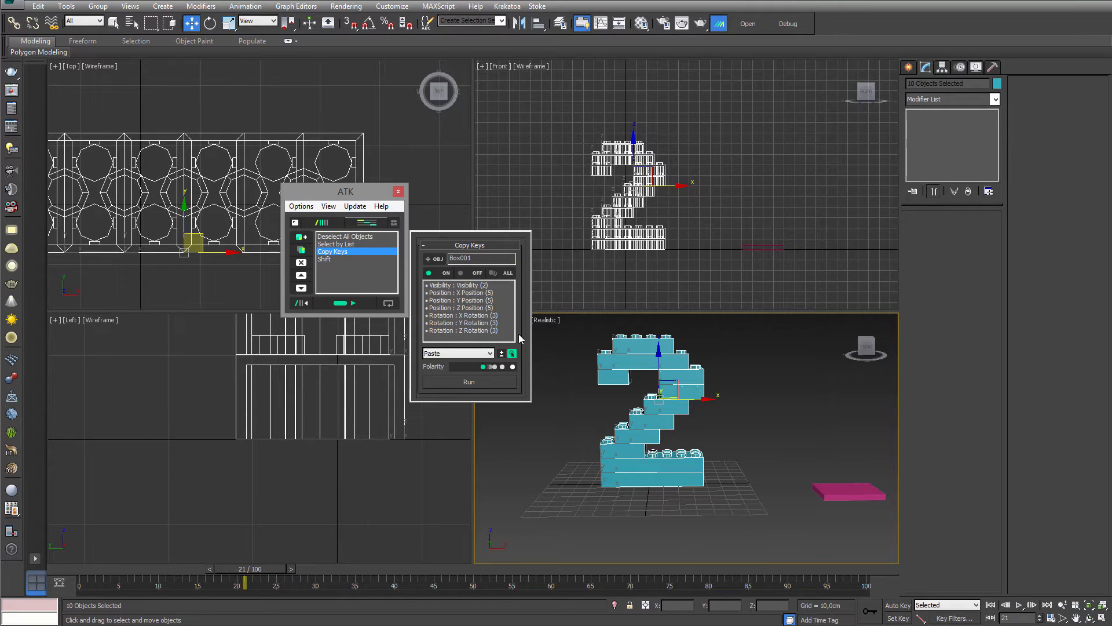
{"action": "left_click", "coordinate": [325, 258]}
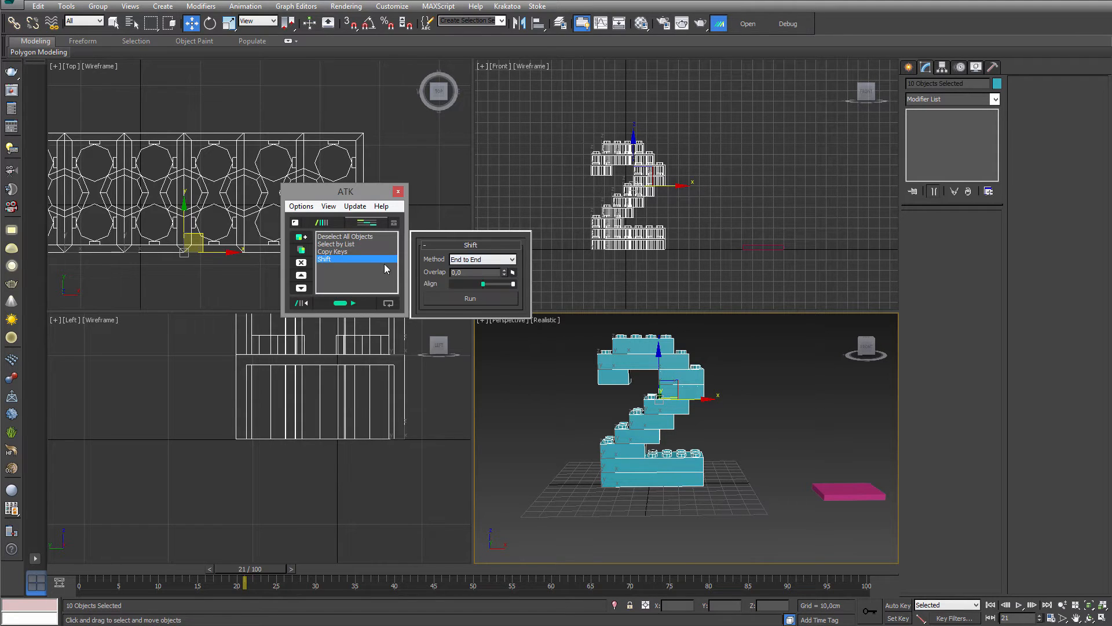
{"action": "mouse_move", "coordinate": [508, 335]}
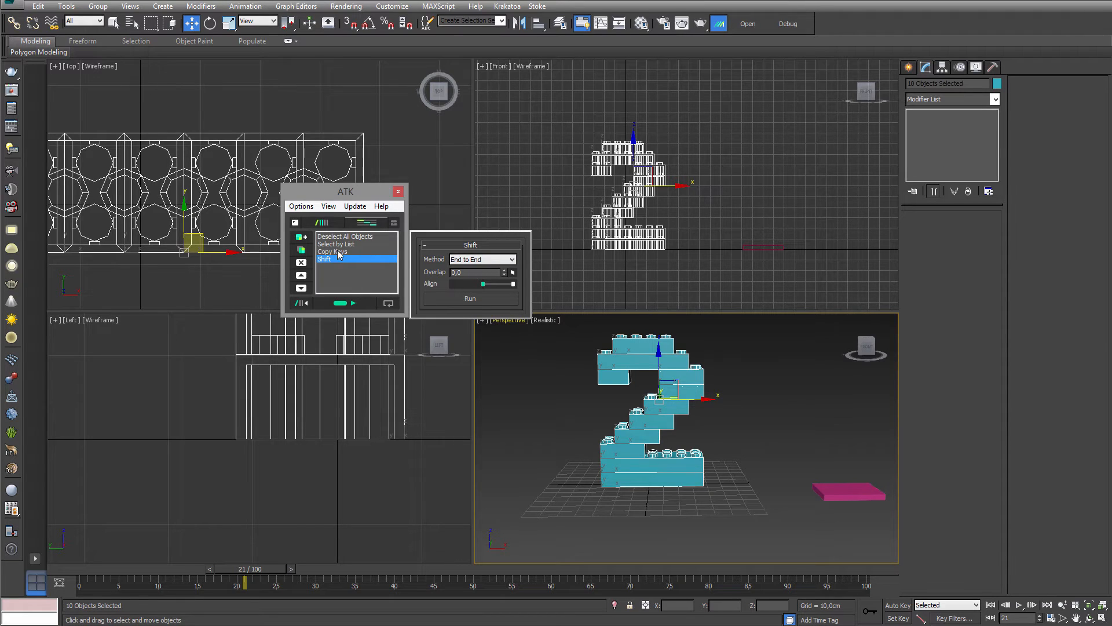
{"action": "left_click", "coordinate": [332, 250]}
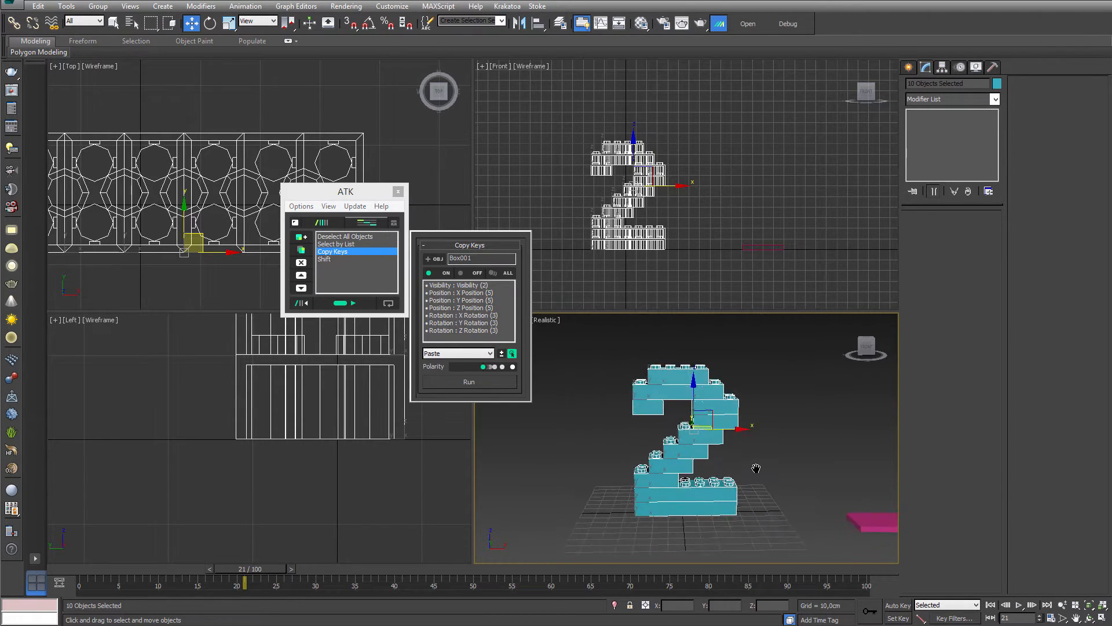
{"action": "left_click", "coordinate": [469, 382]}
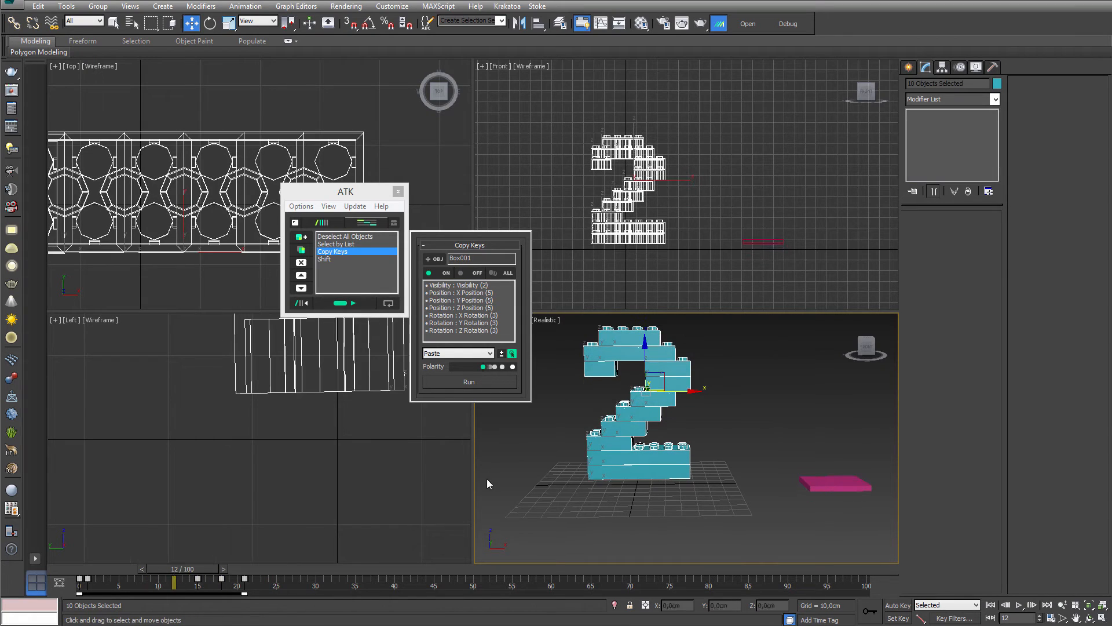
{"action": "left_click", "coordinate": [325, 259]}
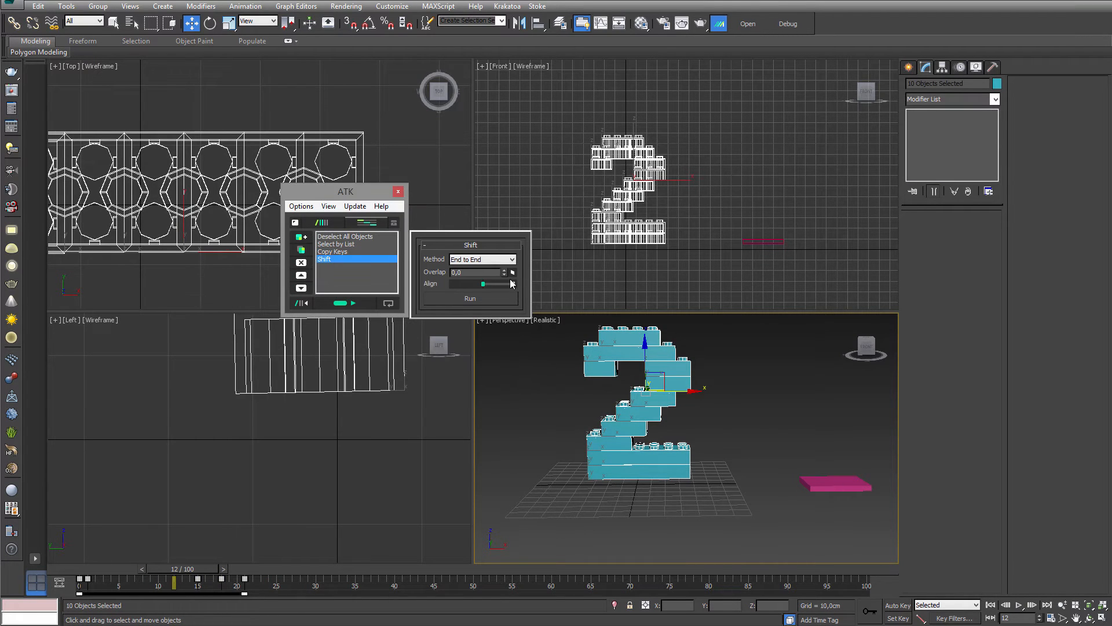
Step: Set Shift's overlap to order by Position radially from Legos011 with Start/End of 12
{"action": "left_click", "coordinate": [512, 271]}
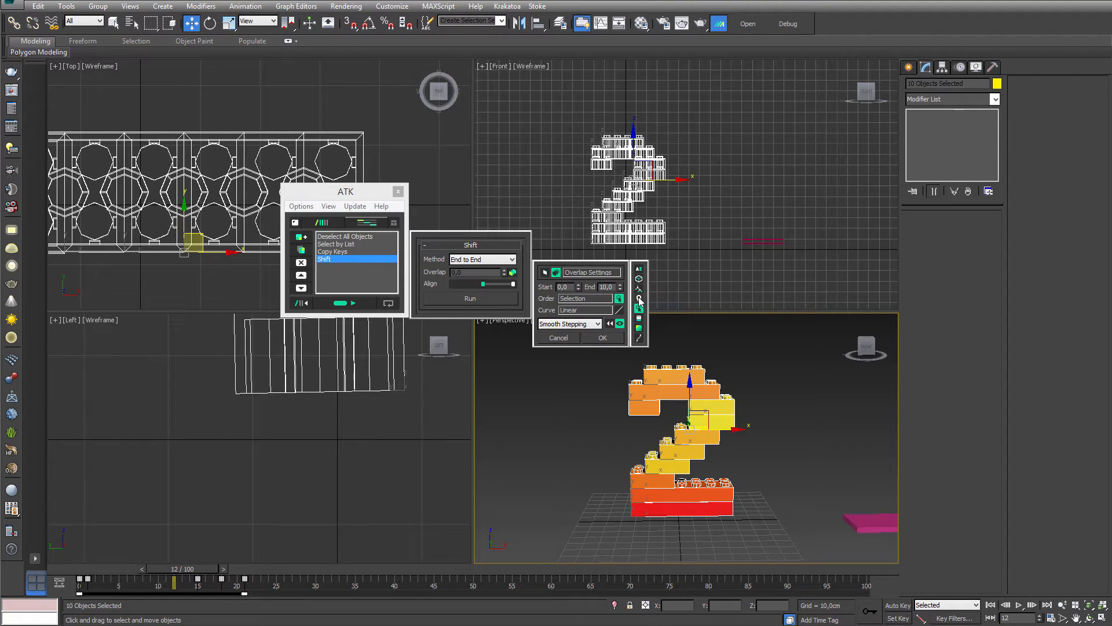
{"action": "left_click", "coordinate": [619, 298]}
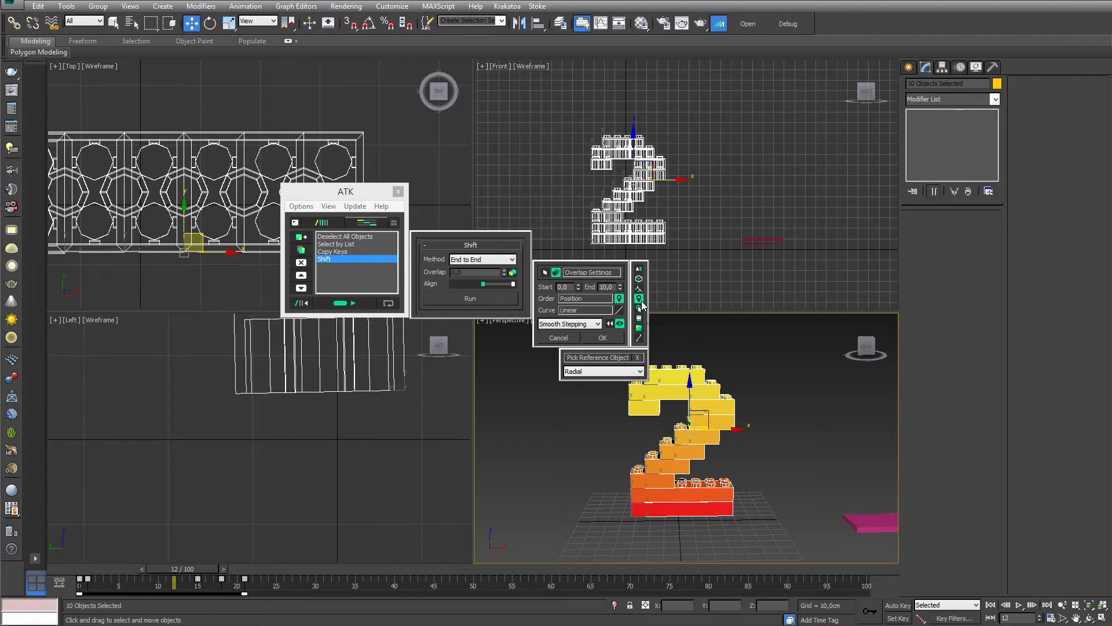
{"action": "left_click", "coordinate": [600, 357]}
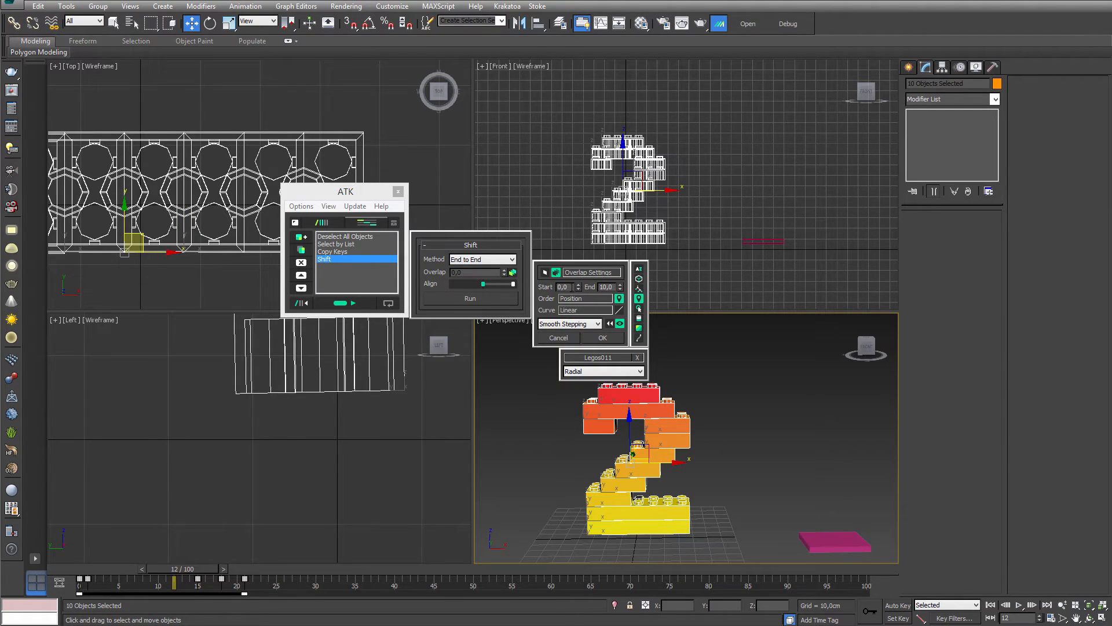
{"action": "triple_click", "coordinate": [563, 287]}
{"action": "type", "text": "12"}
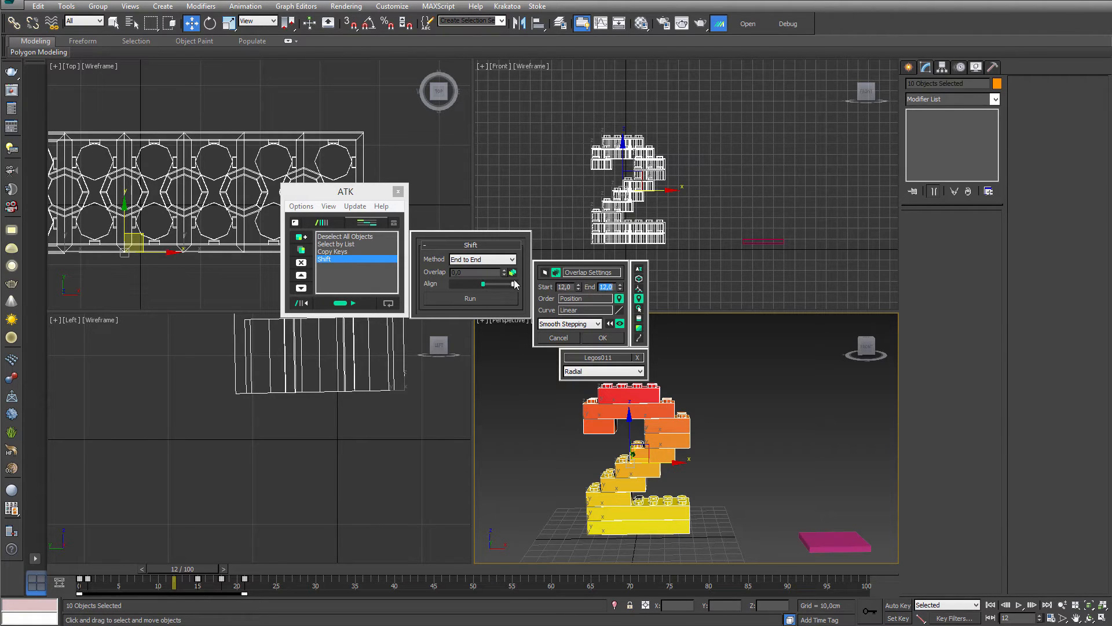
{"action": "left_click", "coordinate": [469, 298]}
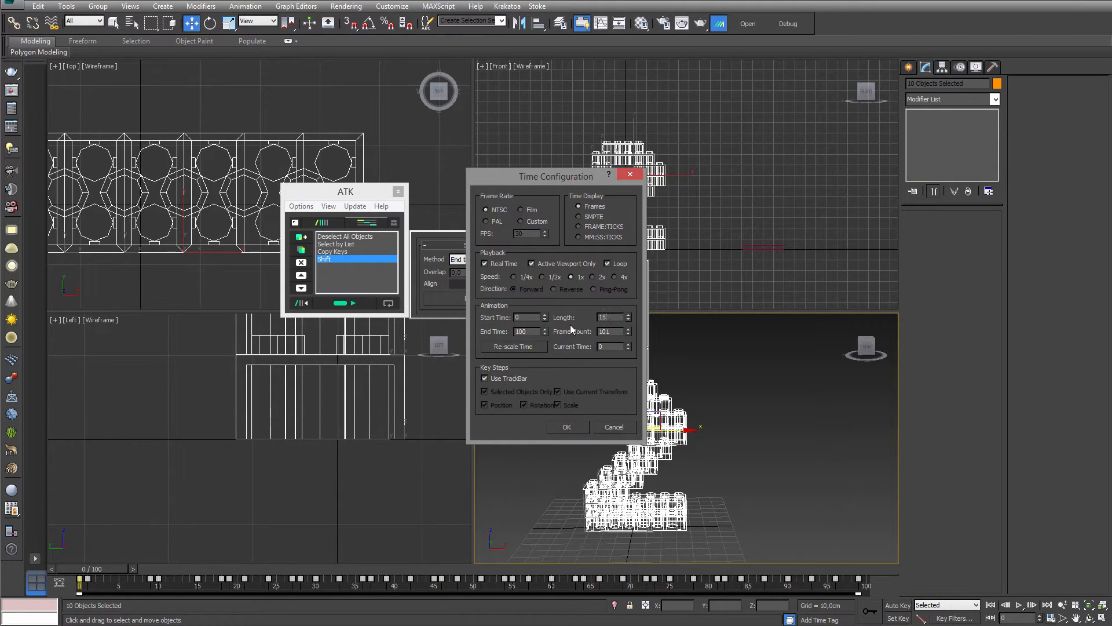
Step: Confirm a 150-frame animation length and clear the stack down to Copy Keys and Shift
{"action": "left_click", "coordinate": [566, 426]}
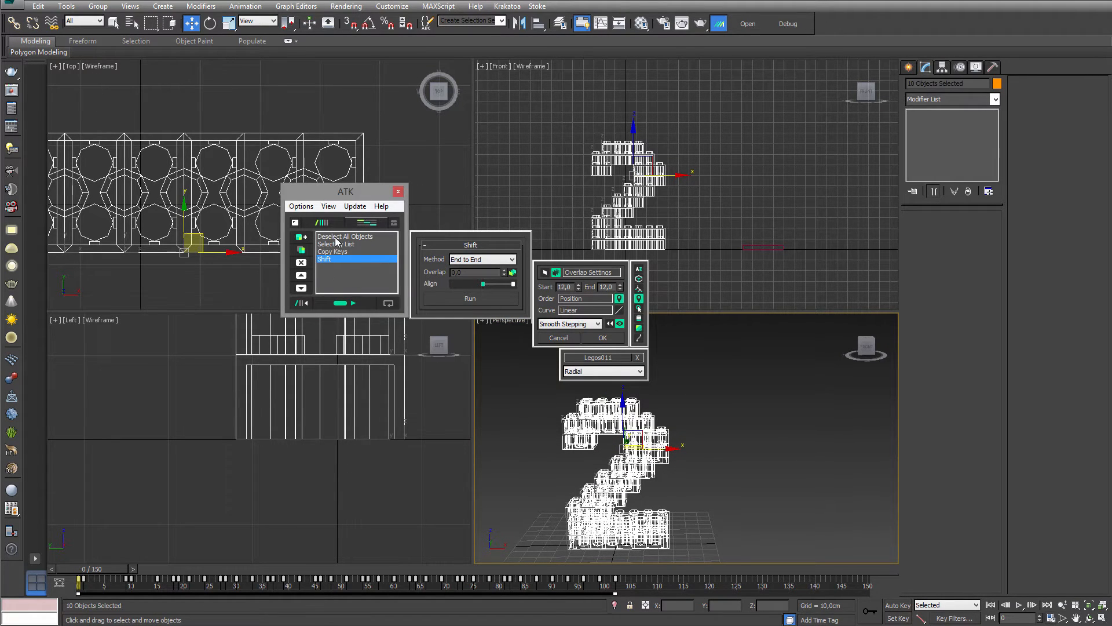
{"action": "left_click", "coordinate": [344, 244]}
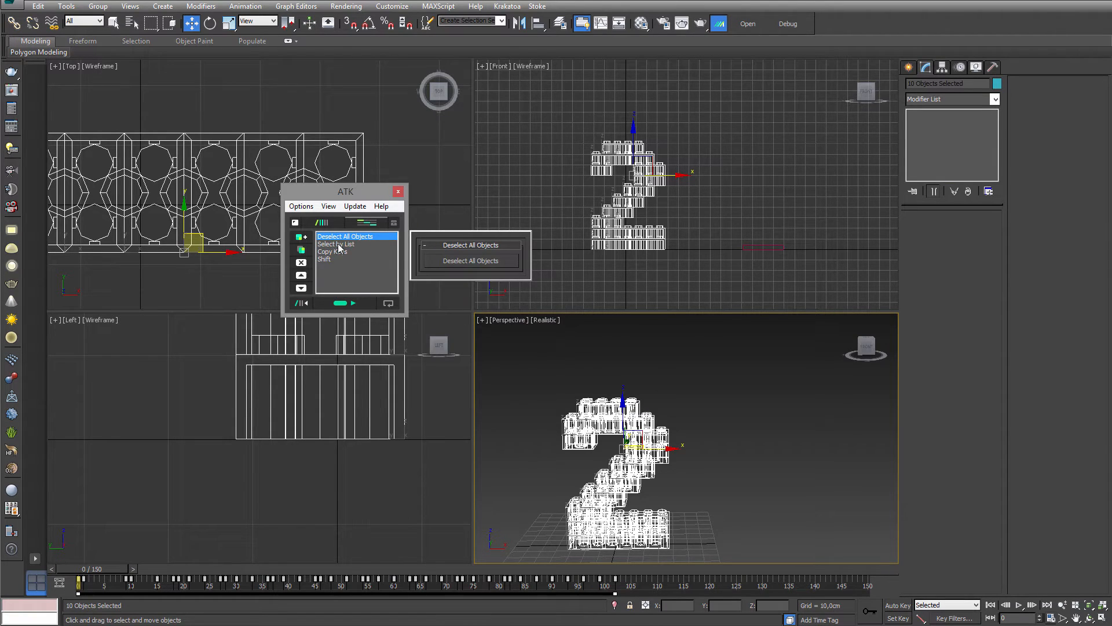
{"action": "left_click", "coordinate": [335, 243]}
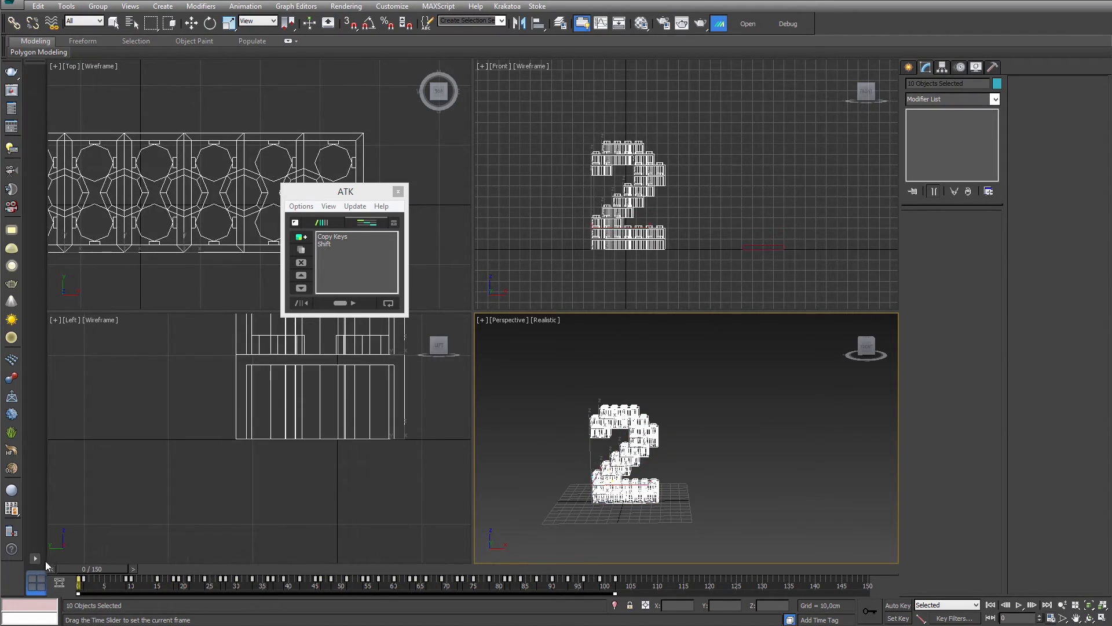
{"action": "left_click", "coordinate": [709, 411]}
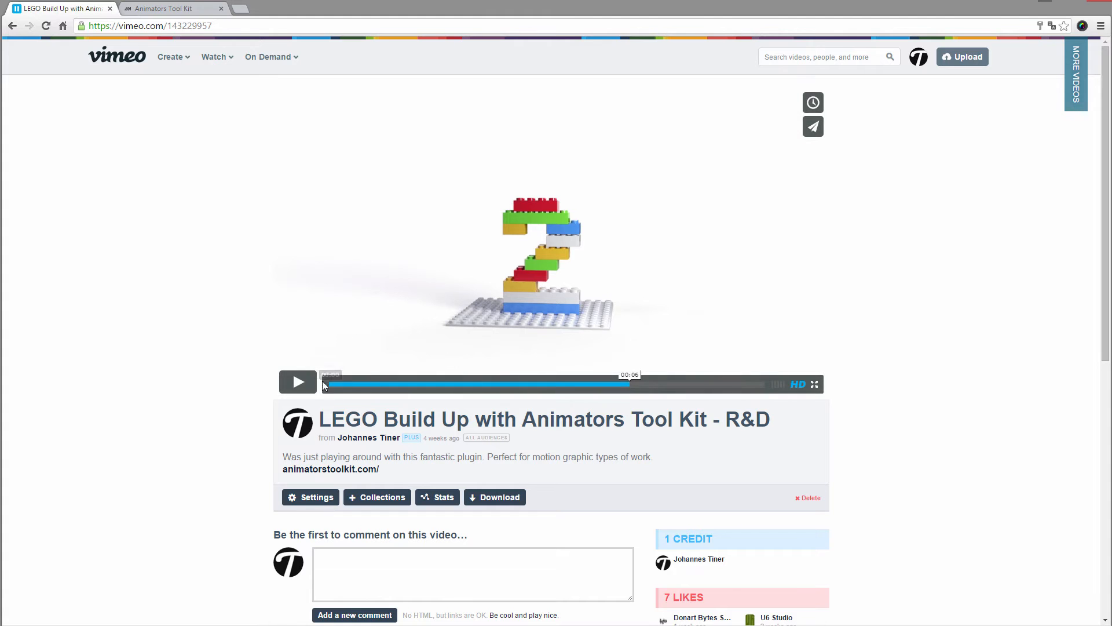
Step: Play the LEGO Build Up with Animators Tool Kit reference video
{"action": "left_click", "coordinate": [298, 382]}
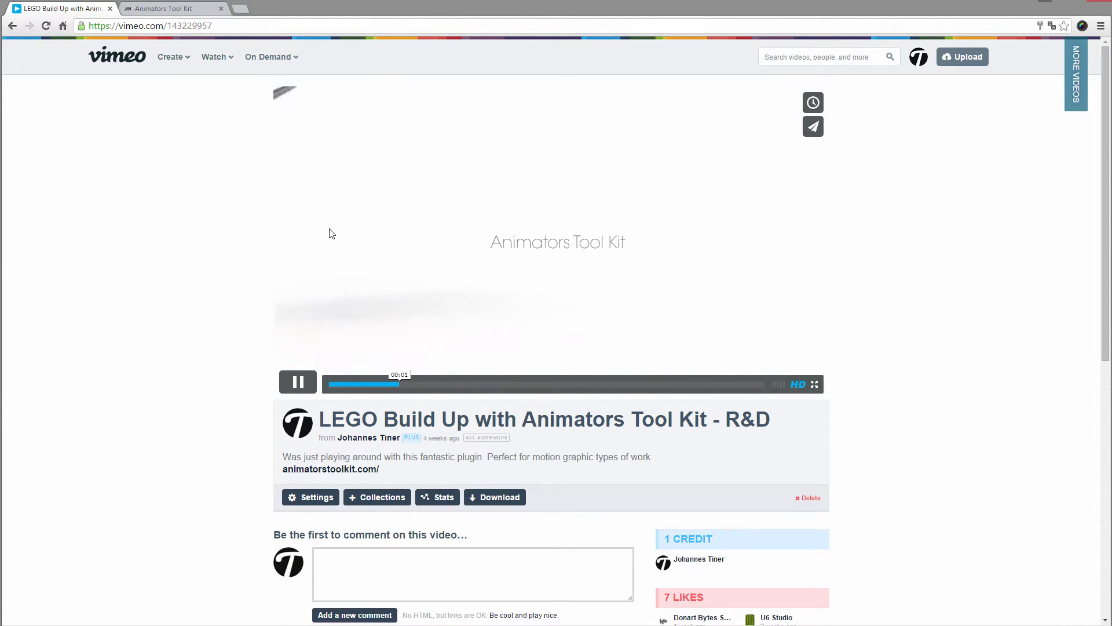
{"action": "mouse_move", "coordinate": [623, 284]}
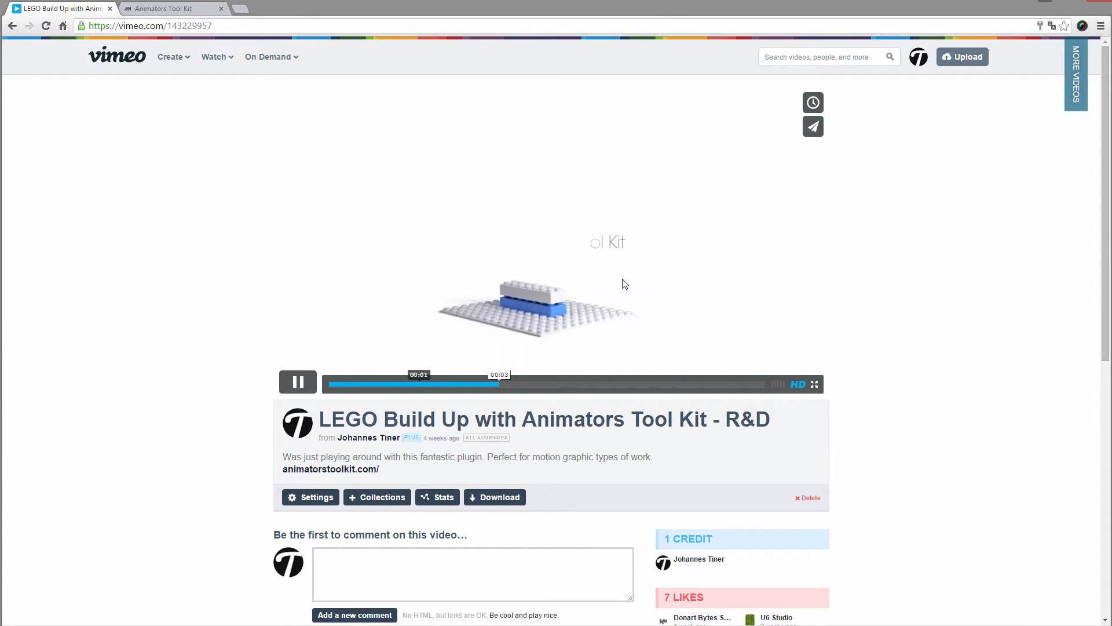
{"action": "left_click", "coordinate": [297, 383]}
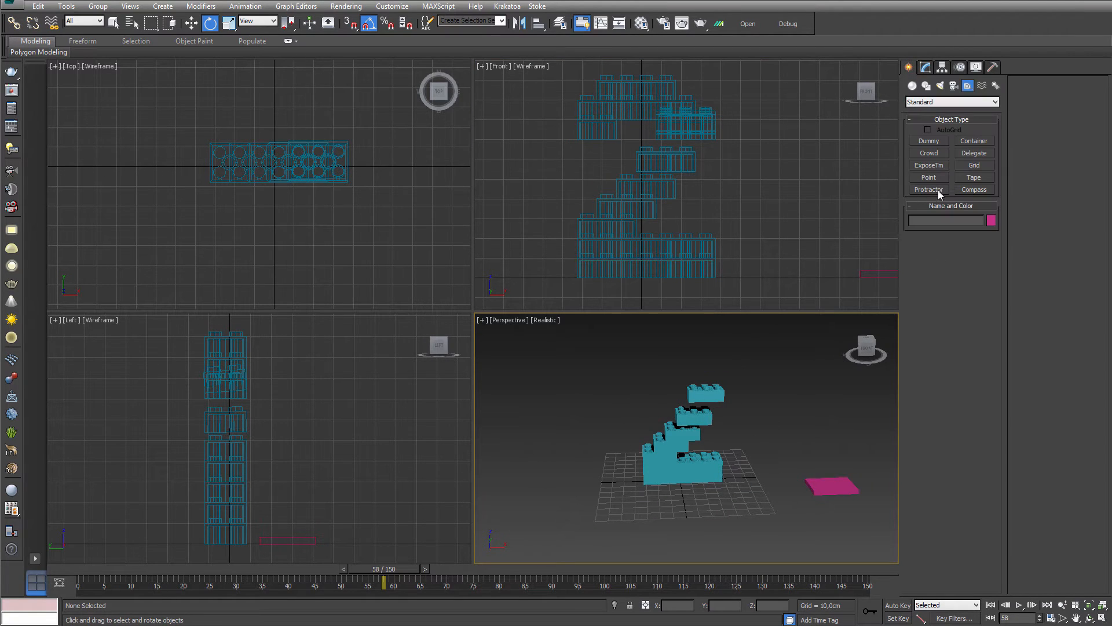
Step: Create a 15-by-15 Legos floor plate with height 2 cm and size 1.25 under the number 2
{"action": "left_click", "coordinate": [951, 101]}
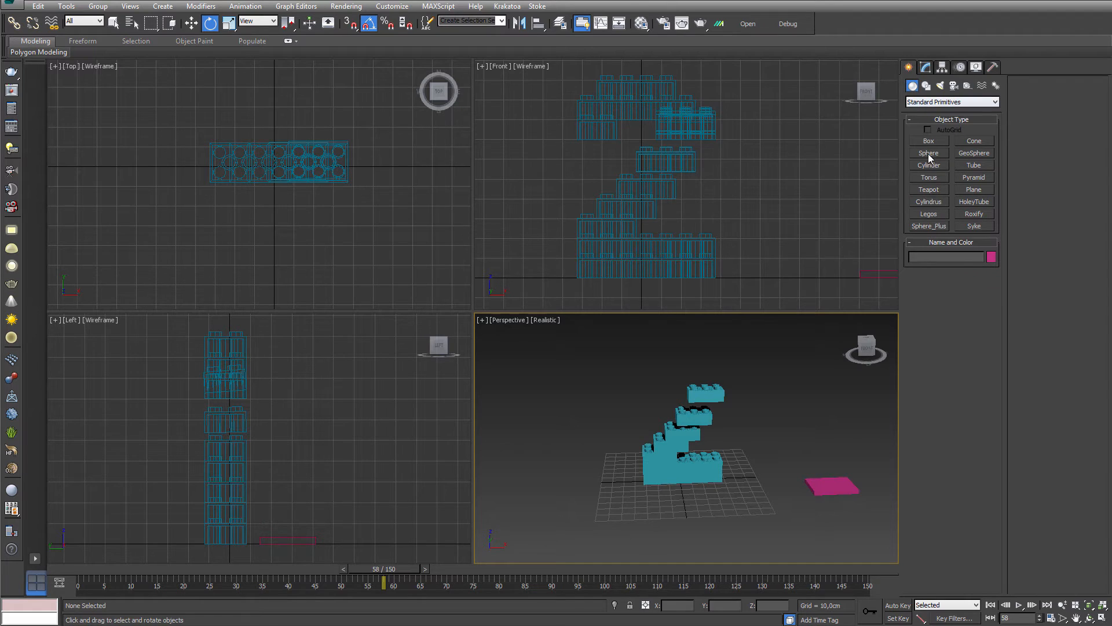
{"action": "left_click", "coordinate": [928, 214]}
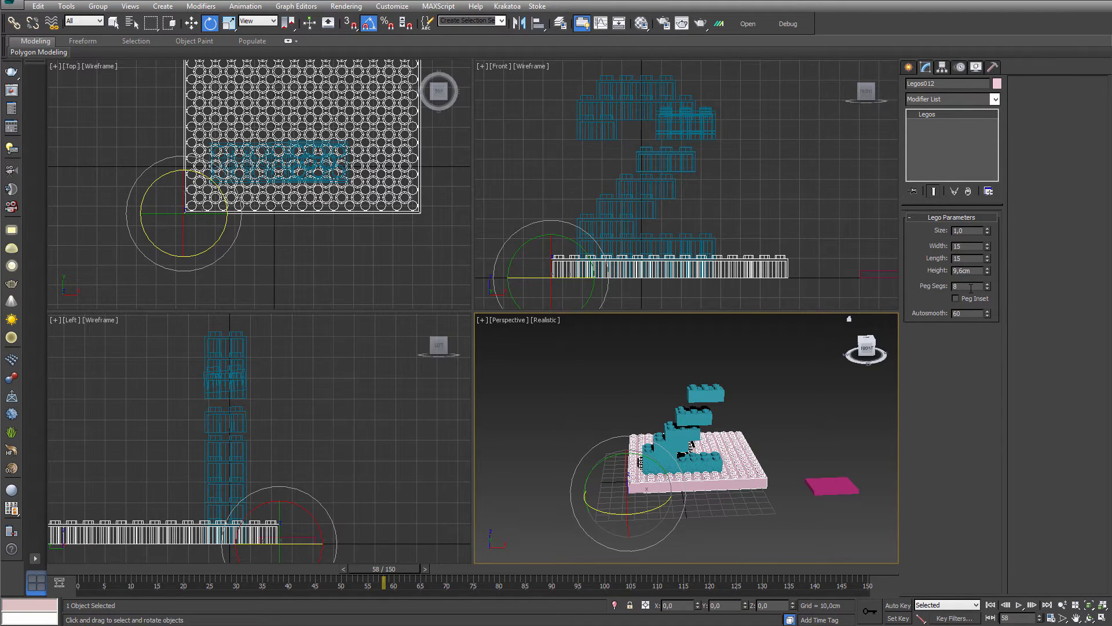
{"action": "triple_click", "coordinate": [965, 270]}
{"action": "type", "text": "2"}
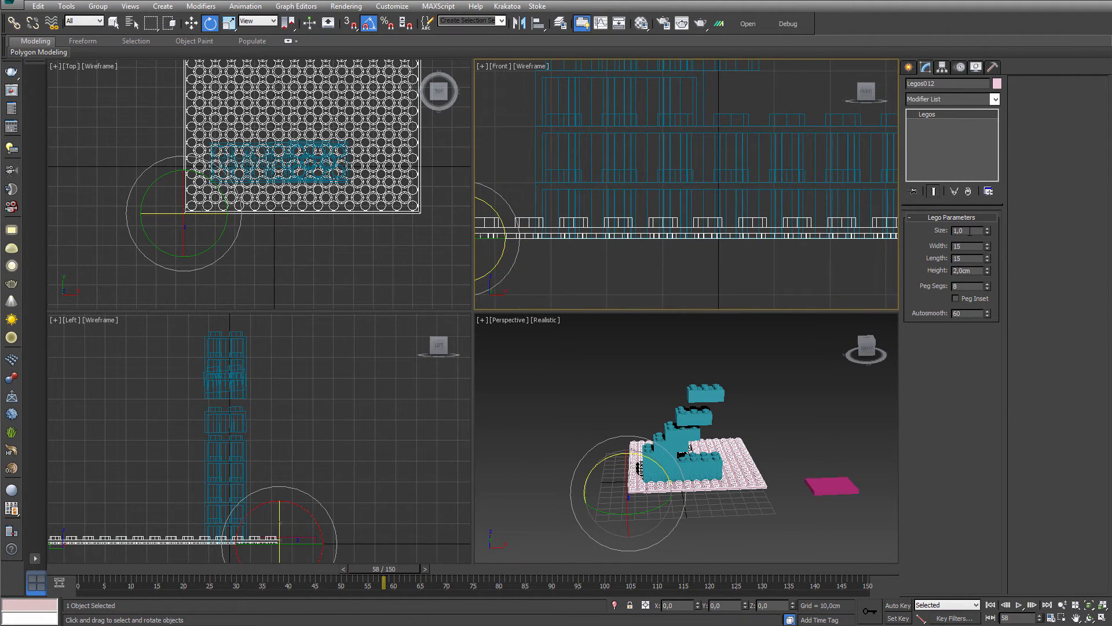
{"action": "triple_click", "coordinate": [964, 230]}
{"action": "type", "text": "1,25"}
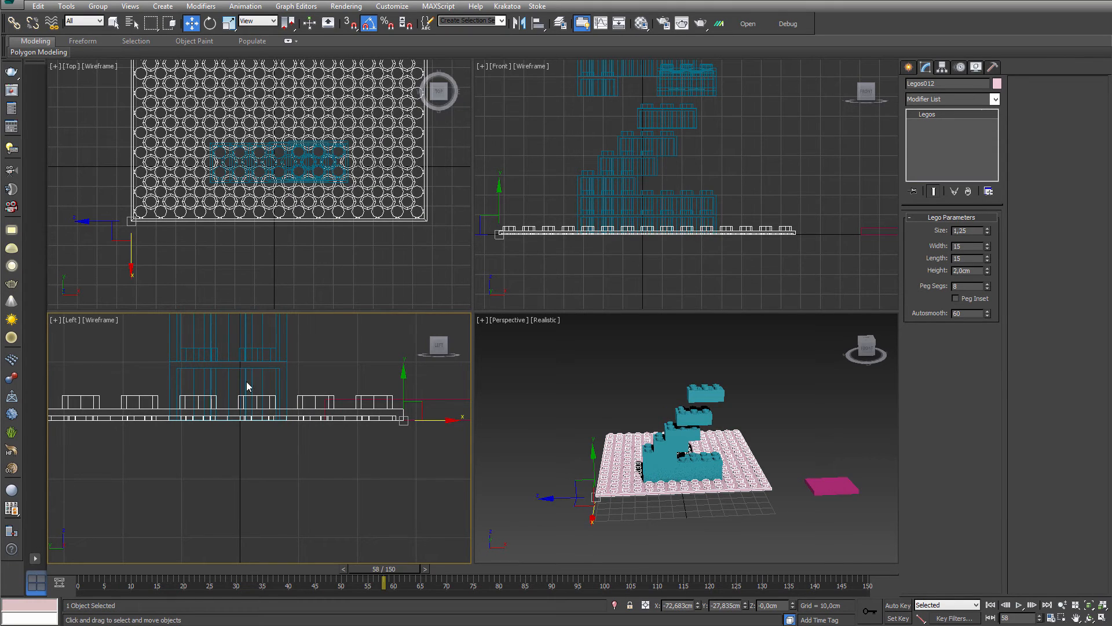
{"action": "mouse_move", "coordinate": [622, 446]}
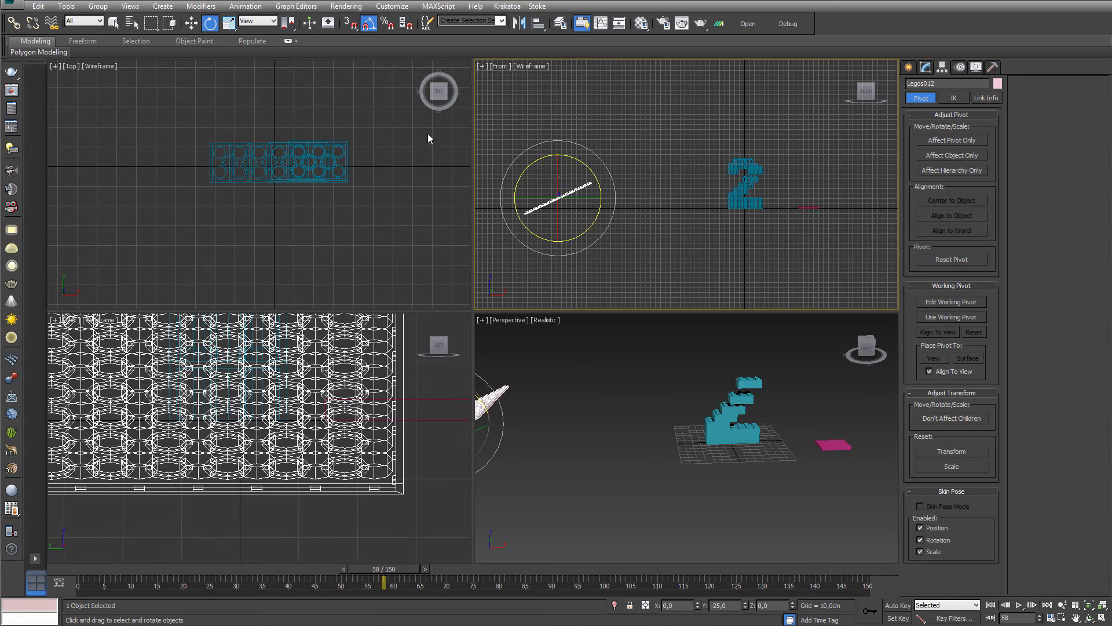
Step: Rotate and move the plate up-left and key its tilted starting pose on early frames
{"action": "left_click", "coordinate": [255, 21]}
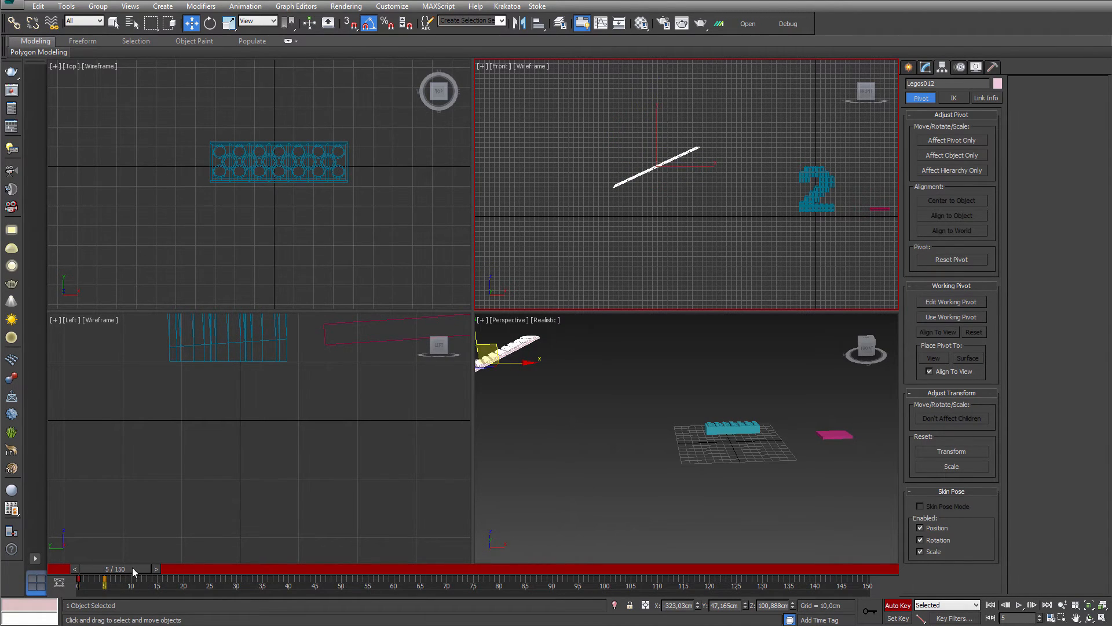
{"action": "left_click", "coordinate": [69, 568]}
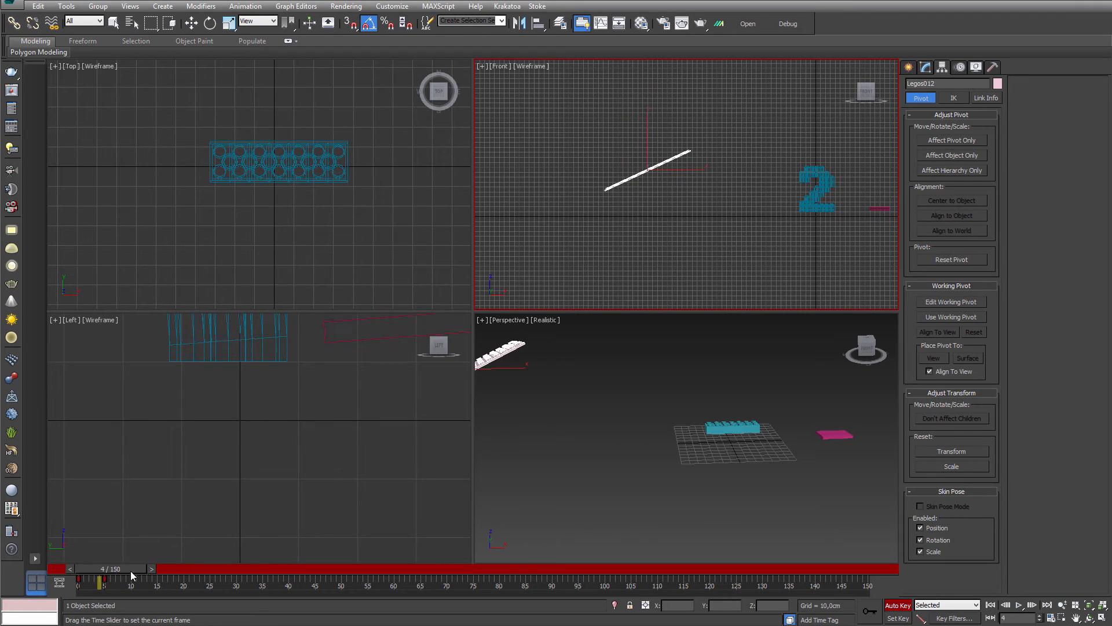
{"action": "left_click", "coordinate": [209, 23]}
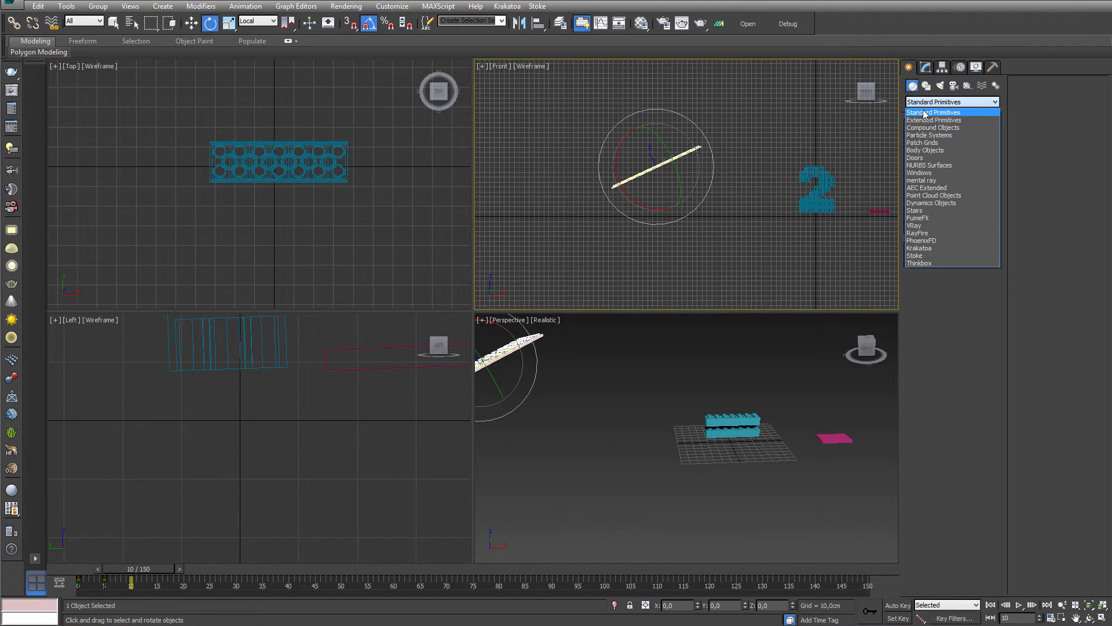
Step: Add Legos012 as a heavy-metal RayFire dynamic object and adjust its friction value
{"action": "left_click", "coordinate": [917, 233]}
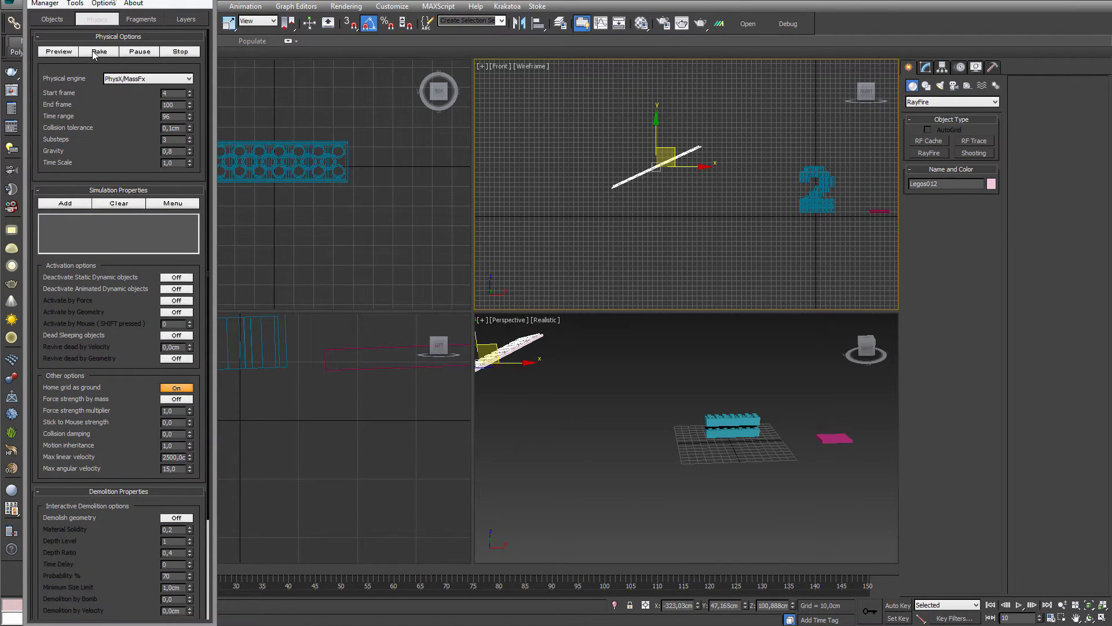
{"action": "left_click", "coordinate": [51, 18]}
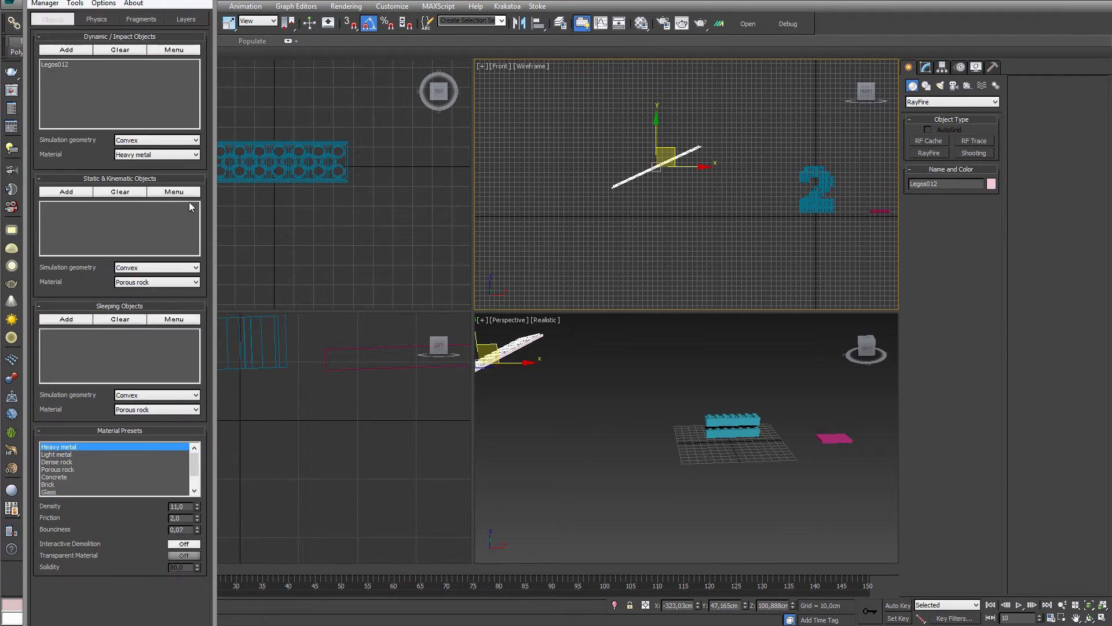
{"action": "mouse_move", "coordinate": [667, 194]}
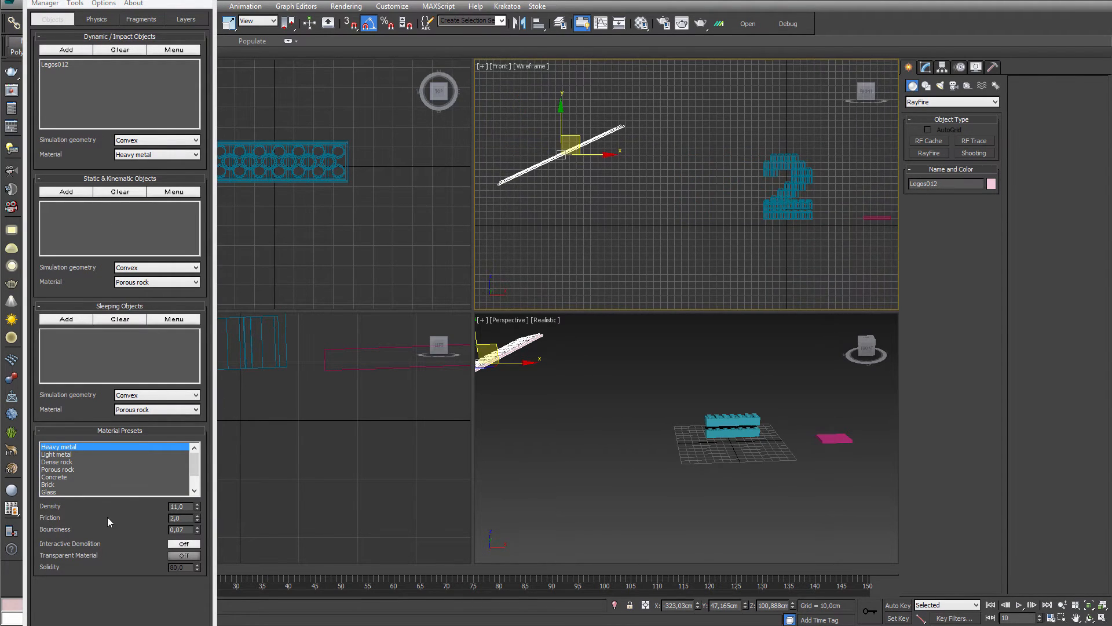
{"action": "triple_click", "coordinate": [181, 517]}
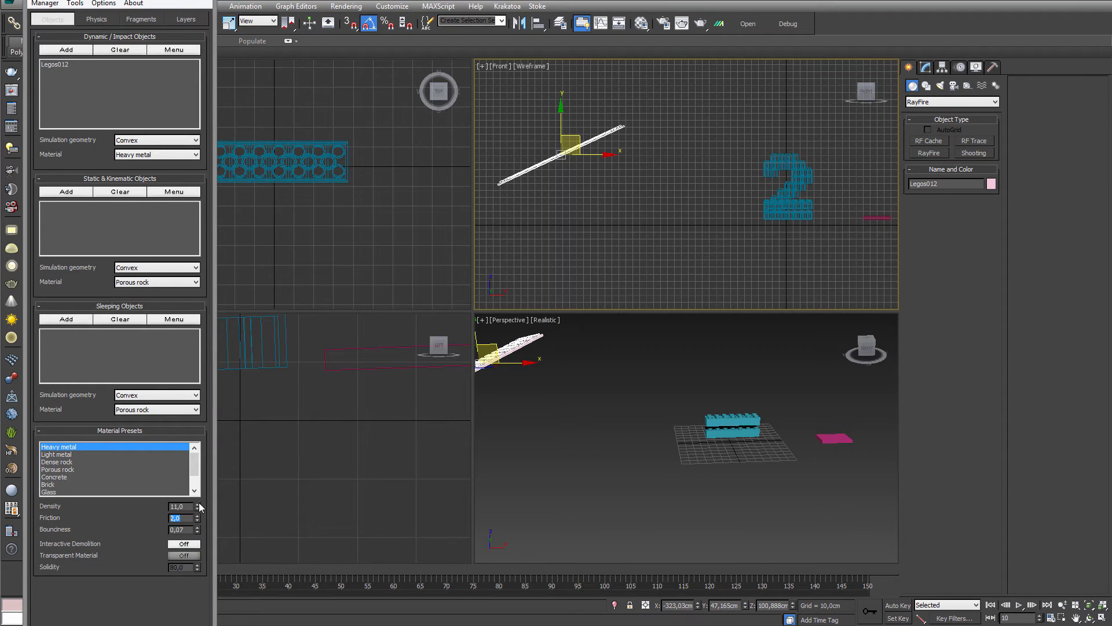
{"action": "left_click", "coordinate": [97, 19]}
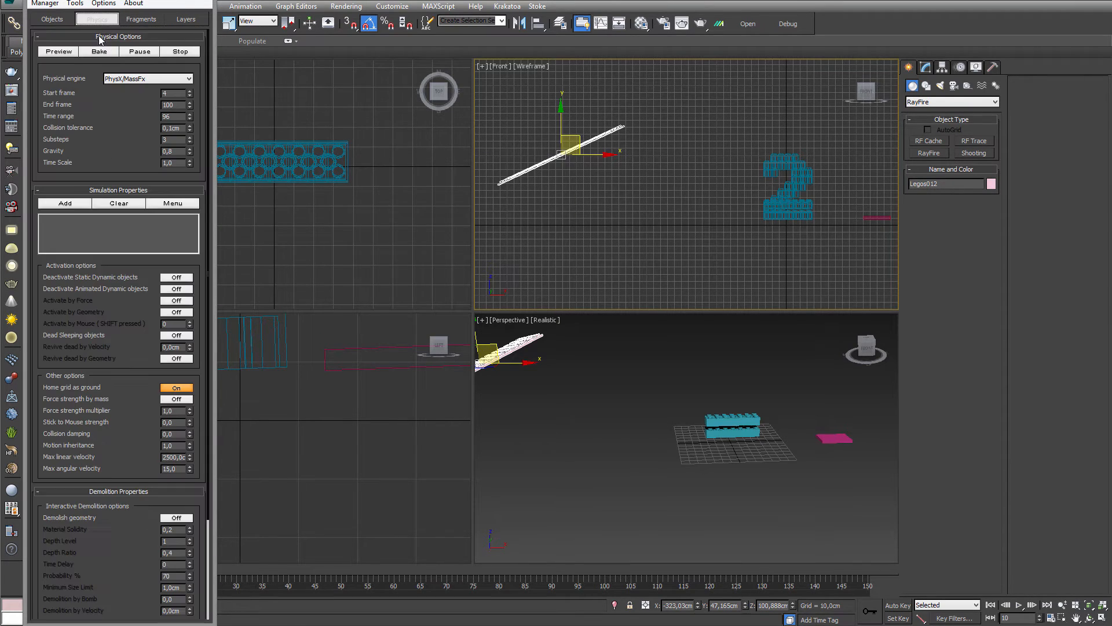
Step: Preview the plate's fall, lower the start frame, then bake the fall into animation
{"action": "left_click", "coordinate": [58, 51]}
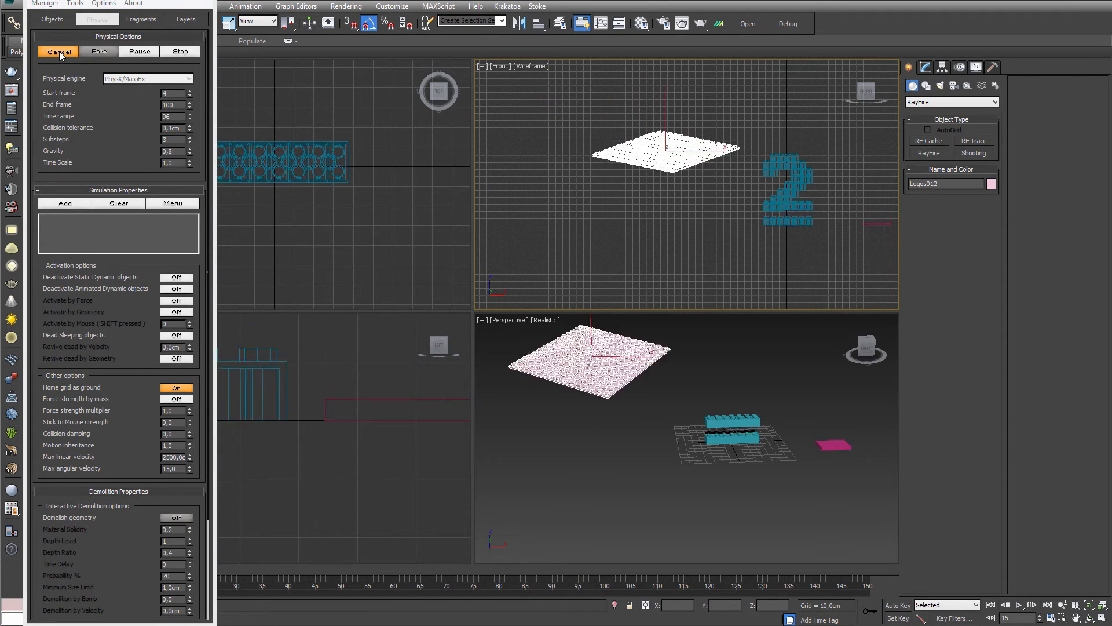
{"action": "left_click", "coordinate": [58, 51]}
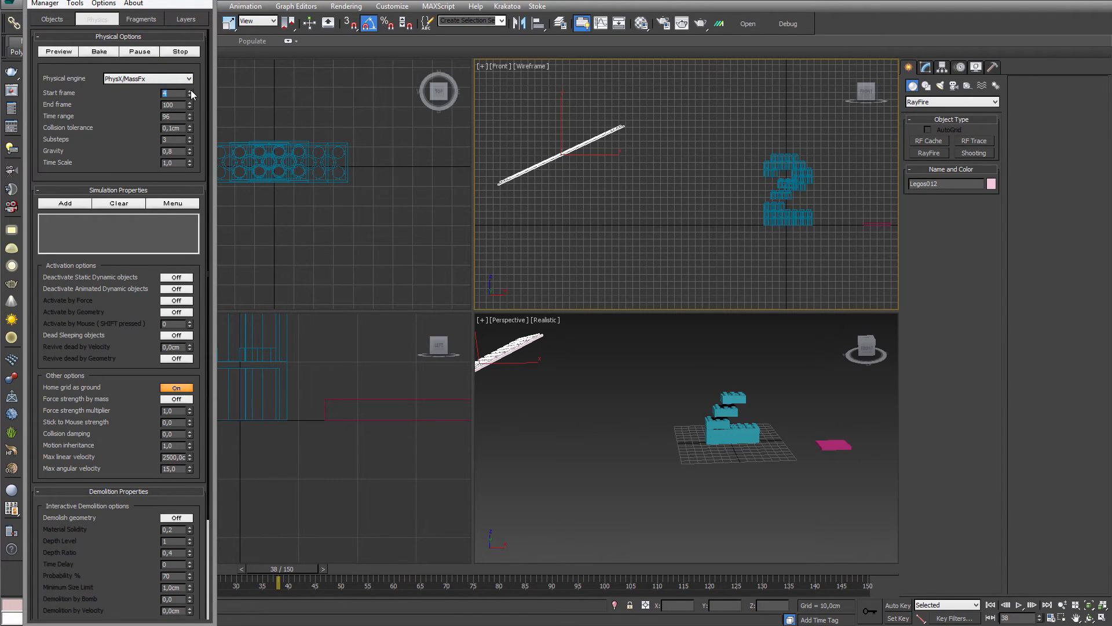
{"action": "left_click", "coordinate": [58, 50]}
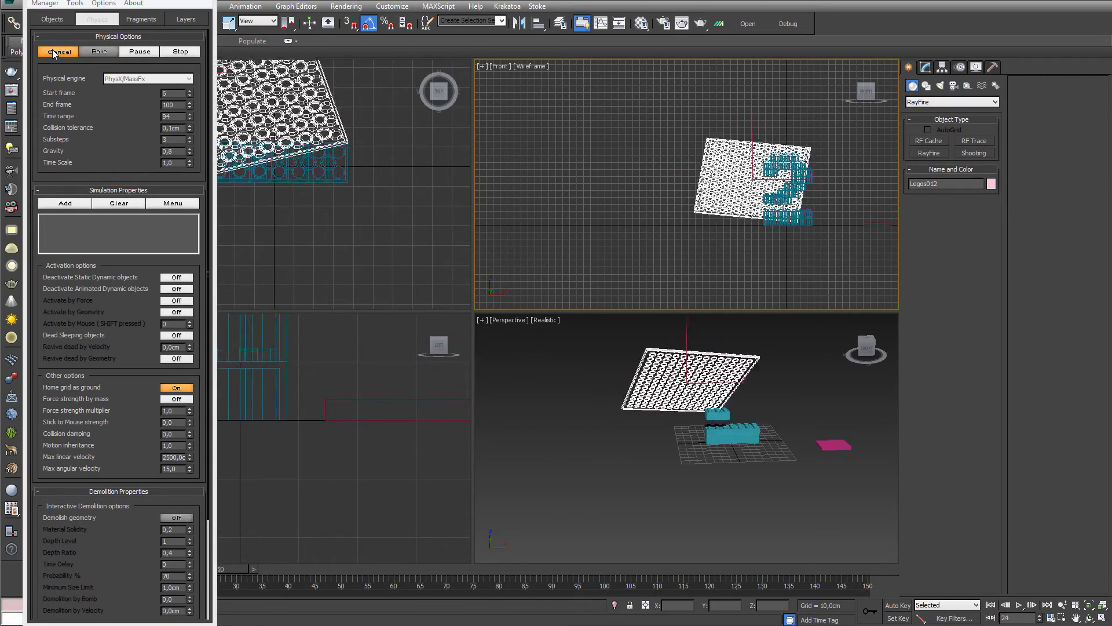
{"action": "left_click", "coordinate": [58, 51]}
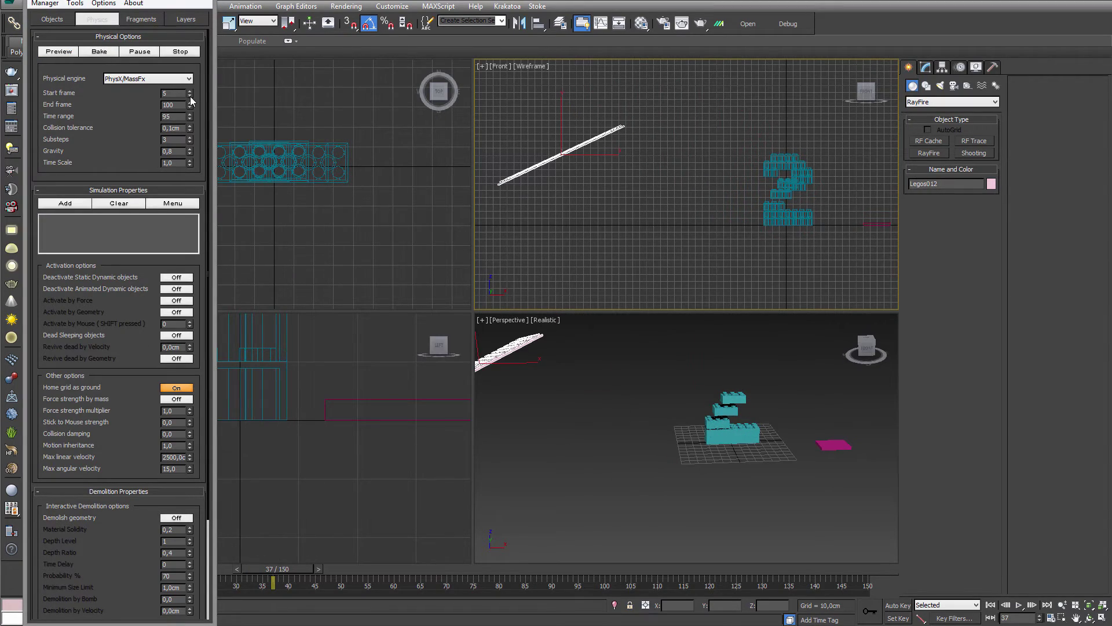
{"action": "left_click", "coordinate": [58, 51]}
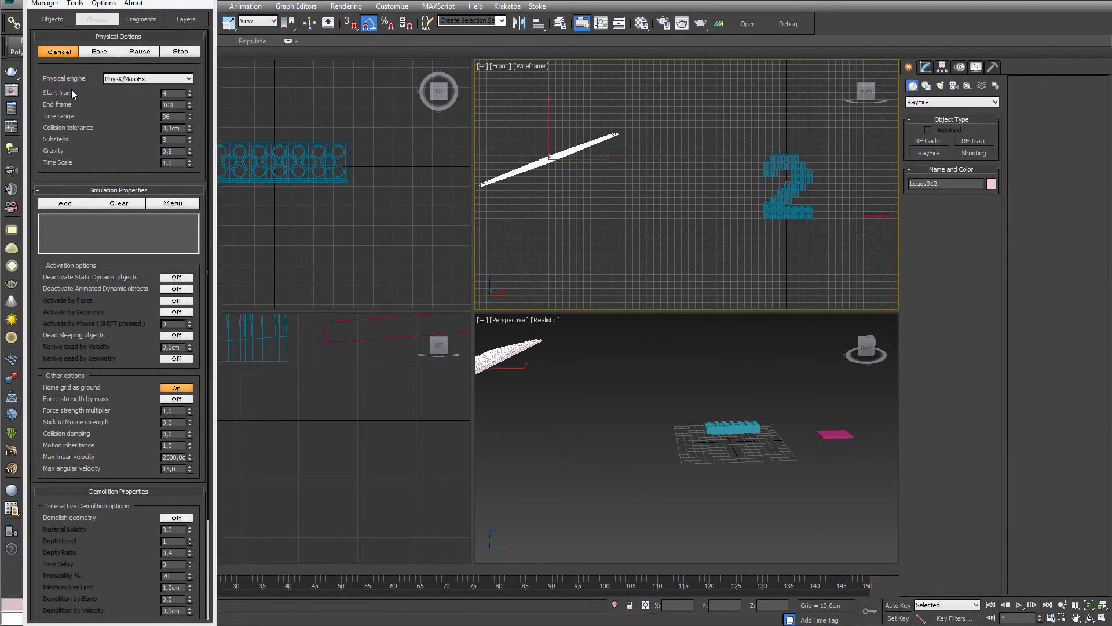
{"action": "left_click", "coordinate": [98, 51]}
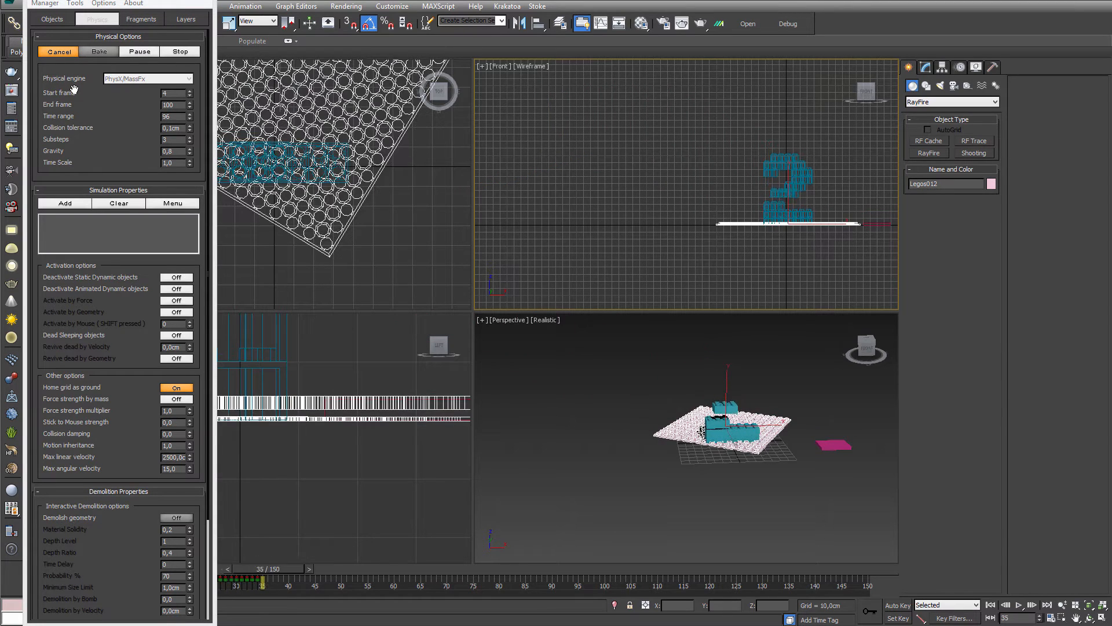
{"action": "left_click", "coordinate": [97, 51]}
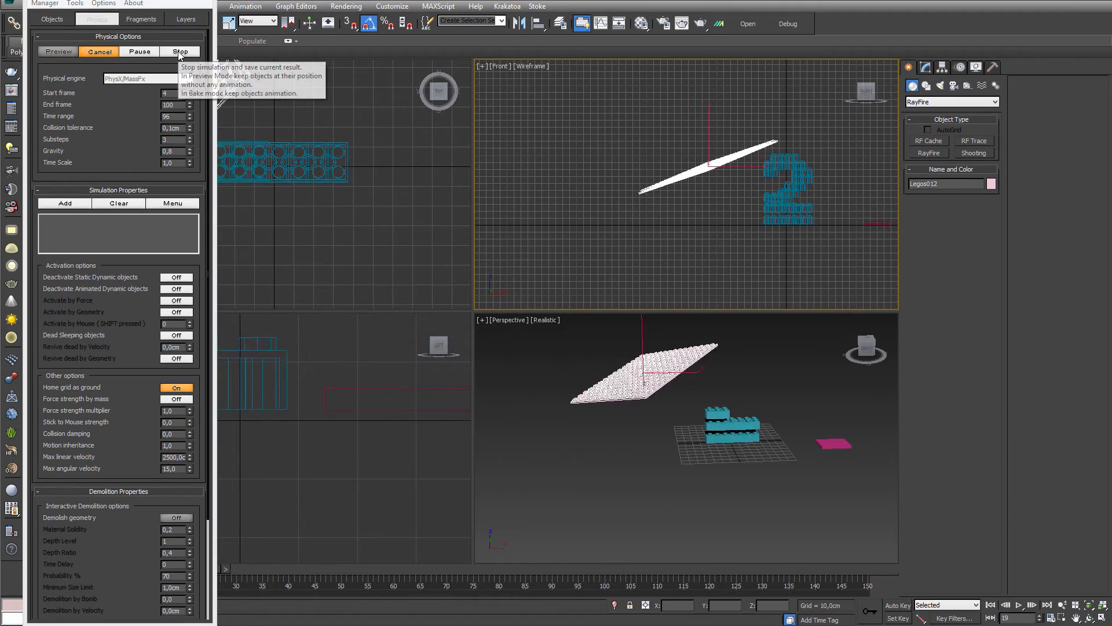
{"action": "left_click", "coordinate": [58, 51]}
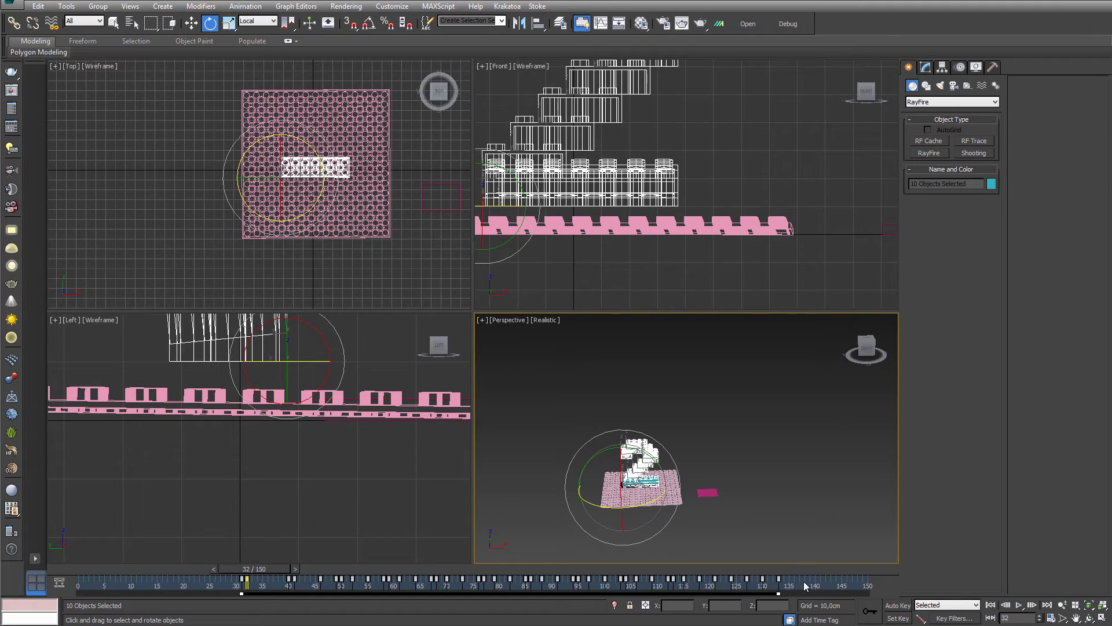
{"action": "right_click", "coordinate": [805, 586]}
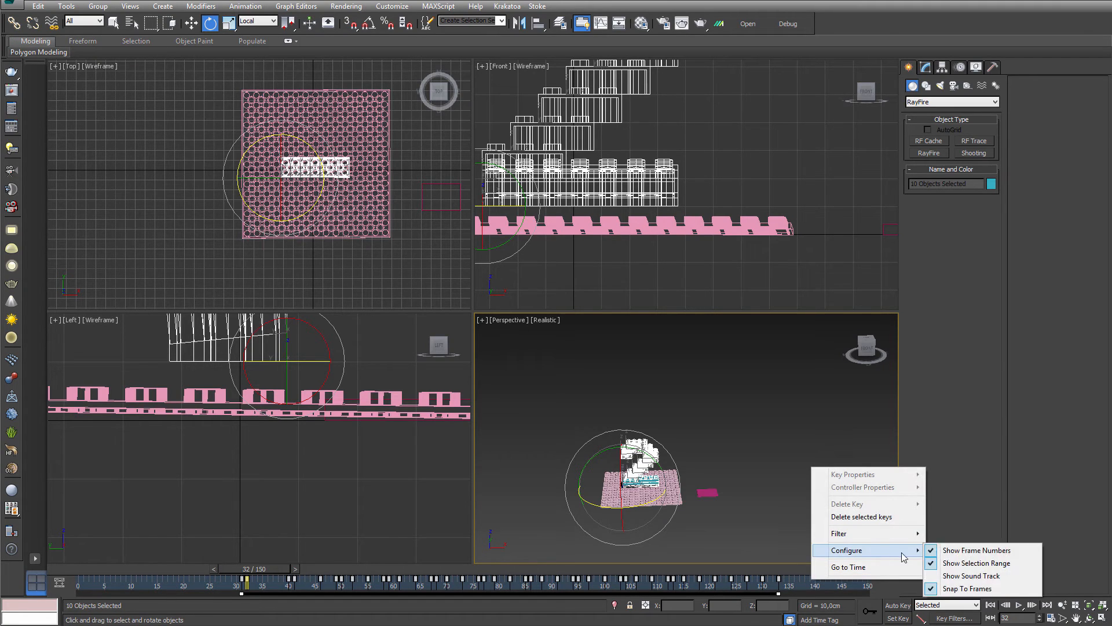
{"action": "mouse_move", "coordinate": [976, 562]}
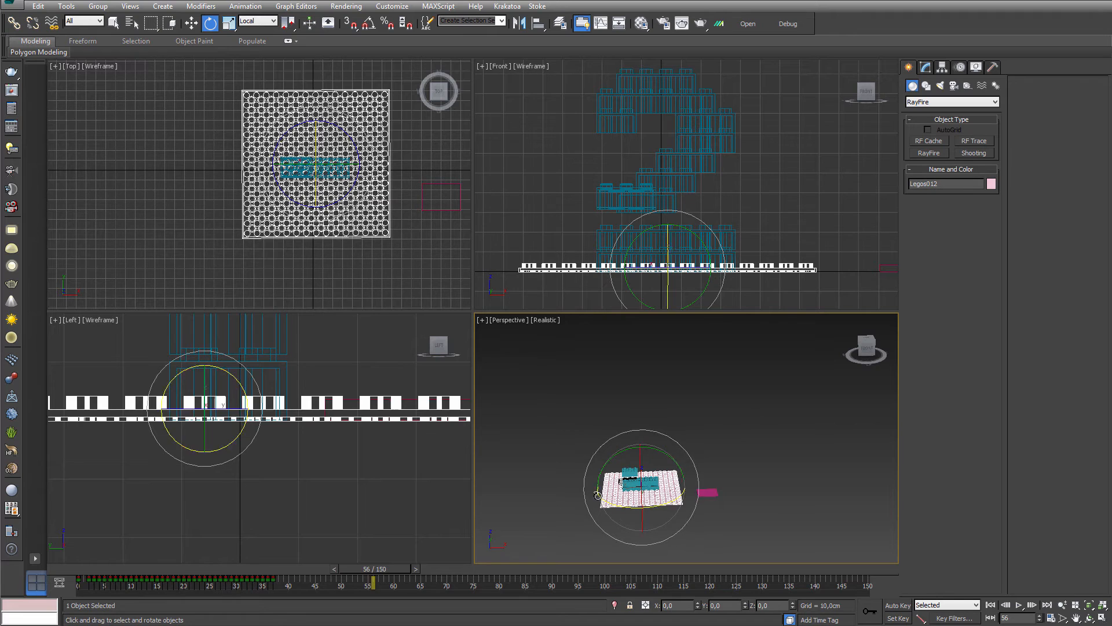
Step: Create Point001 and align it to Legos012 by pivot point on all axes
{"action": "left_click", "coordinate": [951, 102]}
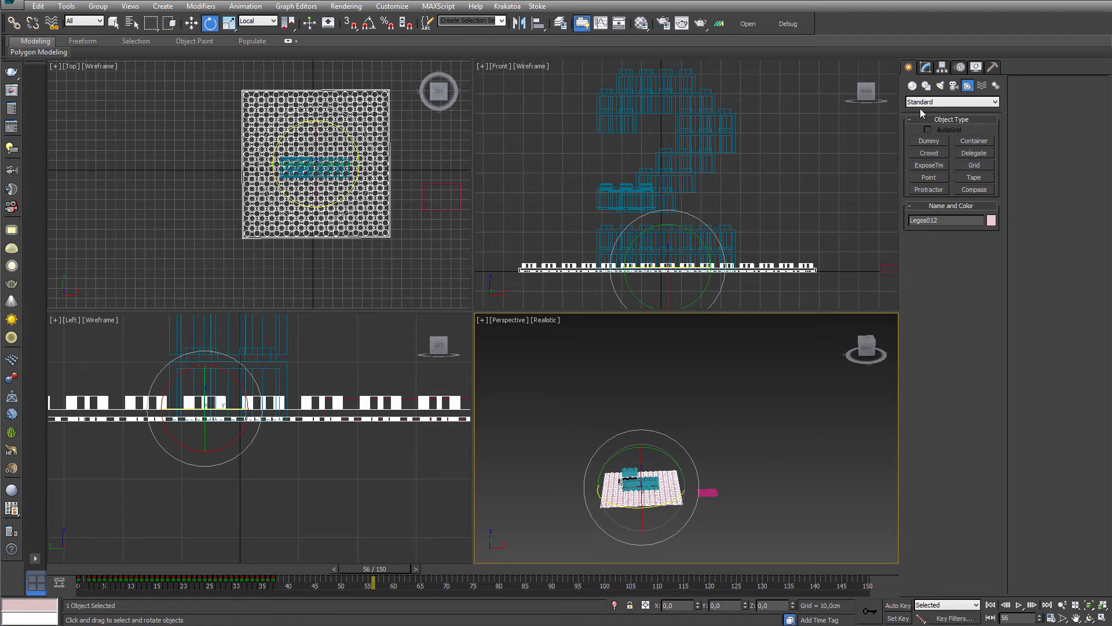
{"action": "left_click", "coordinate": [928, 177]}
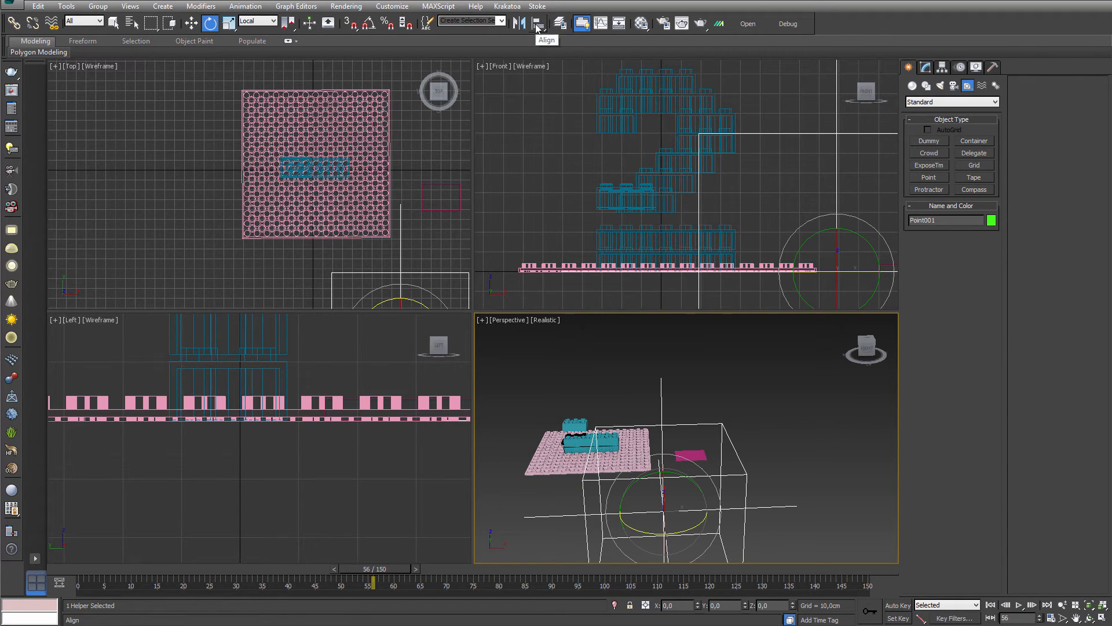
{"action": "left_click", "coordinate": [537, 23]}
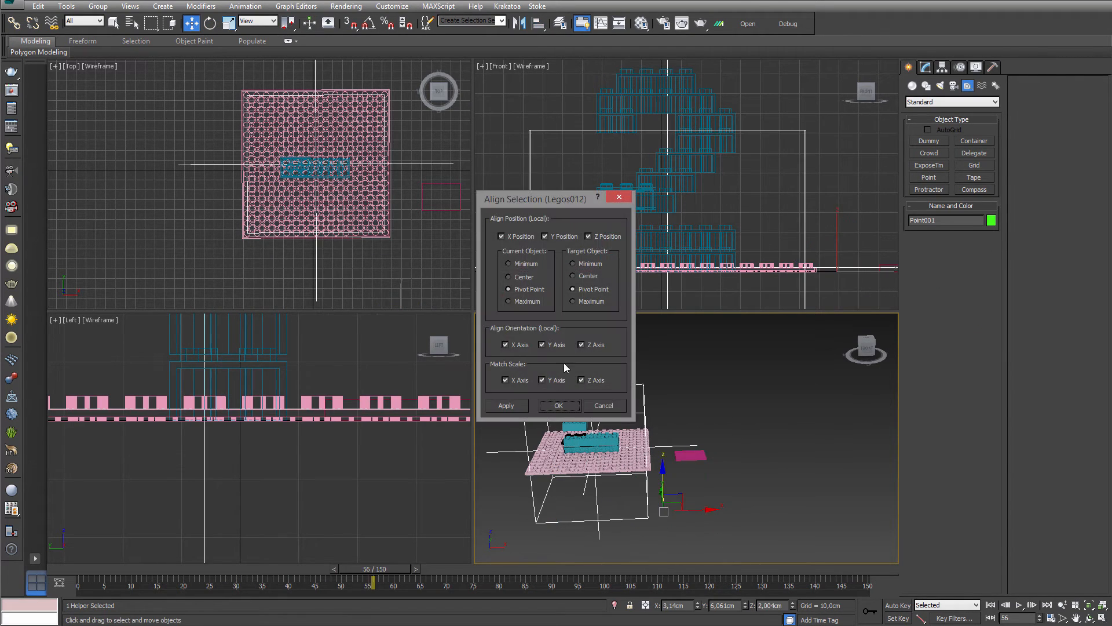
{"action": "left_click", "coordinate": [505, 405]}
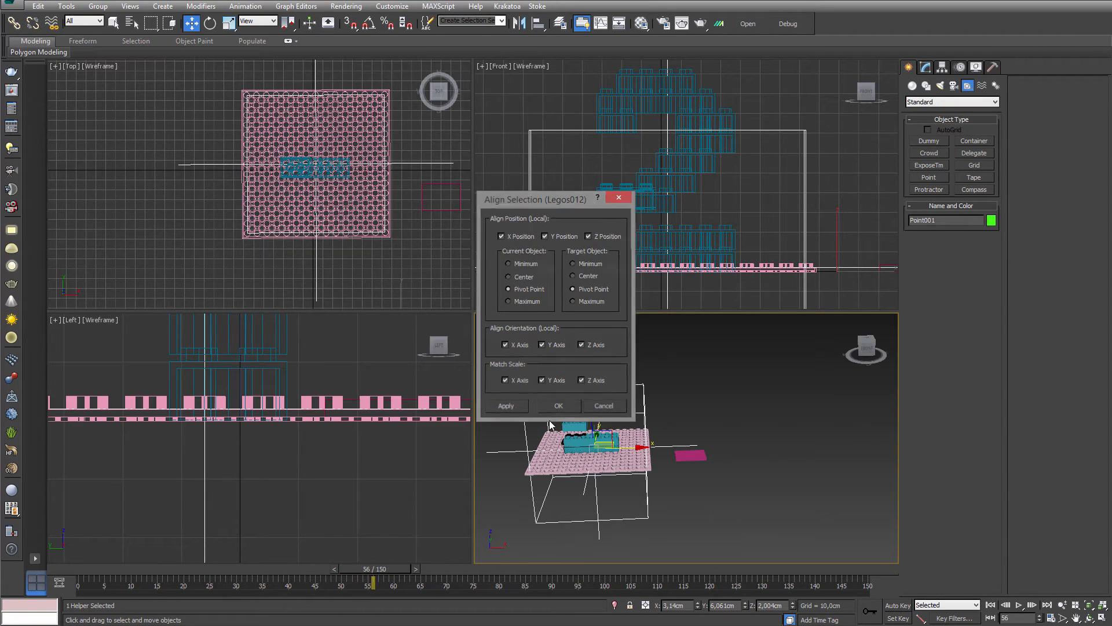
{"action": "left_click", "coordinate": [558, 405]}
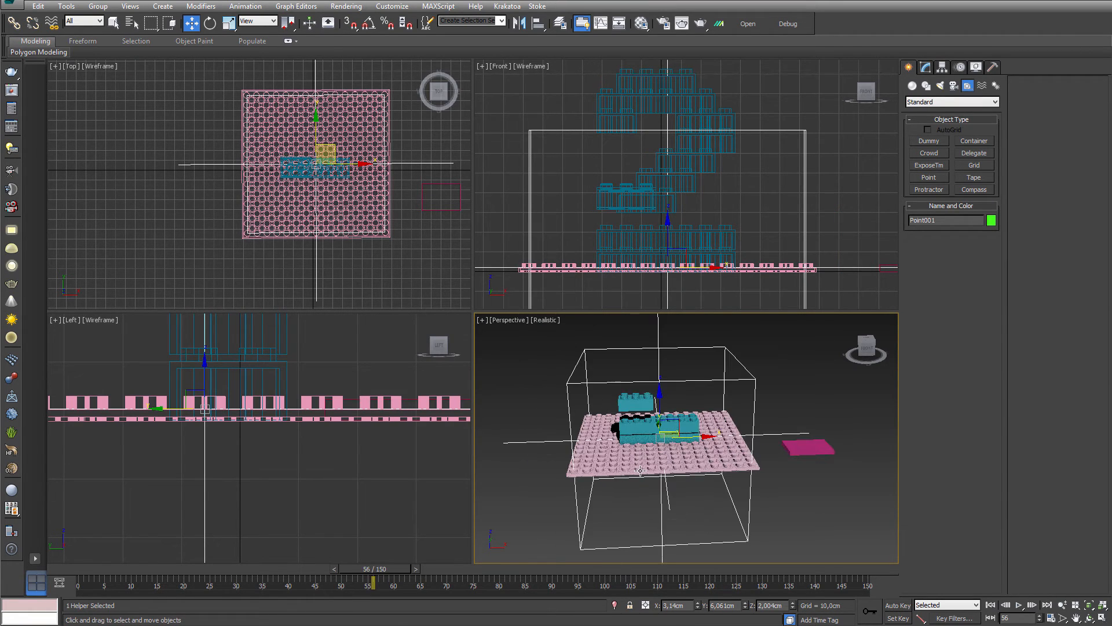
Step: Link the number 2's bricks as children of the Point001 helper
{"action": "left_click", "coordinate": [11, 23]}
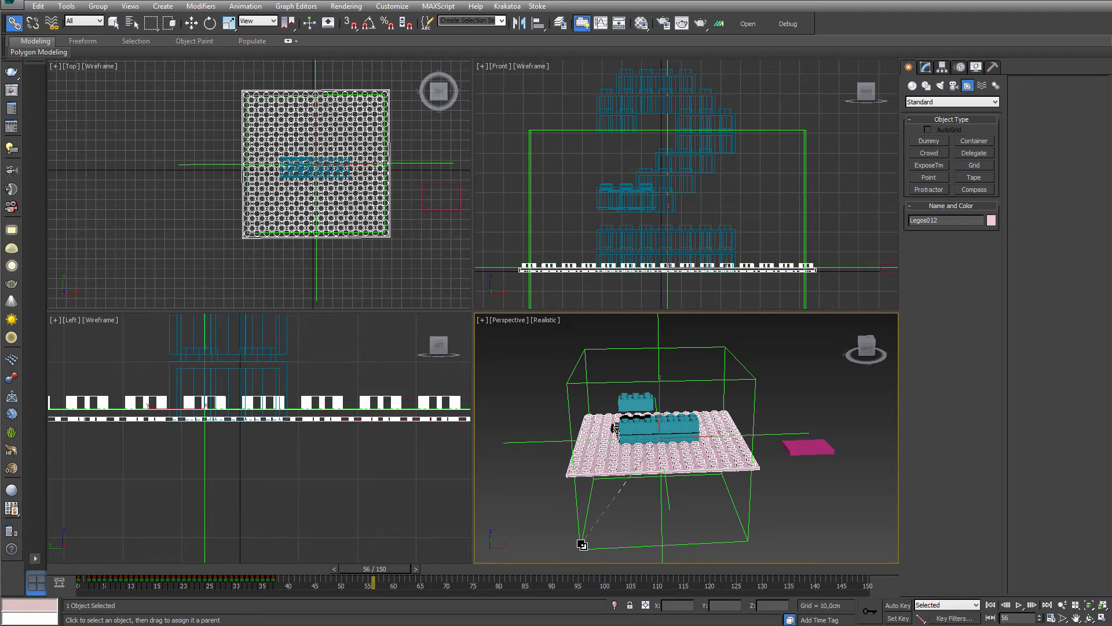
{"action": "left_click", "coordinate": [639, 489]}
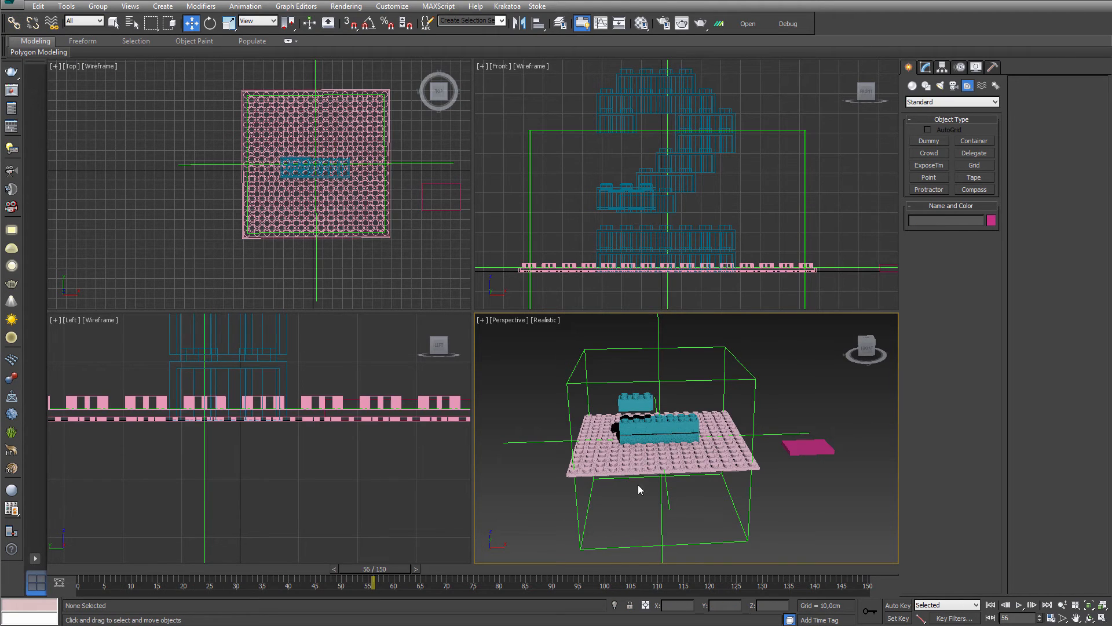
{"action": "left_click", "coordinate": [645, 426]}
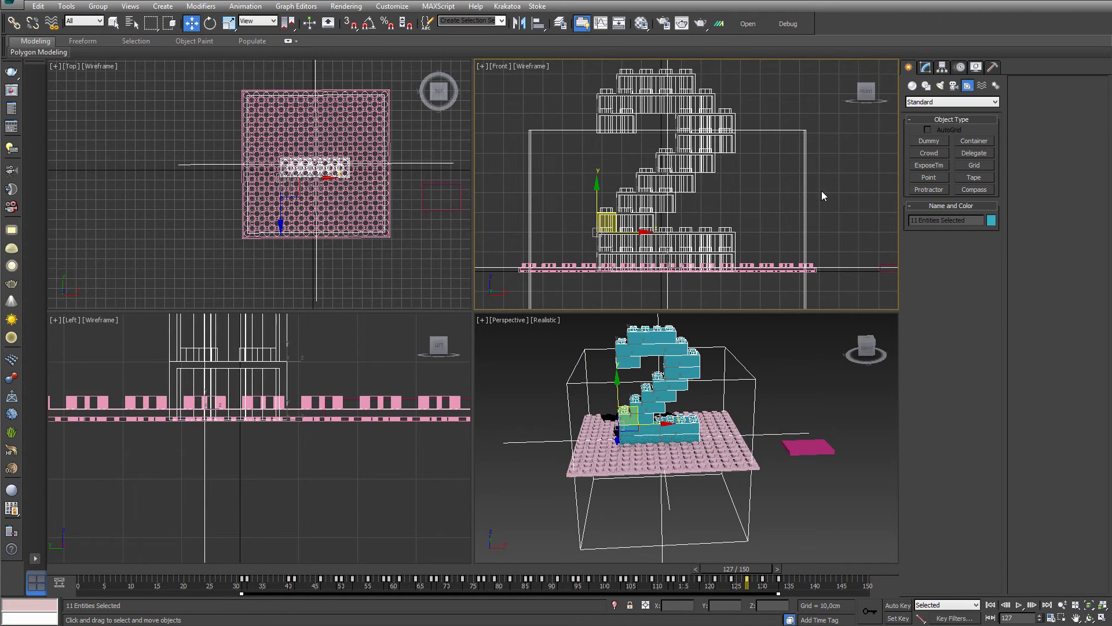
{"action": "mouse_move", "coordinate": [785, 215]}
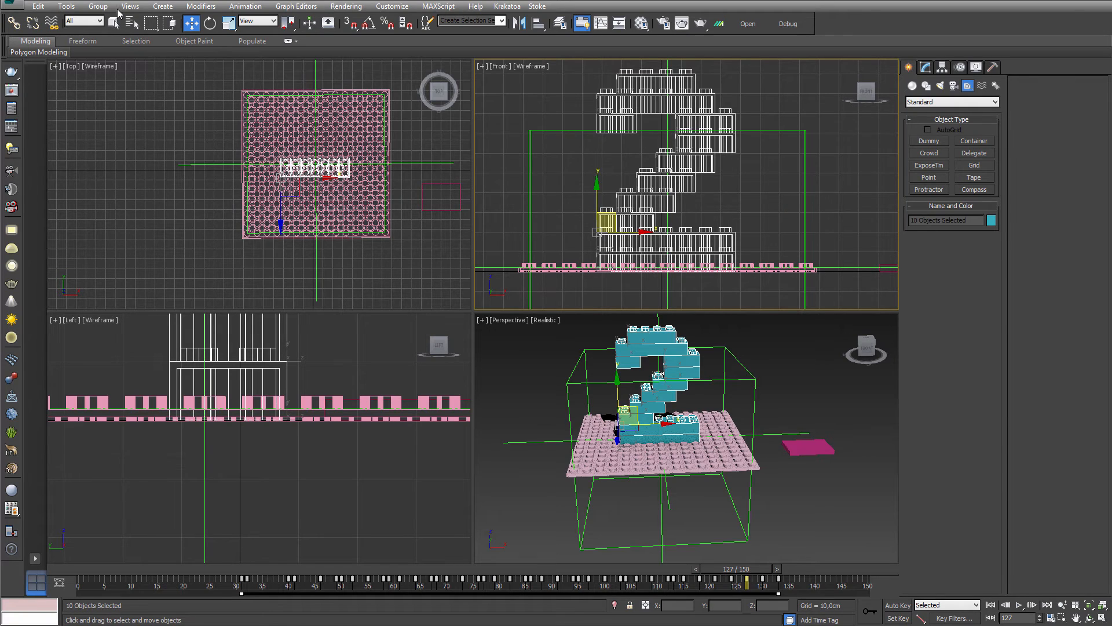
{"action": "left_click", "coordinate": [12, 22]}
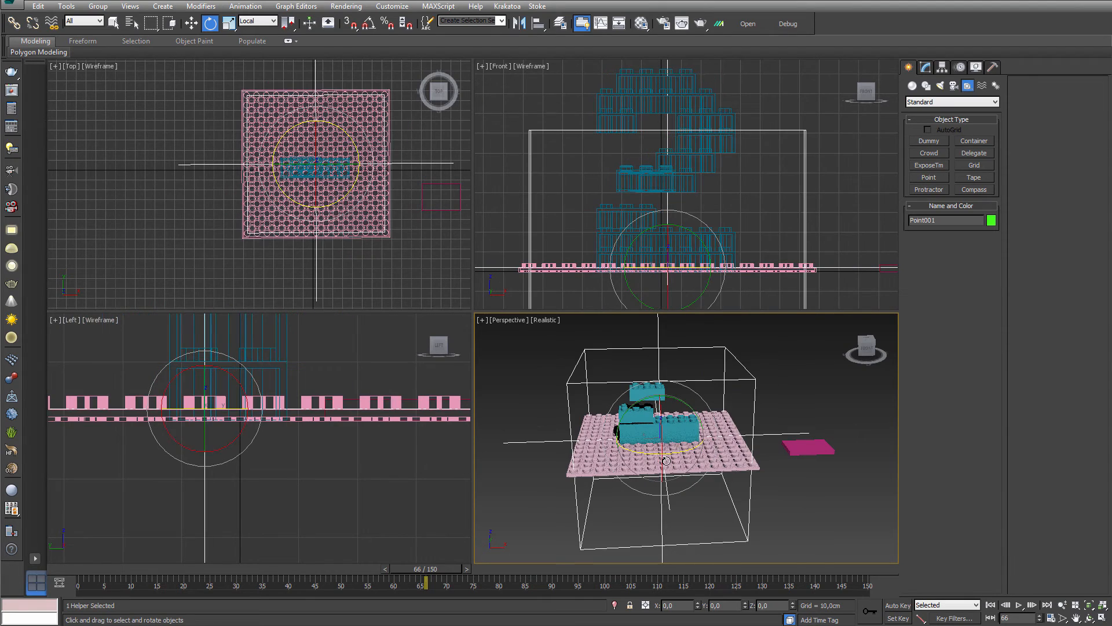
Step: Keyframe Point001's rotation with Auto Key and show its curves in the Curve Editor
{"action": "left_click", "coordinate": [791, 534]}
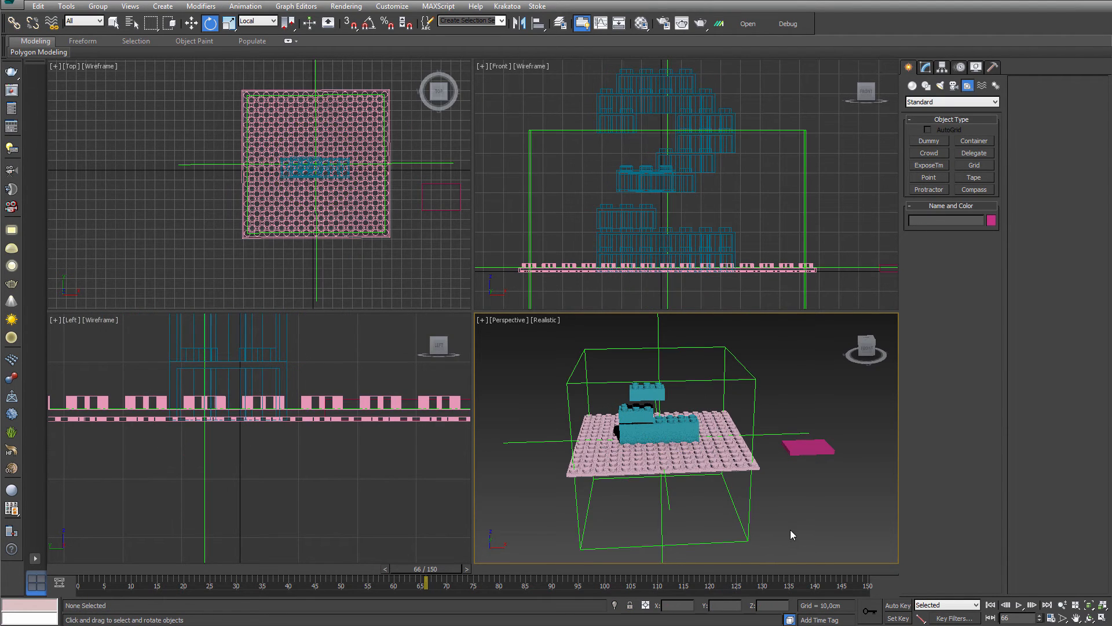
{"action": "left_click", "coordinate": [658, 457]}
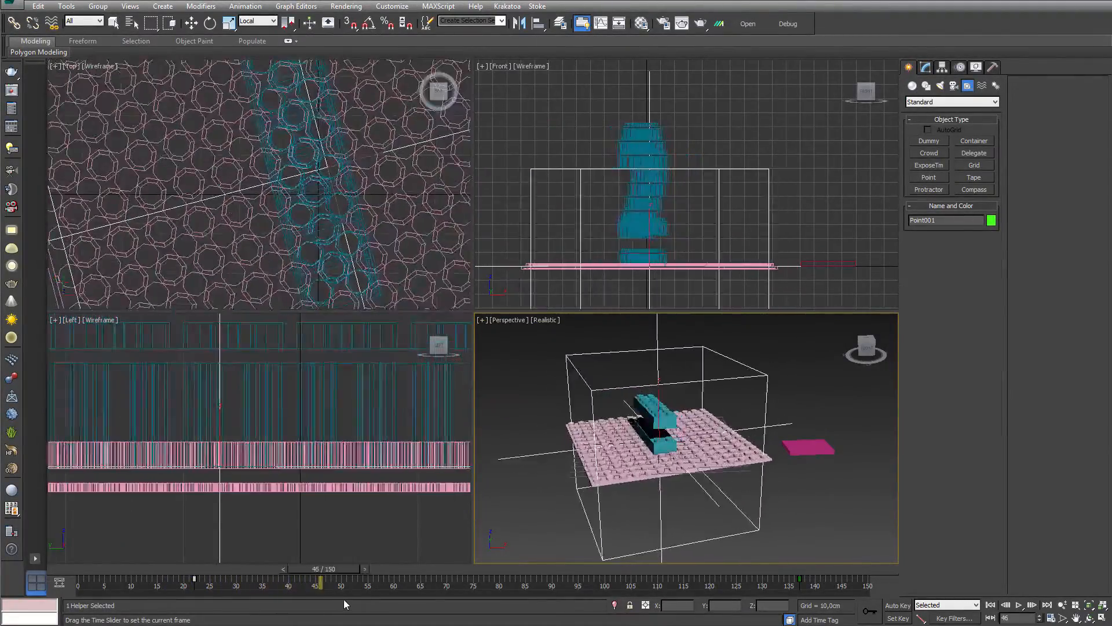
{"action": "left_click", "coordinate": [246, 6]}
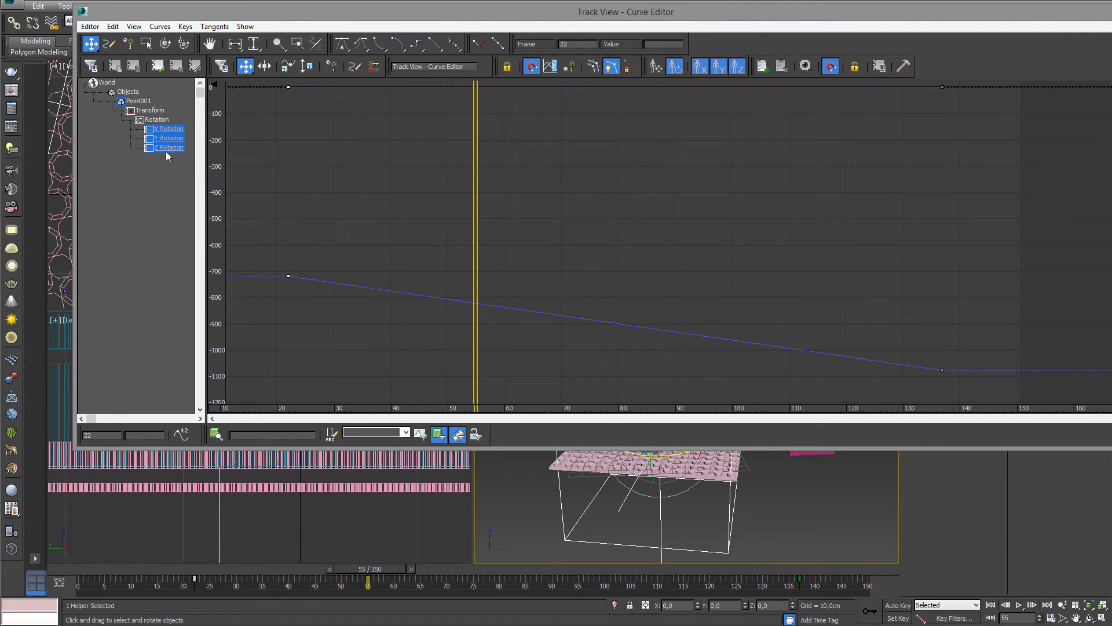
Step: Isolate Point001's Z Rotation curve and fit it in the Curve Editor view
{"action": "left_click", "coordinate": [168, 137]}
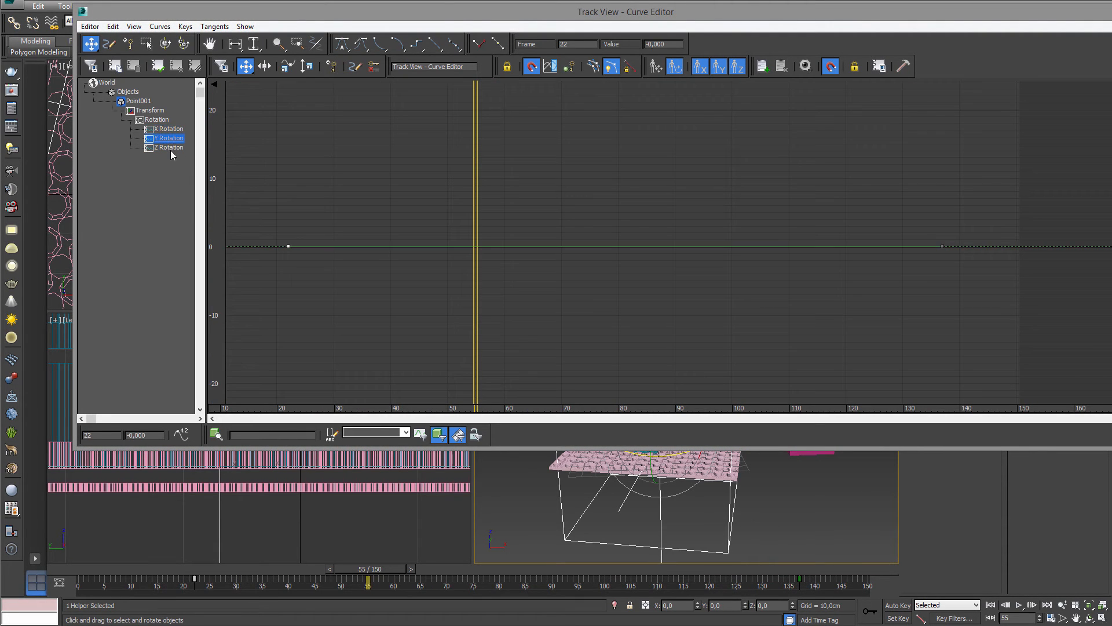
{"action": "left_click", "coordinate": [168, 146]}
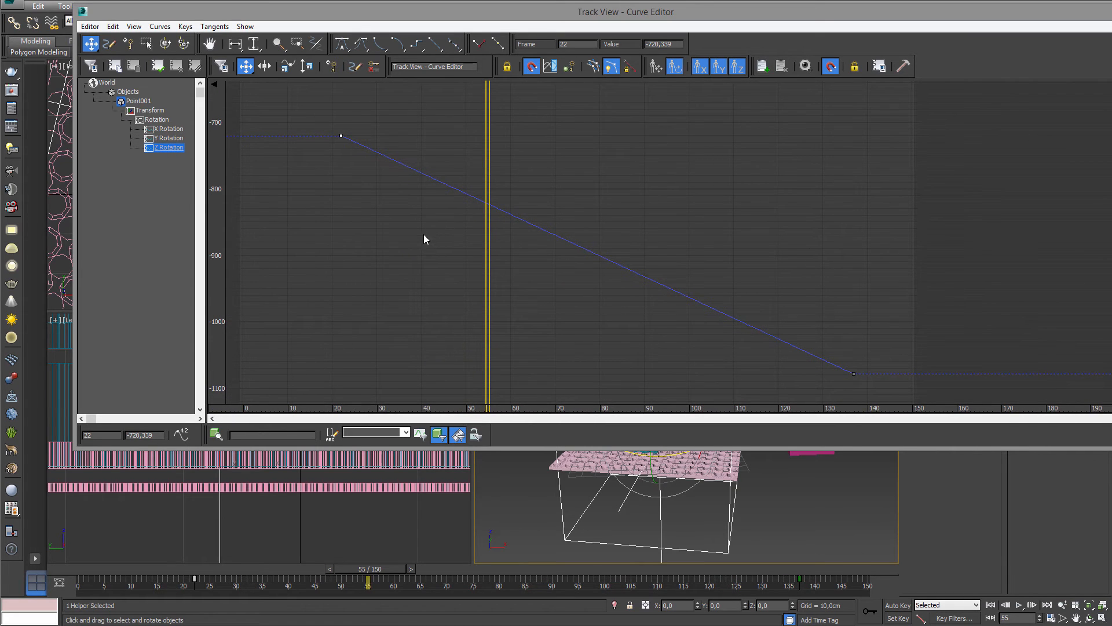
{"action": "scroll", "scroll_direction": "up", "scroll_amount": 3}
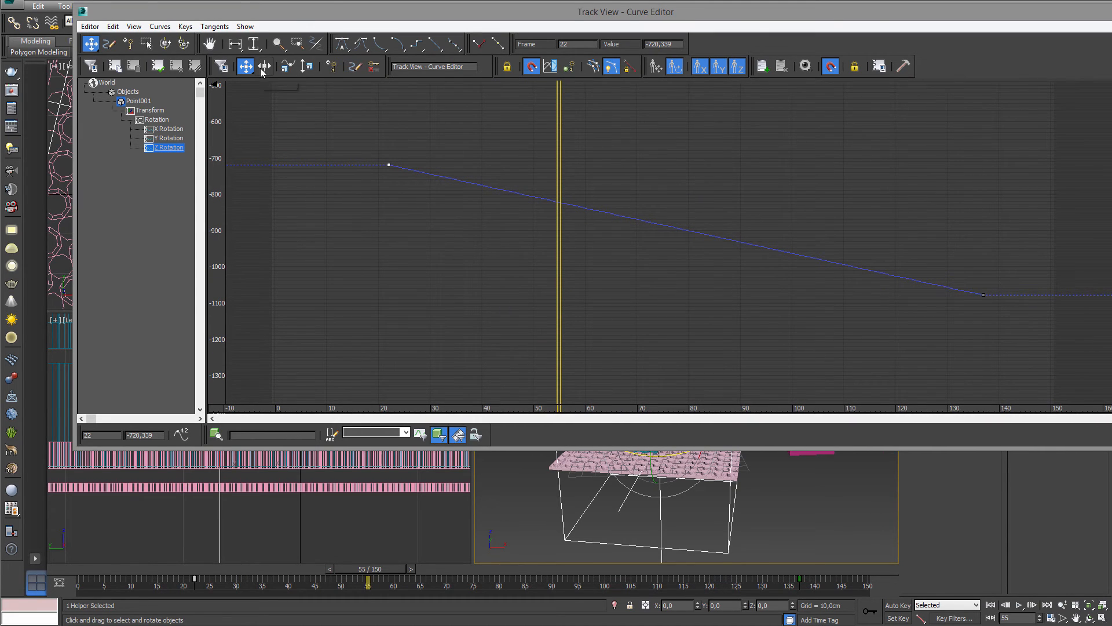
{"action": "mouse_move", "coordinate": [328, 68]}
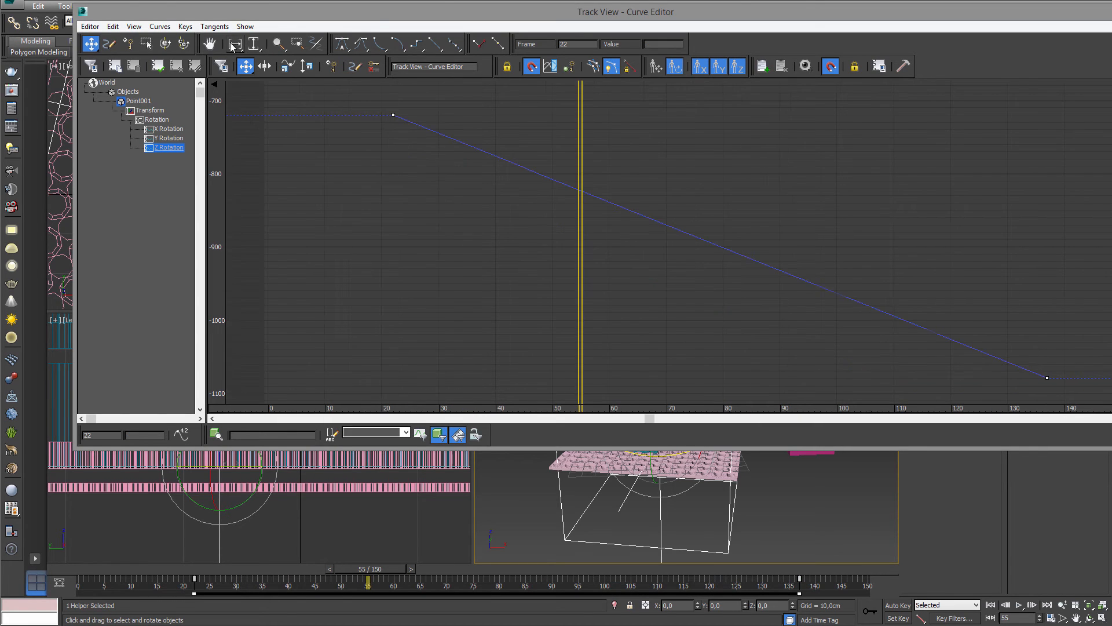
{"action": "left_click", "coordinate": [235, 43]}
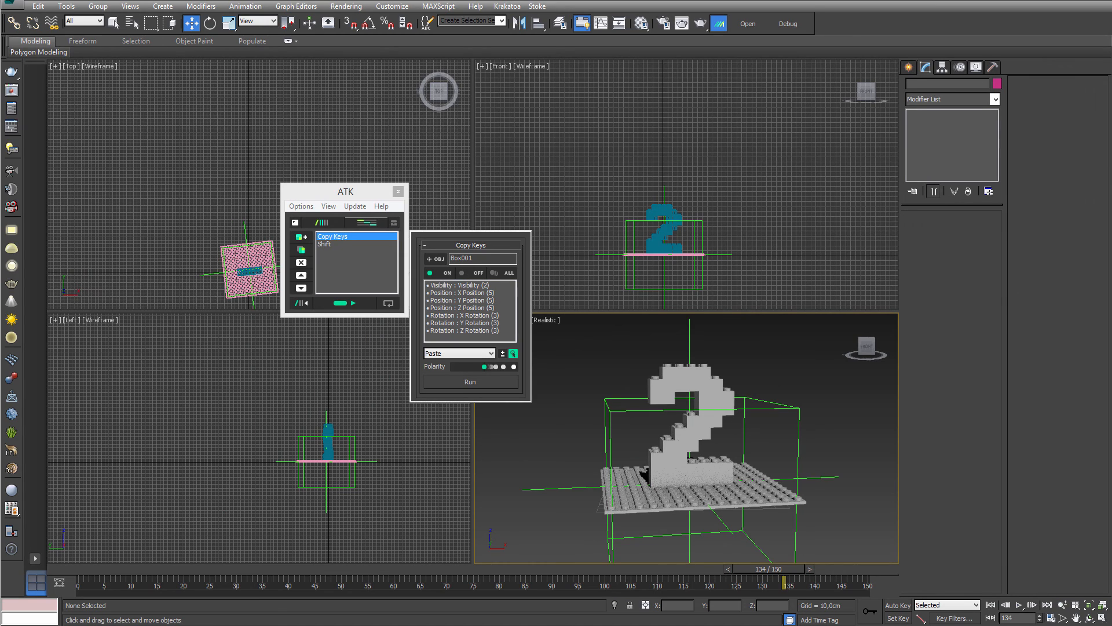
{"action": "mouse_move", "coordinate": [830, 431]}
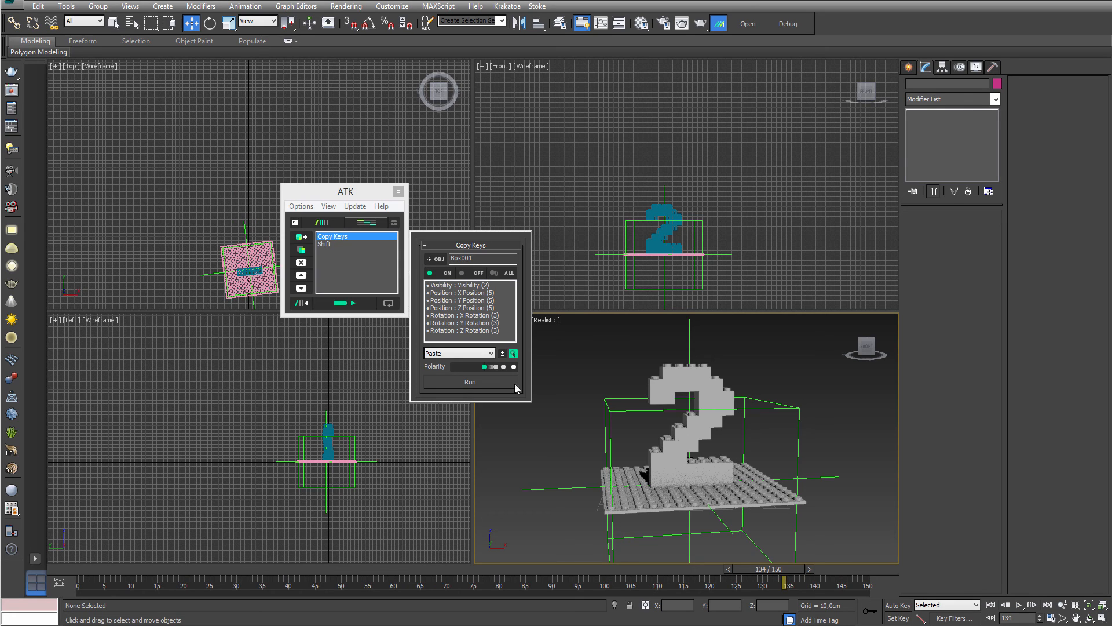
Step: Show ATK's full device list, open the Treasure Chest and launch CamRig 1.12
{"action": "left_click", "coordinate": [326, 244]}
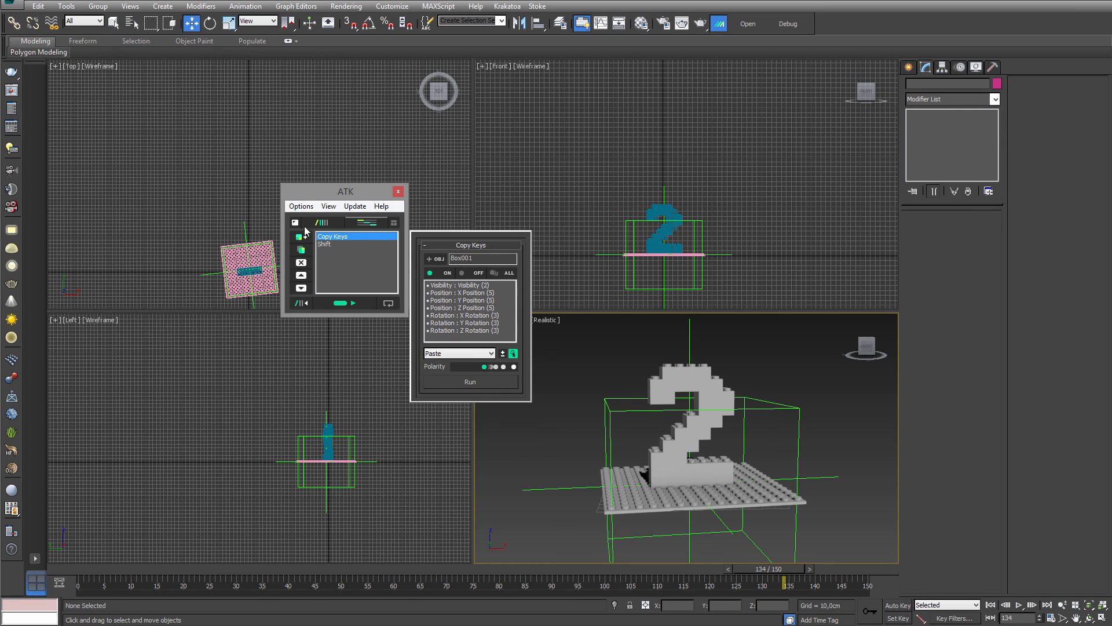
{"action": "left_click", "coordinate": [393, 222]}
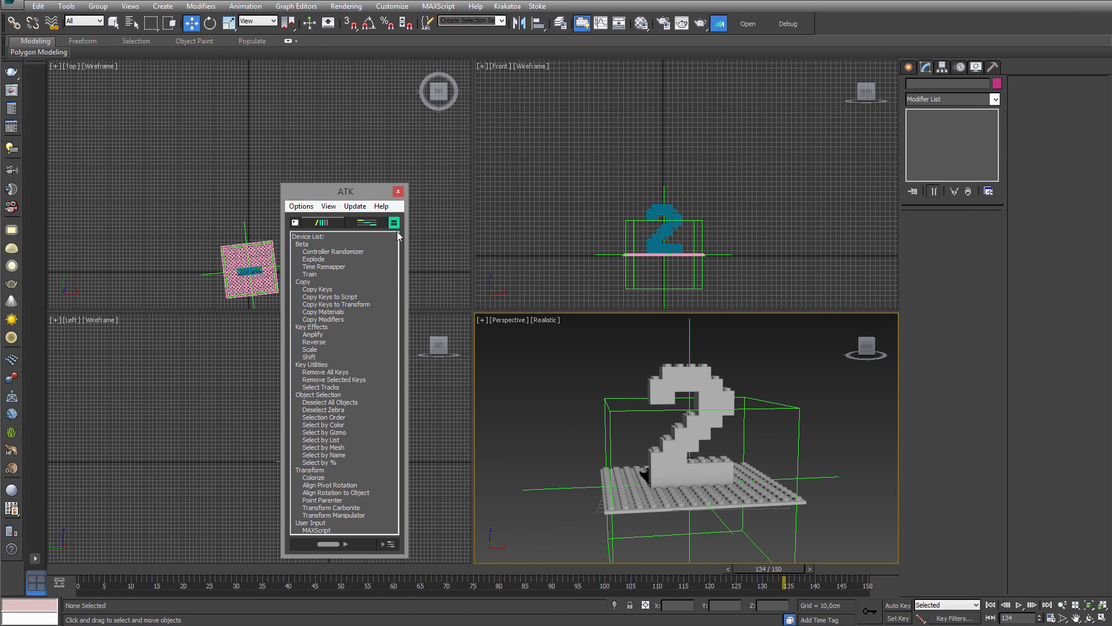
{"action": "left_click", "coordinate": [394, 222]}
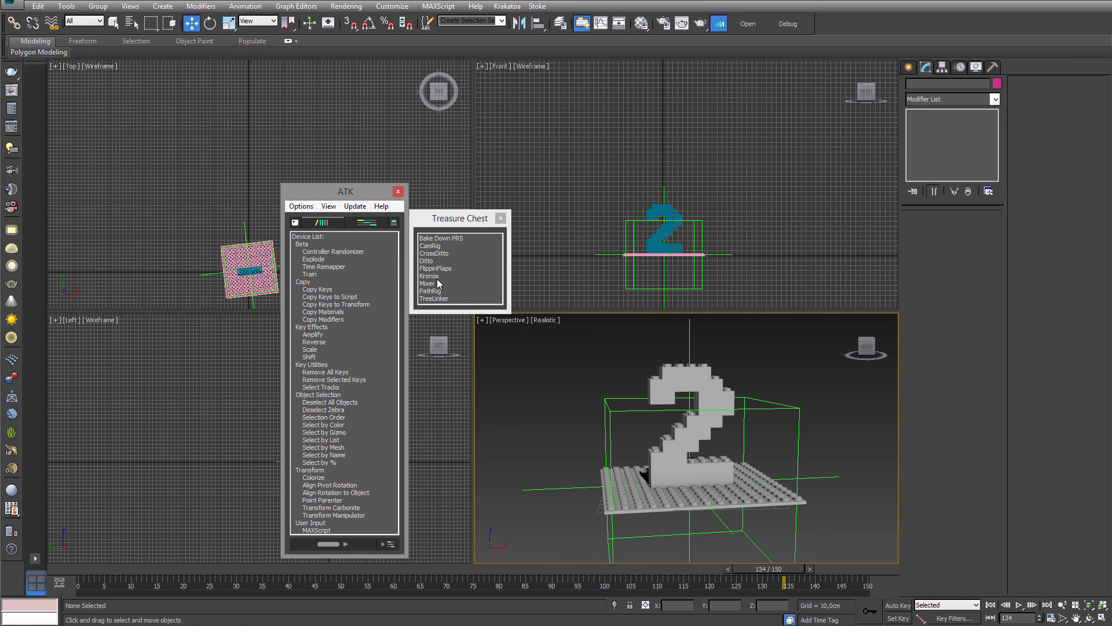
{"action": "mouse_move", "coordinate": [433, 297]}
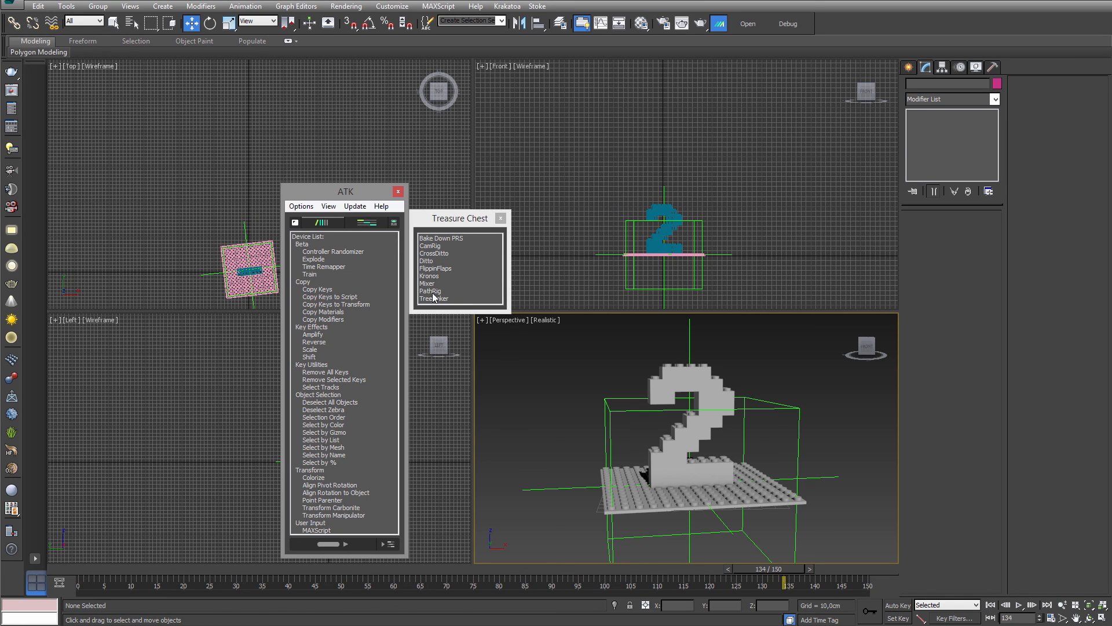
{"action": "mouse_move", "coordinate": [433, 250]}
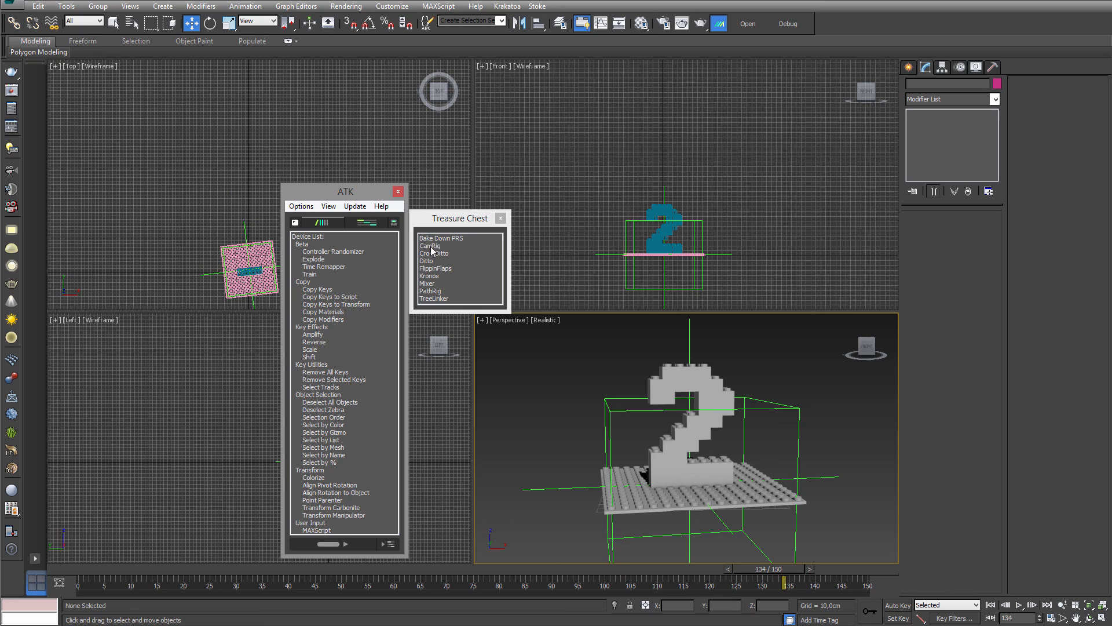
{"action": "left_click", "coordinate": [431, 246]}
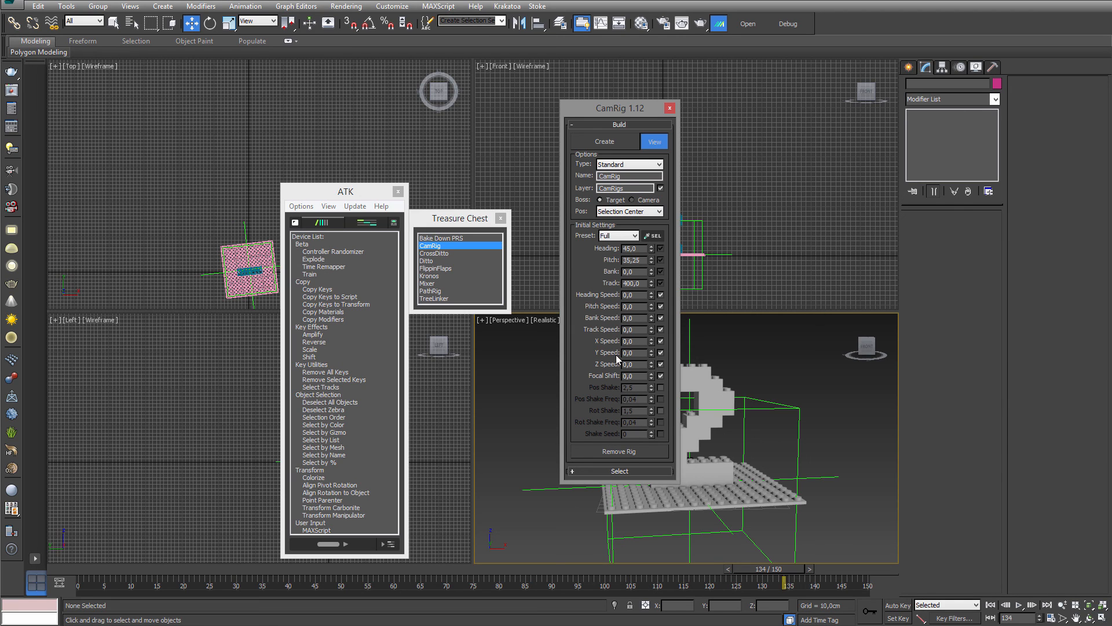
Step: Close CamRig and Treasure Chest, then move the ATK window over the left viewports
{"action": "left_click", "coordinate": [667, 108]}
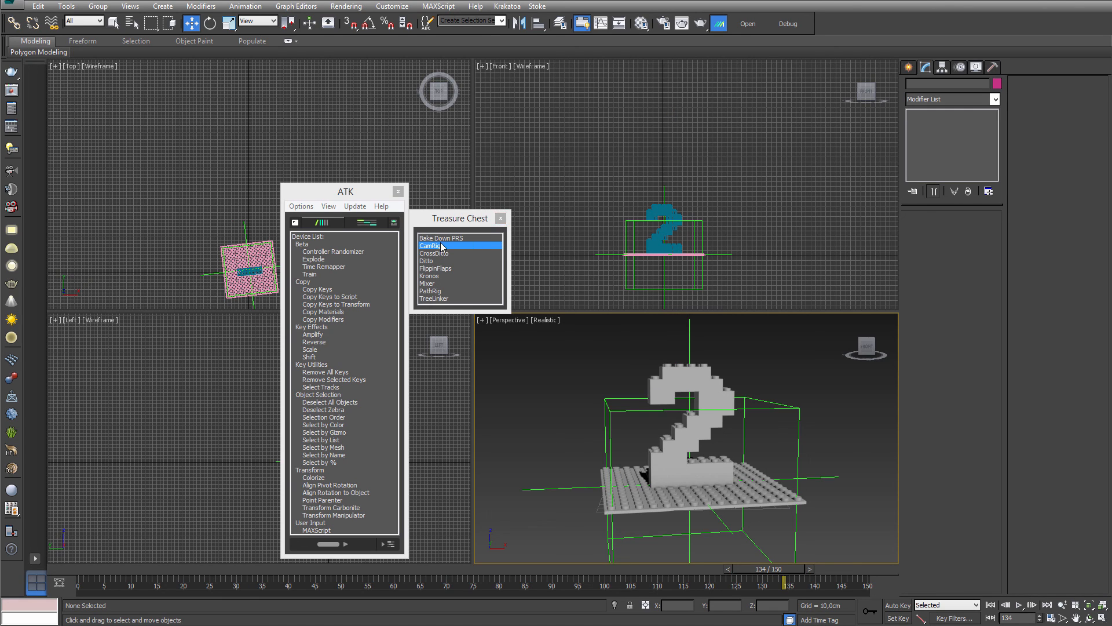
{"action": "left_click", "coordinate": [502, 218]}
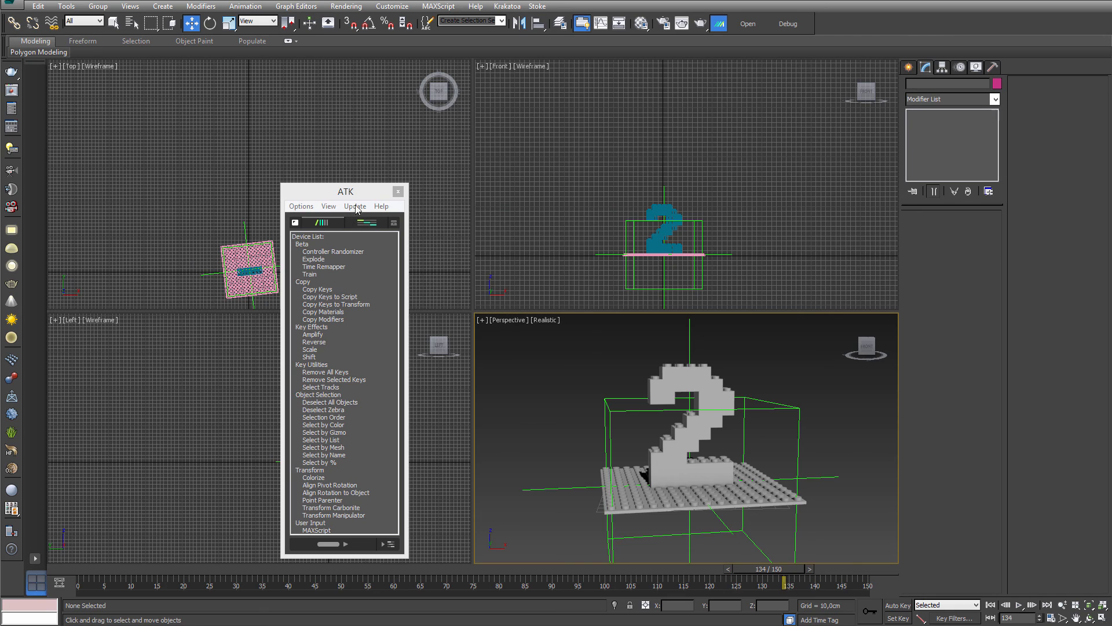
{"action": "left_click_drag", "start_coordinate": [345, 191], "coordinate": [250, 150]}
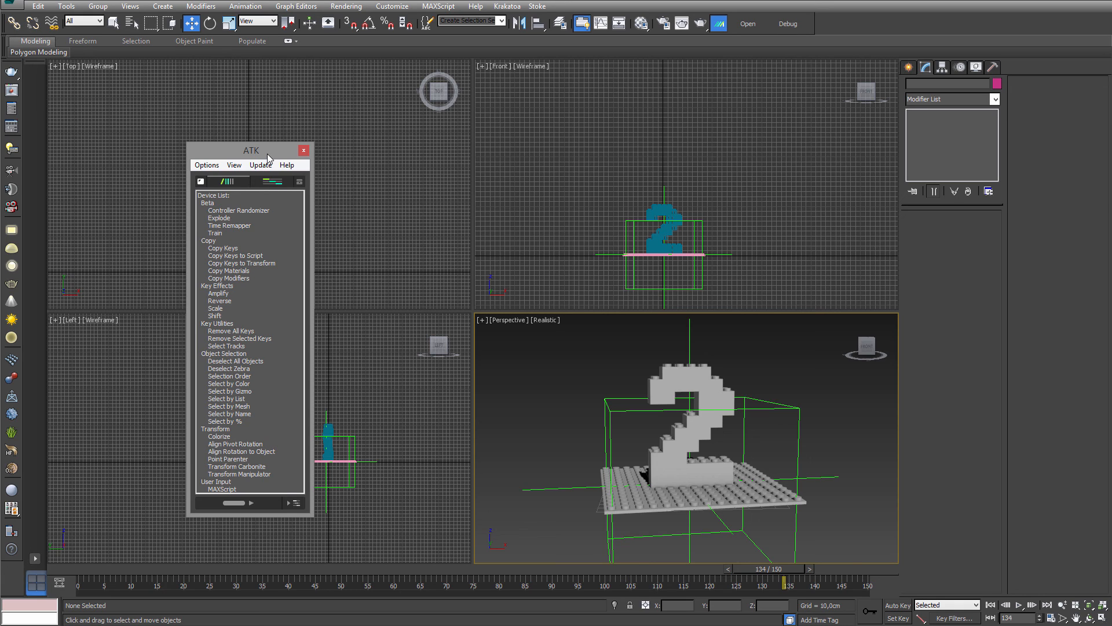
{"action": "left_click_drag", "start_coordinate": [250, 150], "coordinate": [291, 135]}
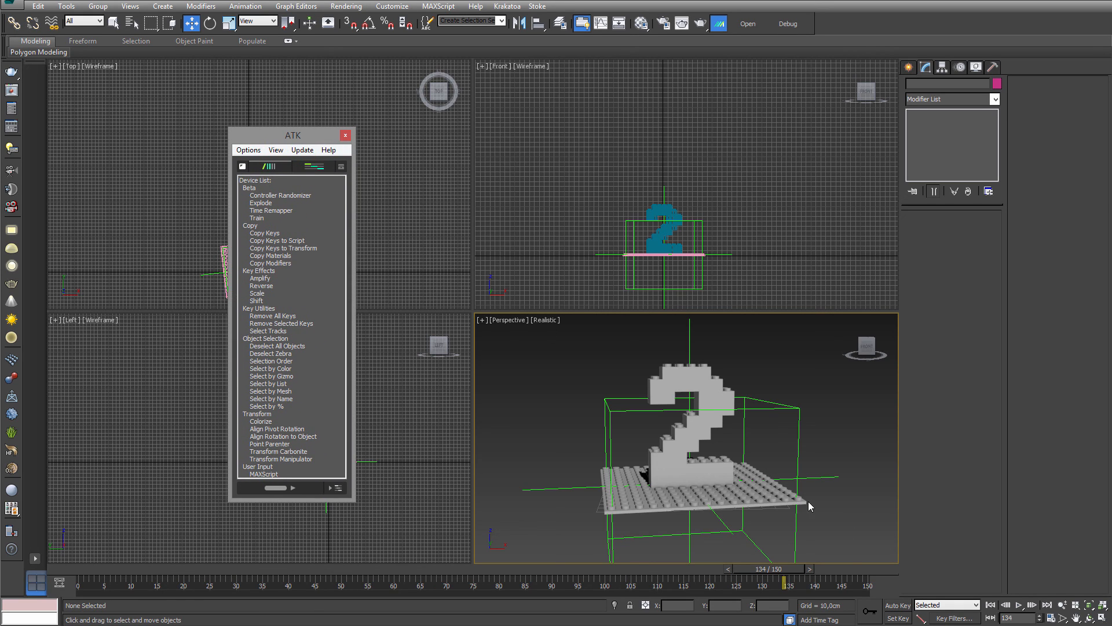